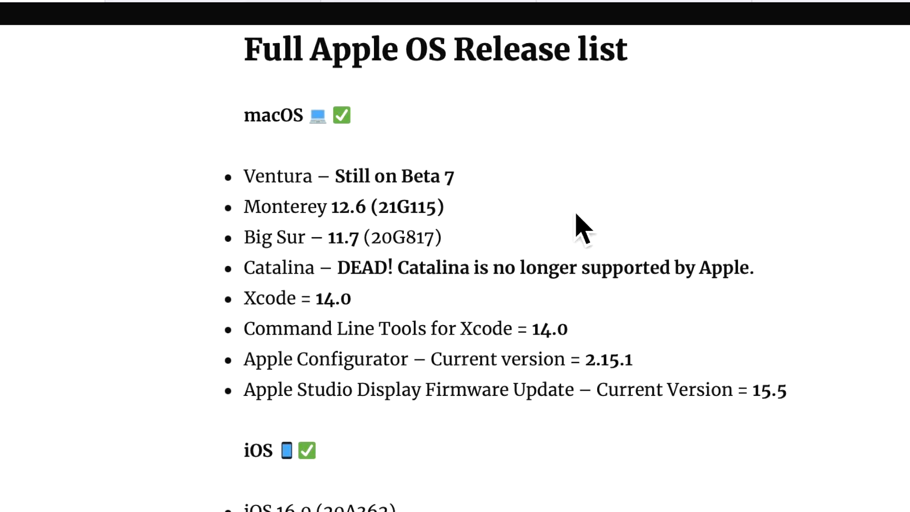
{"action": "mouse_move", "coordinate": [490, 209]}
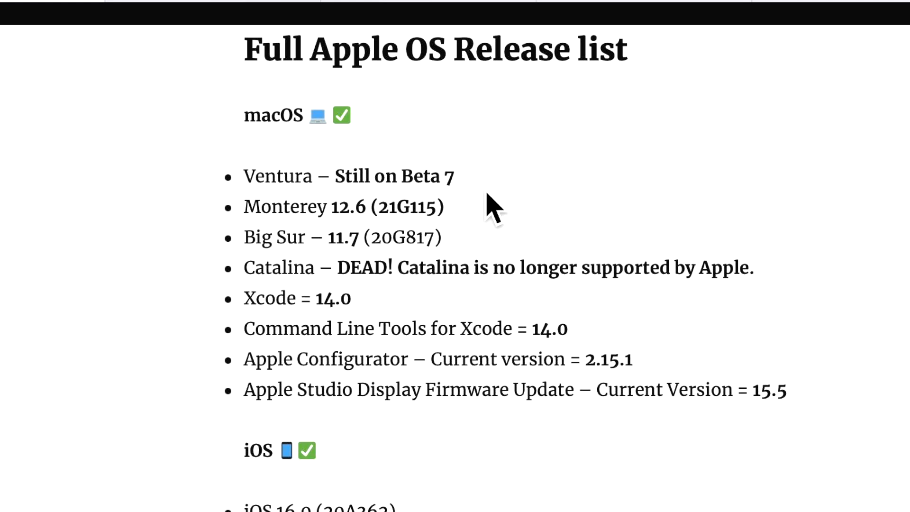
{"action": "mouse_move", "coordinate": [490, 235]}
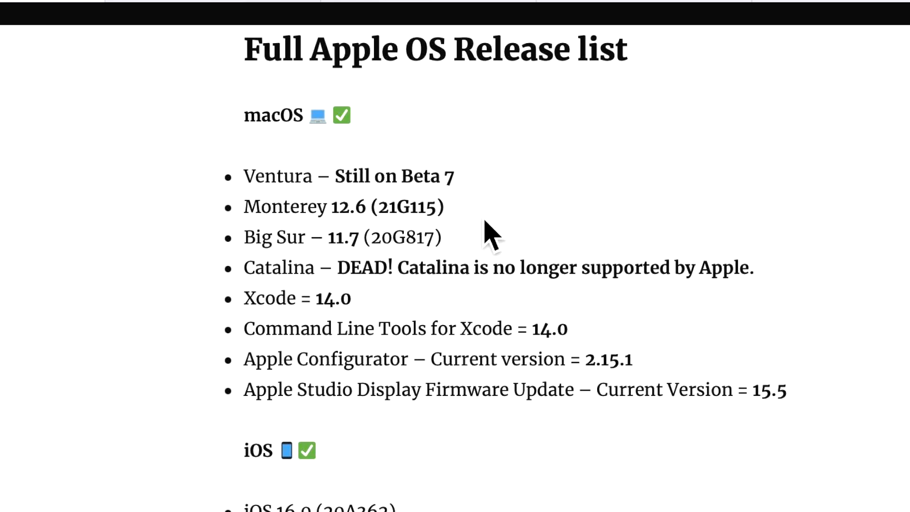
{"action": "mouse_move", "coordinate": [499, 232]}
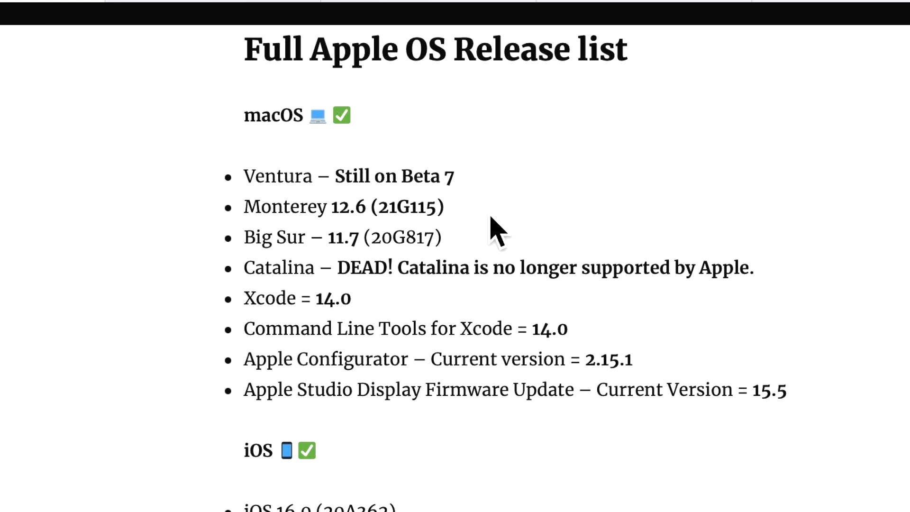
{"action": "mouse_move", "coordinate": [488, 302]}
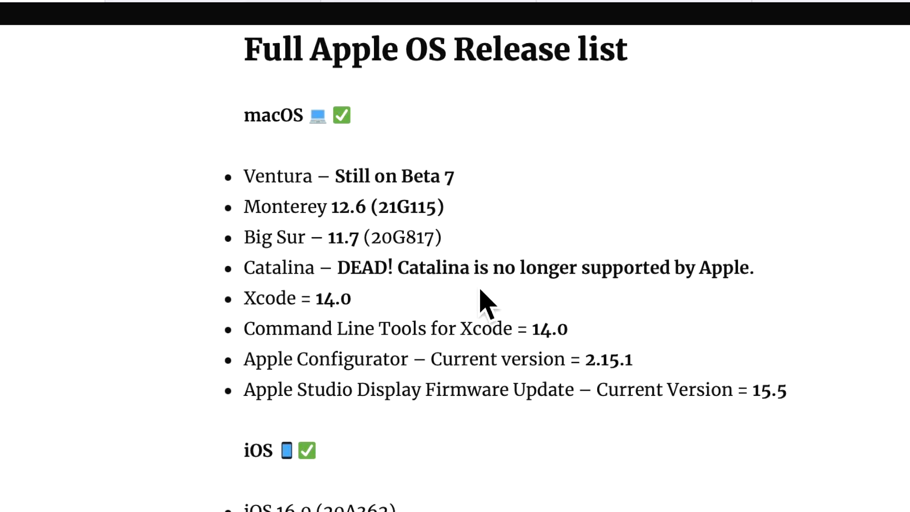
{"action": "mouse_move", "coordinate": [478, 284]}
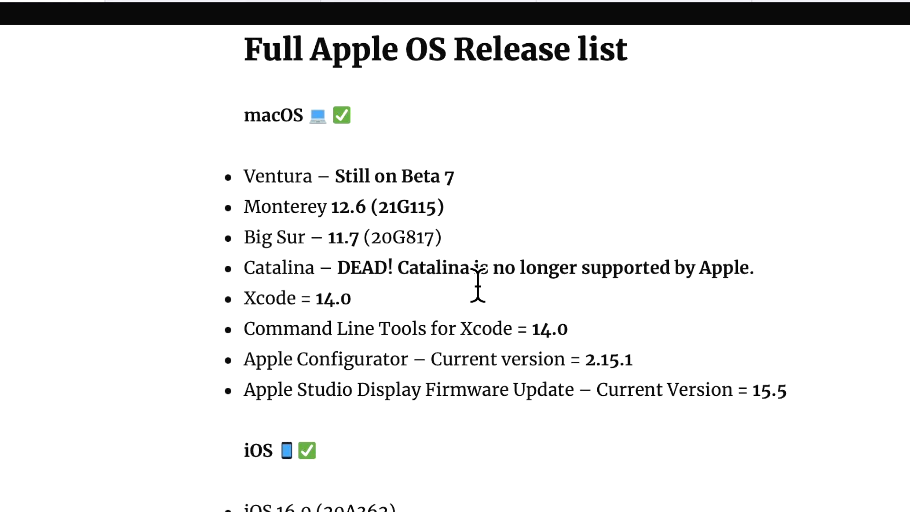
{"action": "mouse_move", "coordinate": [433, 316]}
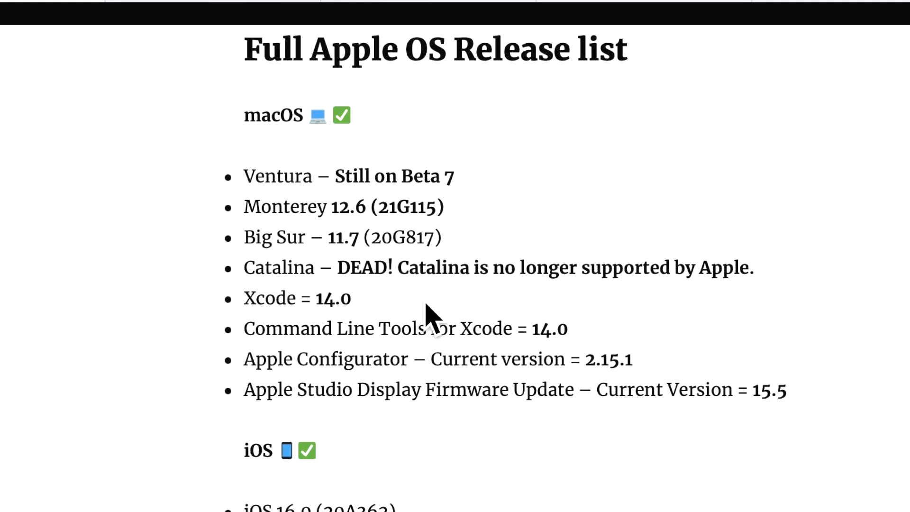
{"action": "mouse_move", "coordinate": [406, 322]}
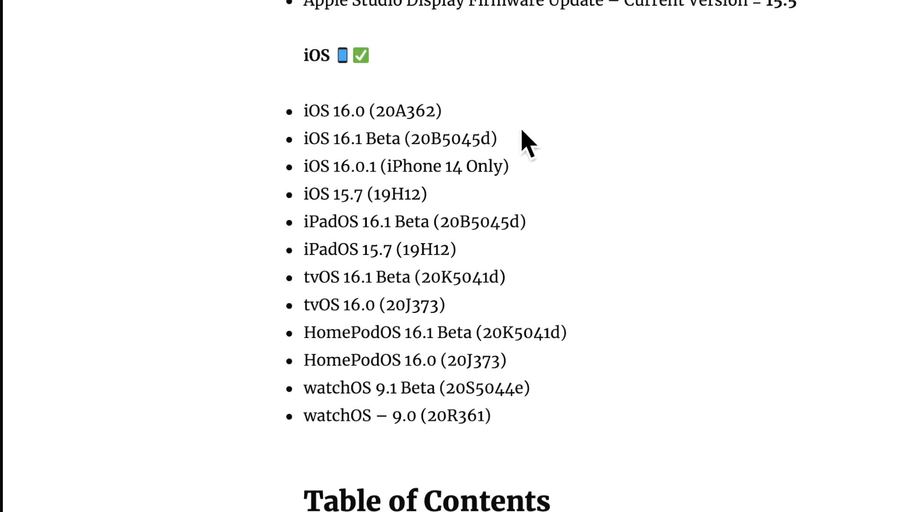
{"action": "mouse_move", "coordinate": [490, 125]}
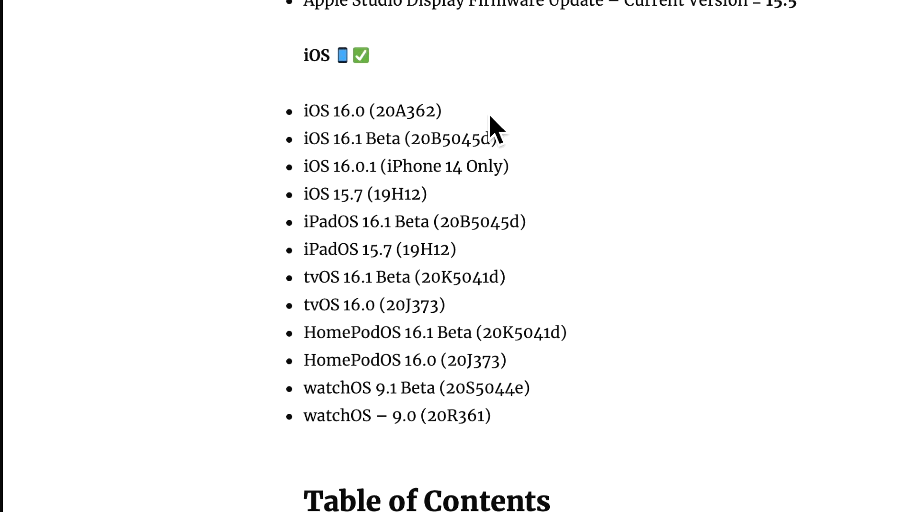
{"action": "mouse_move", "coordinate": [516, 152]}
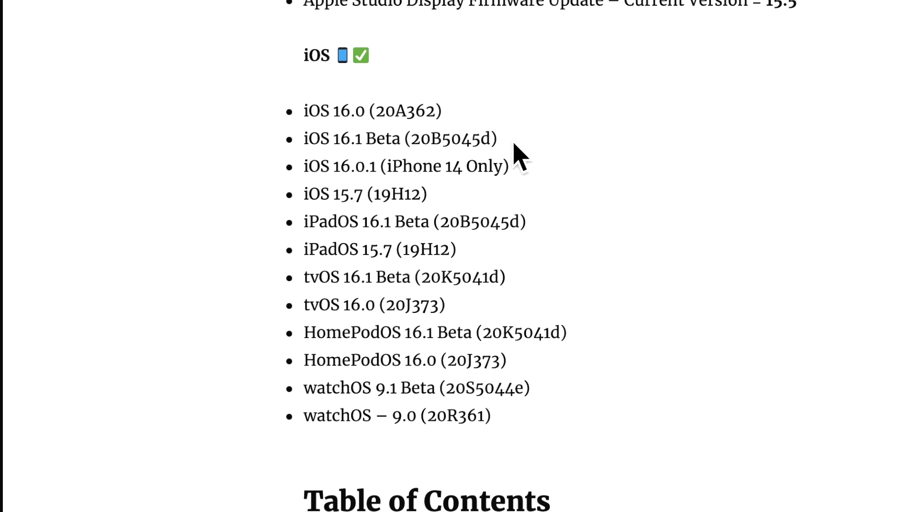
{"action": "mouse_move", "coordinate": [527, 184]}
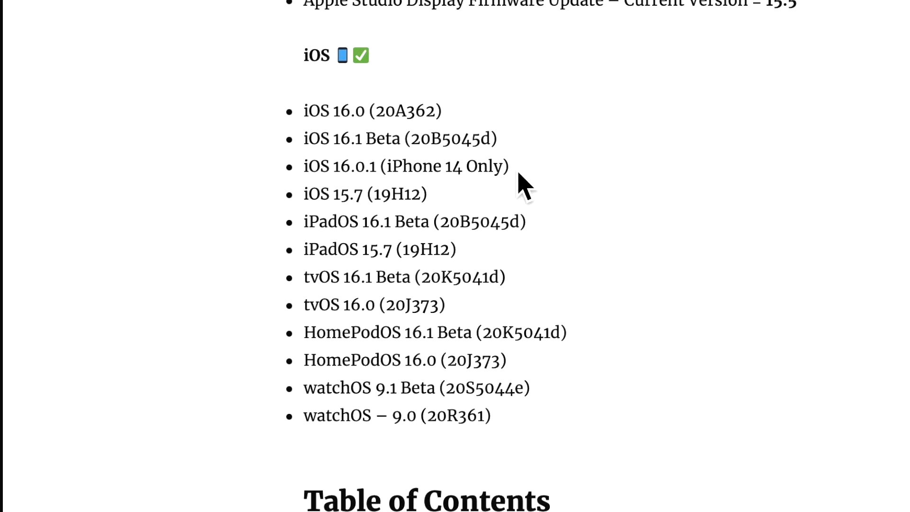
{"action": "mouse_move", "coordinate": [509, 173]}
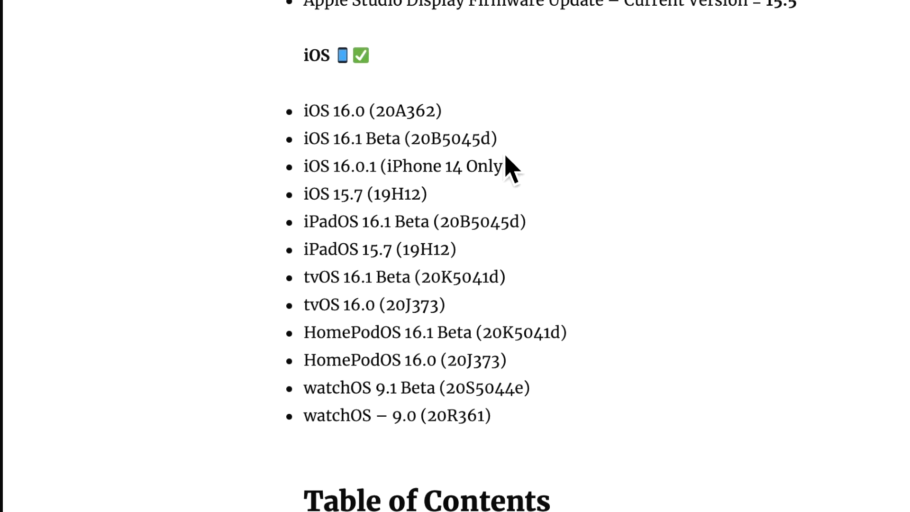
{"action": "mouse_move", "coordinate": [468, 141]}
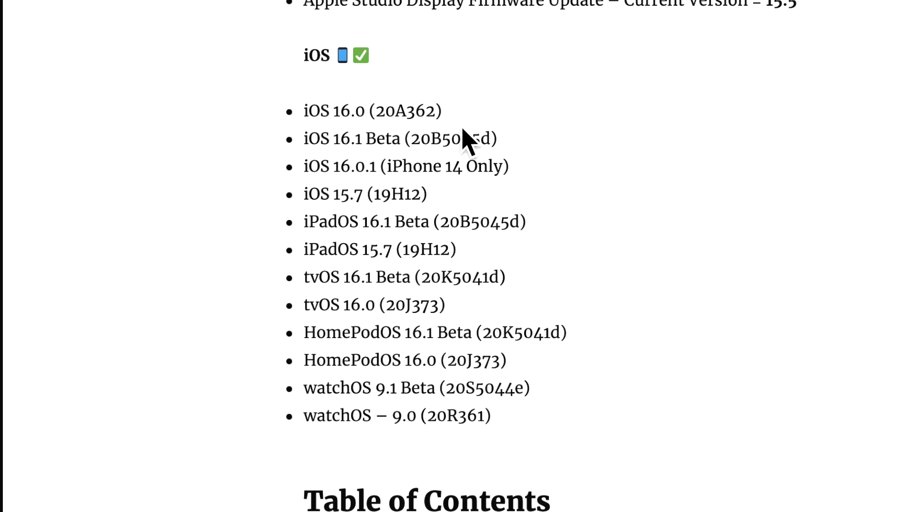
{"action": "mouse_move", "coordinate": [475, 215]}
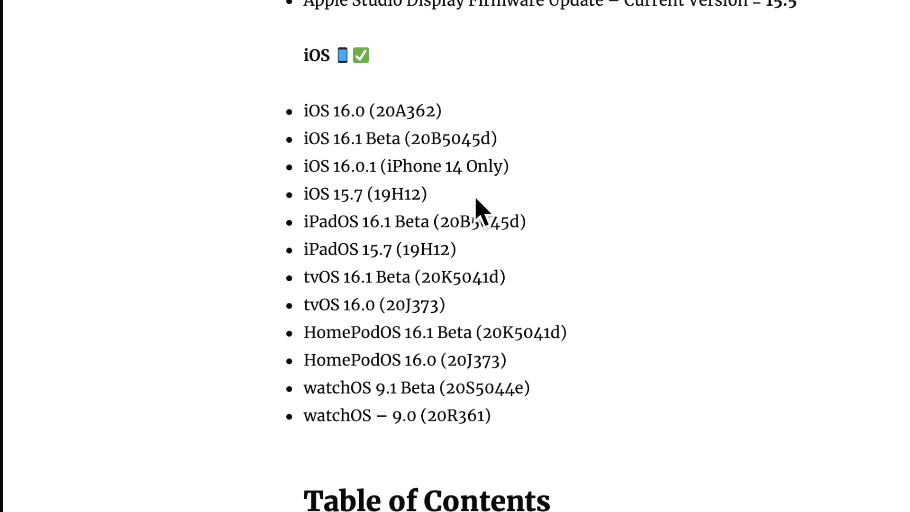
{"action": "mouse_move", "coordinate": [307, 232]}
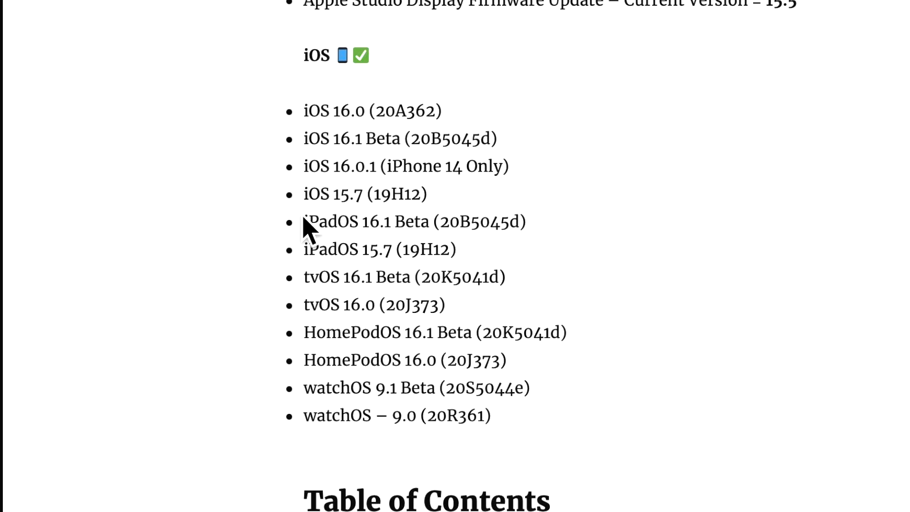
{"action": "mouse_move", "coordinate": [393, 193]}
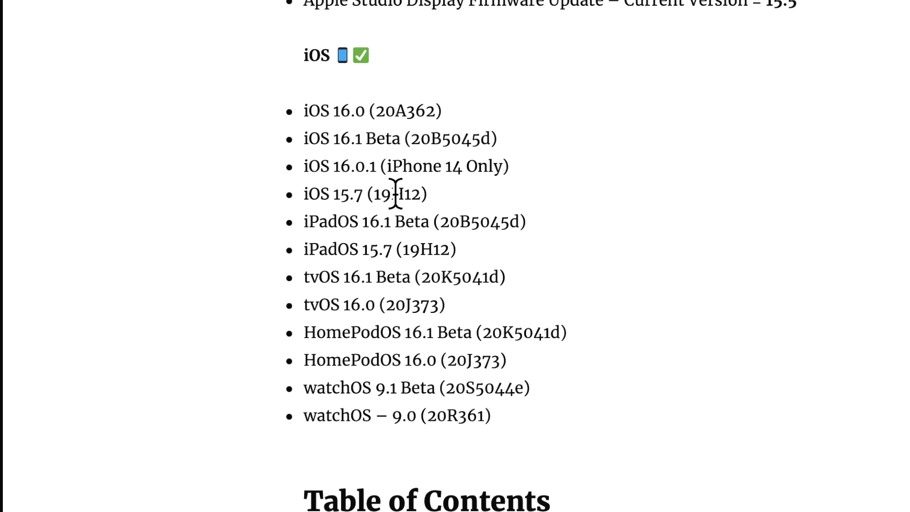
{"action": "mouse_move", "coordinate": [449, 235]}
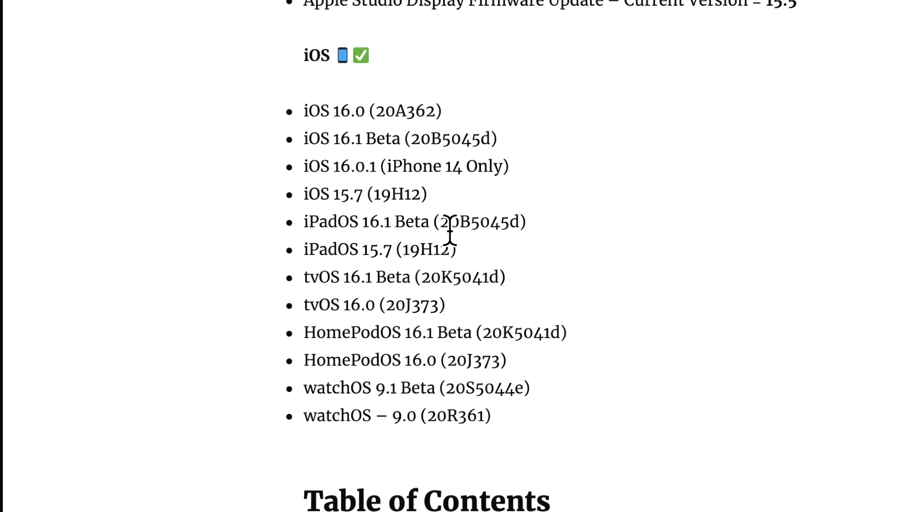
{"action": "mouse_move", "coordinate": [458, 261]}
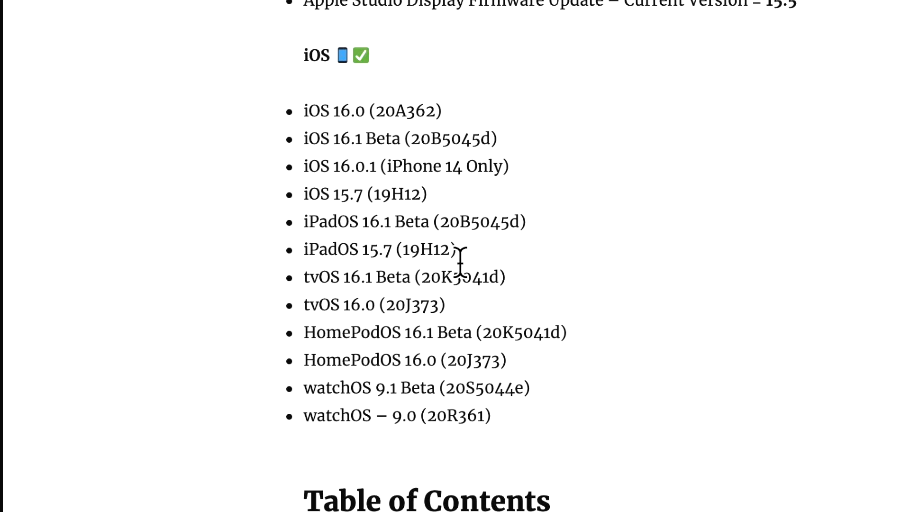
{"action": "mouse_move", "coordinate": [464, 264]}
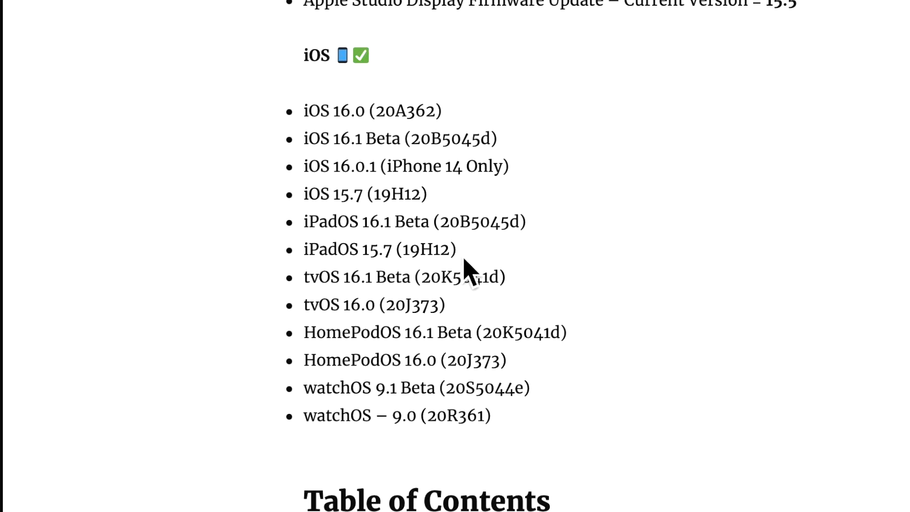
{"action": "mouse_move", "coordinate": [519, 302]}
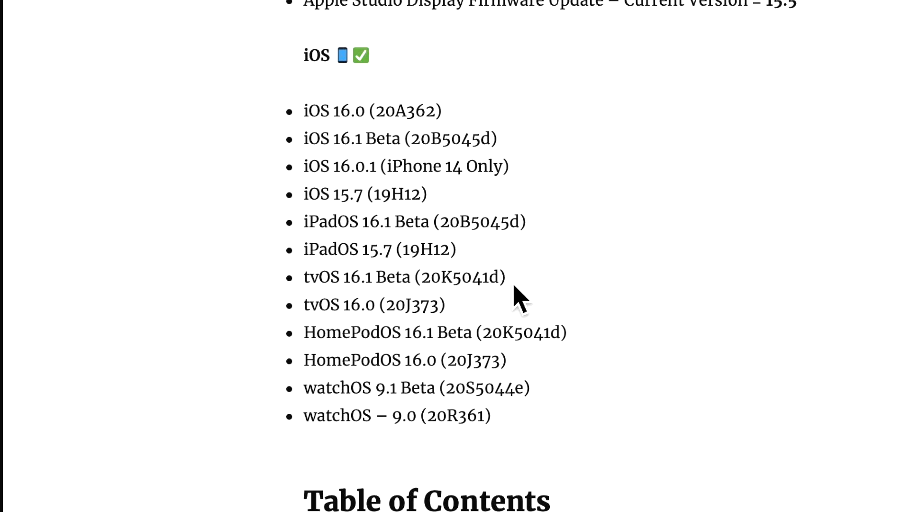
{"action": "mouse_move", "coordinate": [473, 324]}
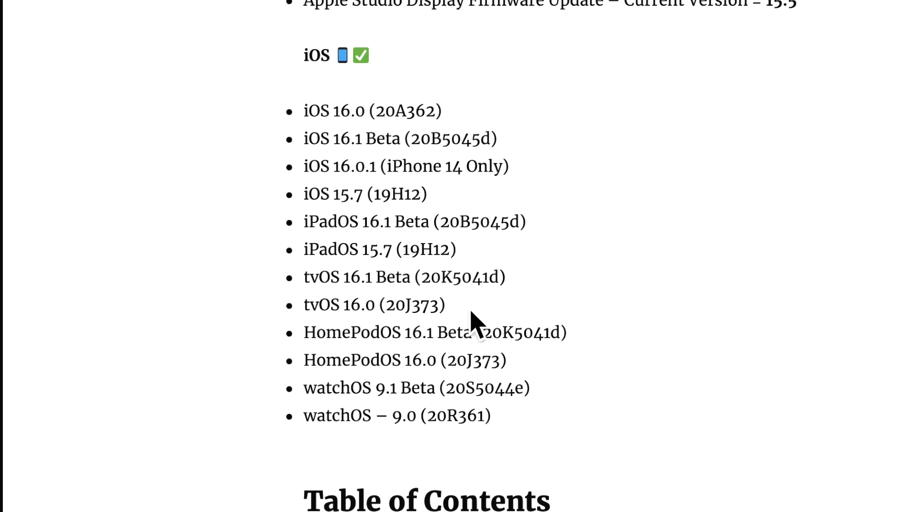
{"action": "mouse_move", "coordinate": [504, 333]}
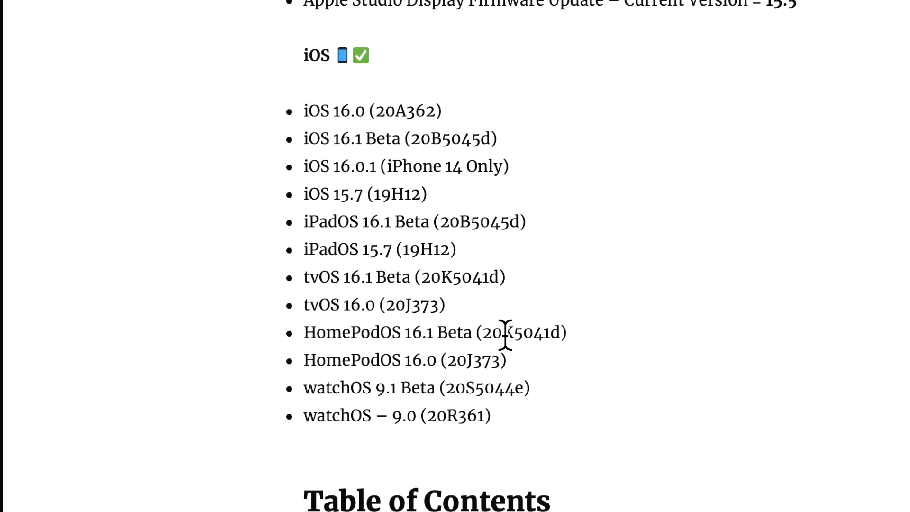
{"action": "mouse_move", "coordinate": [486, 406]}
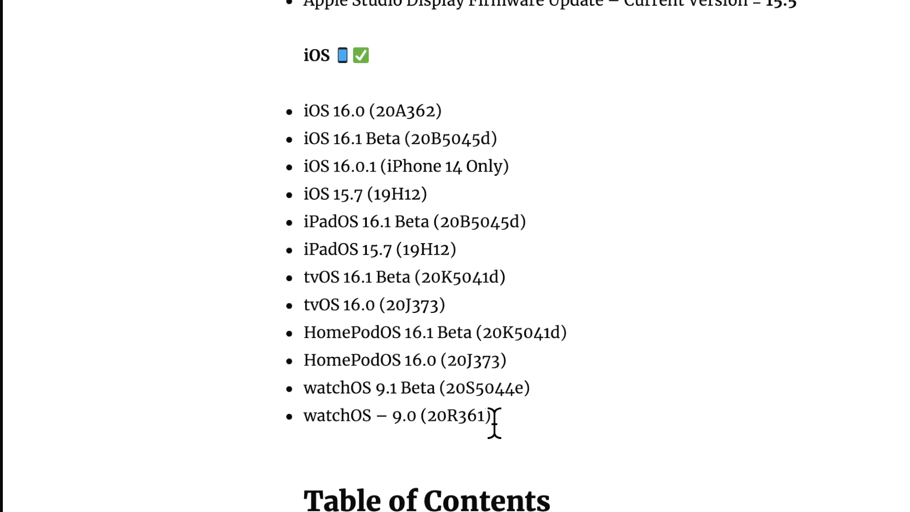
{"action": "mouse_move", "coordinate": [515, 438]}
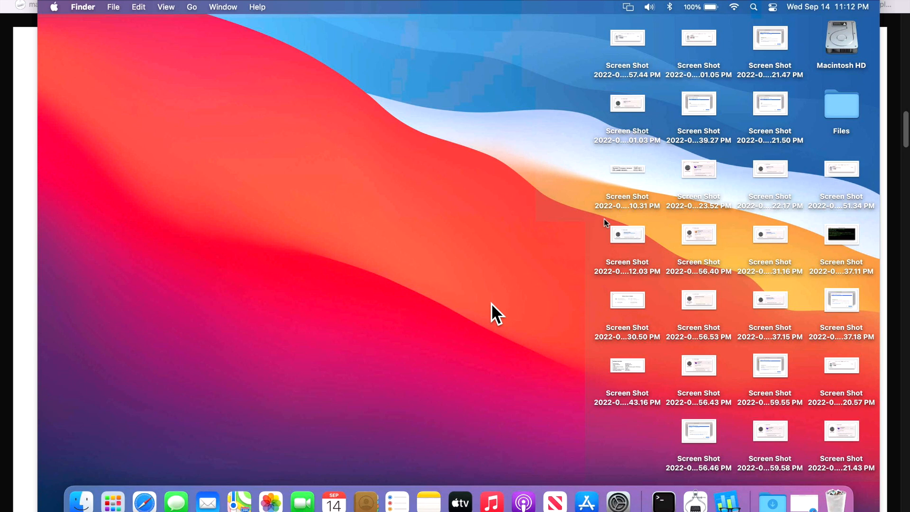
{"action": "mouse_move", "coordinate": [617, 501]}
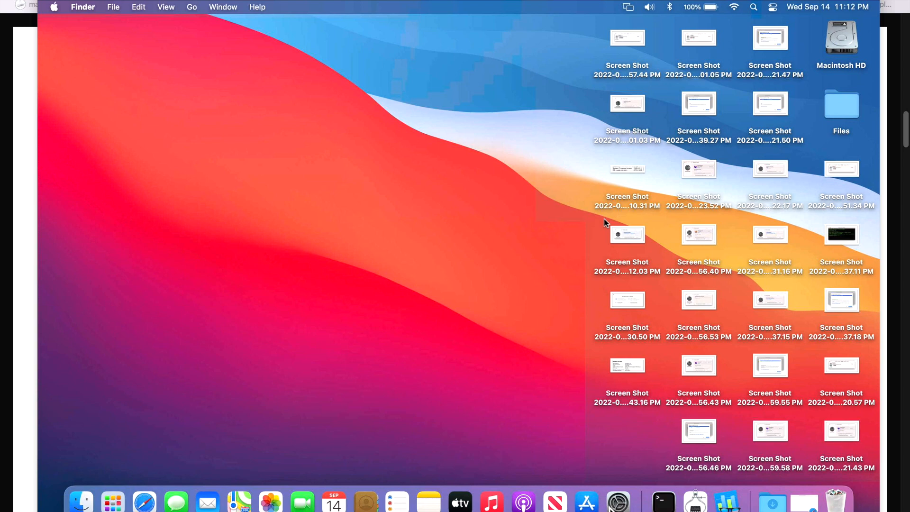
Step: Open System Preferences from the Dock and go to Software Update to check for updates
{"action": "left_click", "coordinate": [617, 501]}
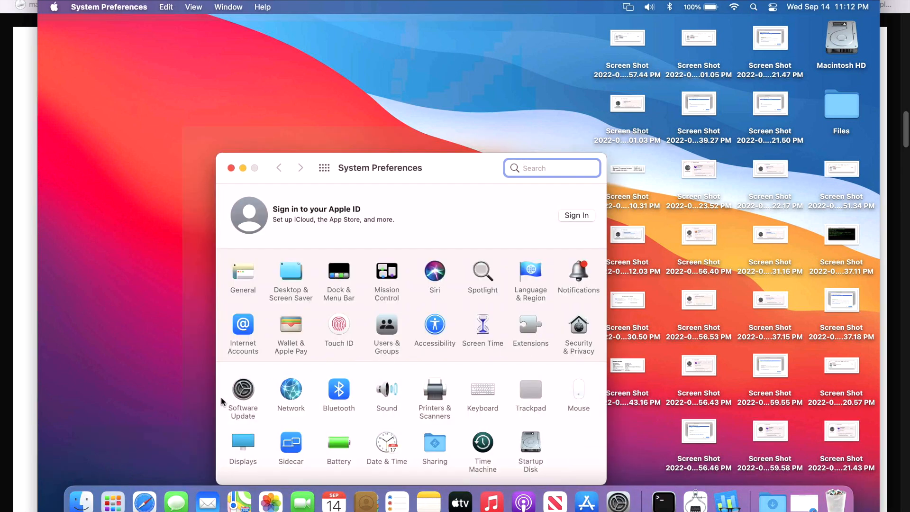
{"action": "left_click", "coordinate": [242, 388]}
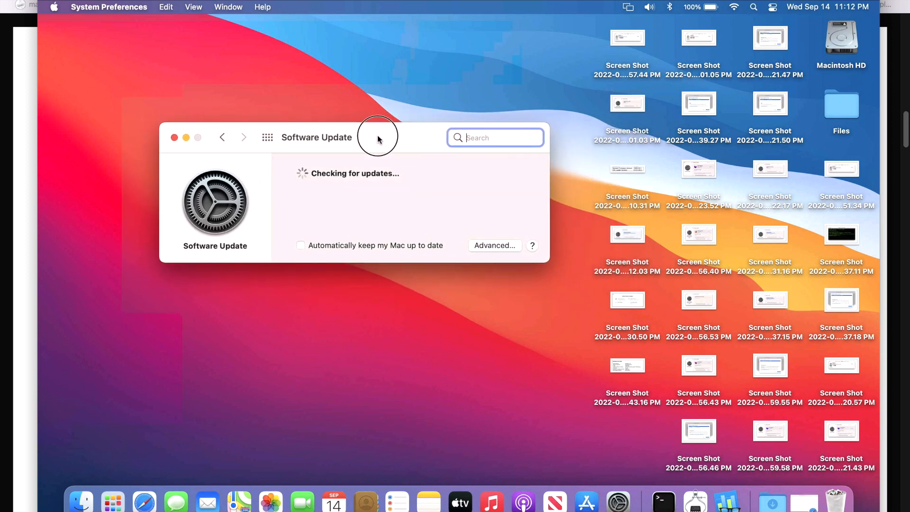
{"action": "mouse_move", "coordinate": [378, 138]}
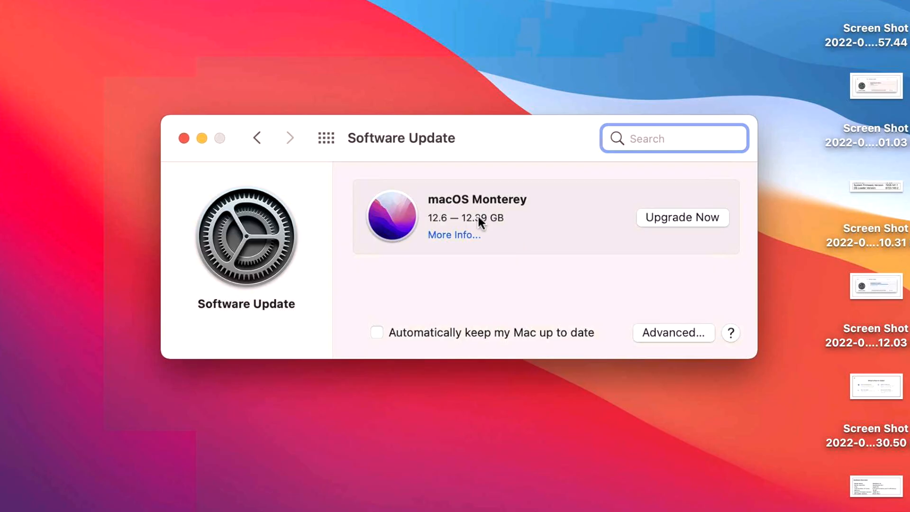
{"action": "mouse_move", "coordinate": [534, 232]}
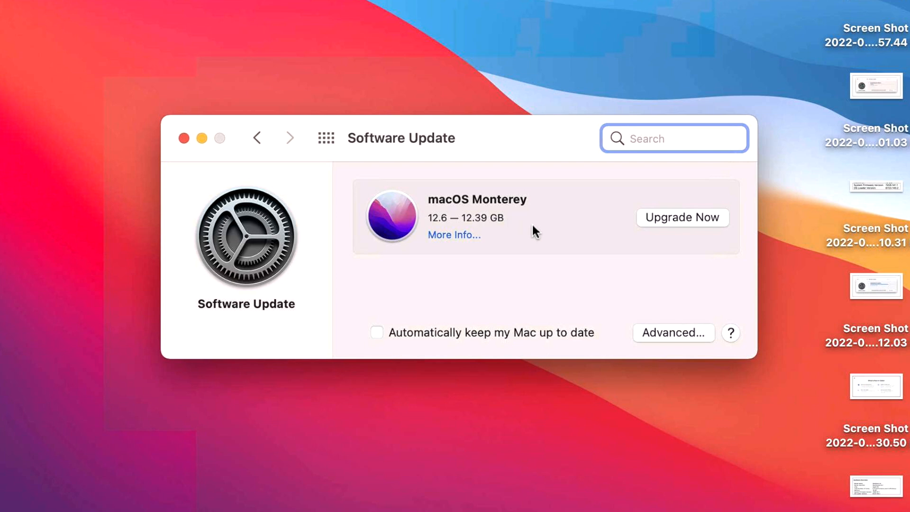
{"action": "mouse_move", "coordinate": [525, 243]}
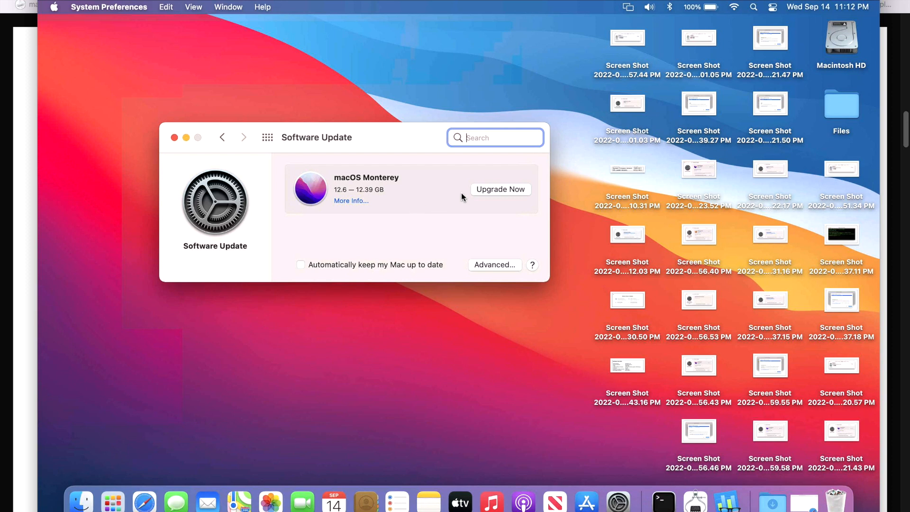
{"action": "mouse_move", "coordinate": [629, 270]}
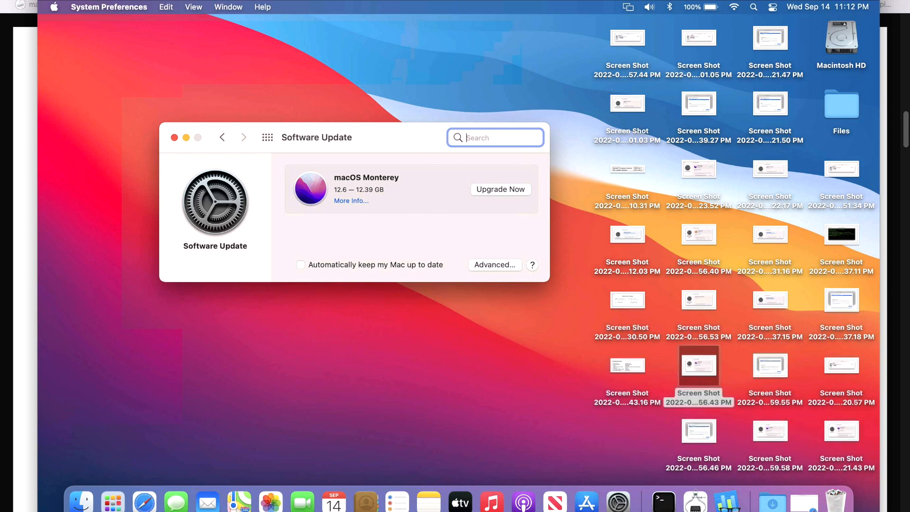
{"action": "double_click", "coordinate": [698, 366]}
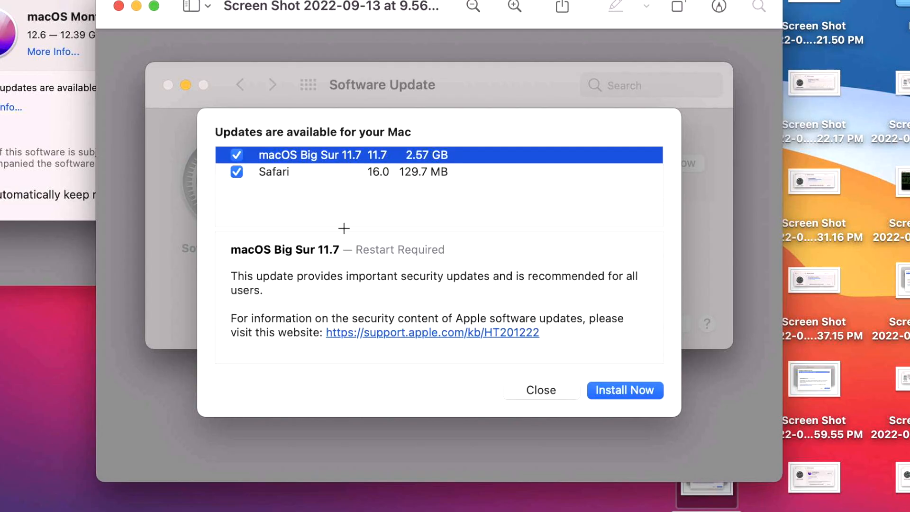
{"action": "mouse_move", "coordinate": [421, 165]}
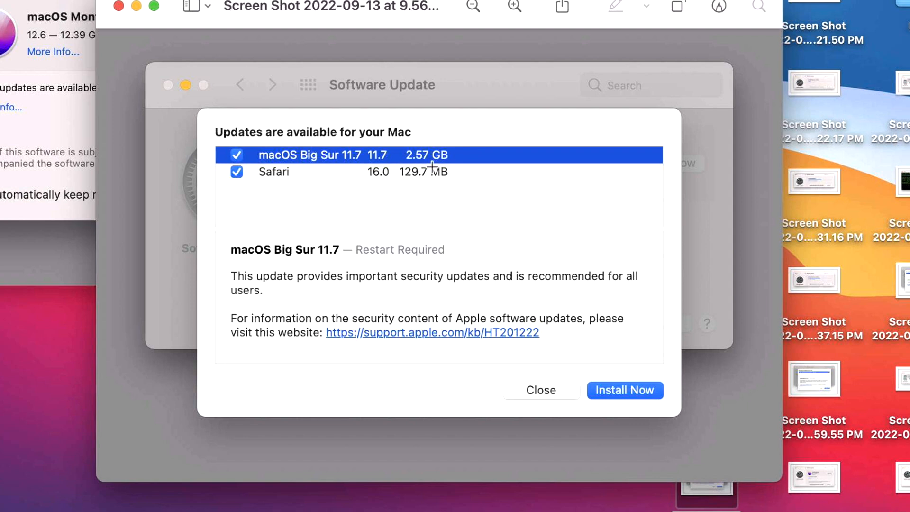
{"action": "mouse_move", "coordinate": [305, 195]}
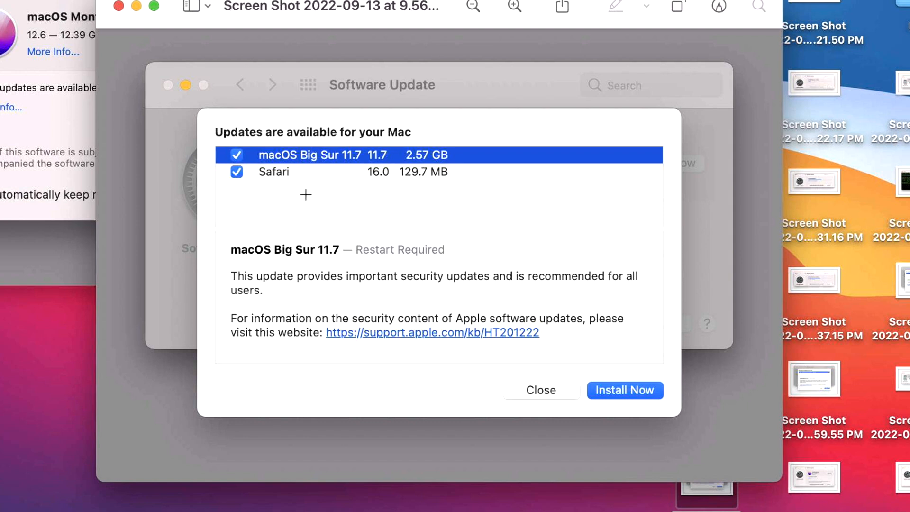
{"action": "mouse_move", "coordinate": [292, 186]}
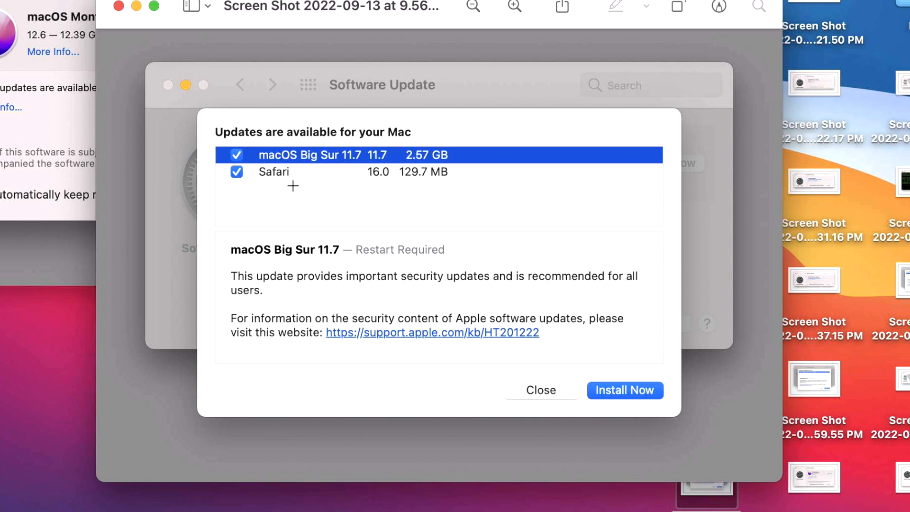
{"action": "mouse_move", "coordinate": [301, 193]}
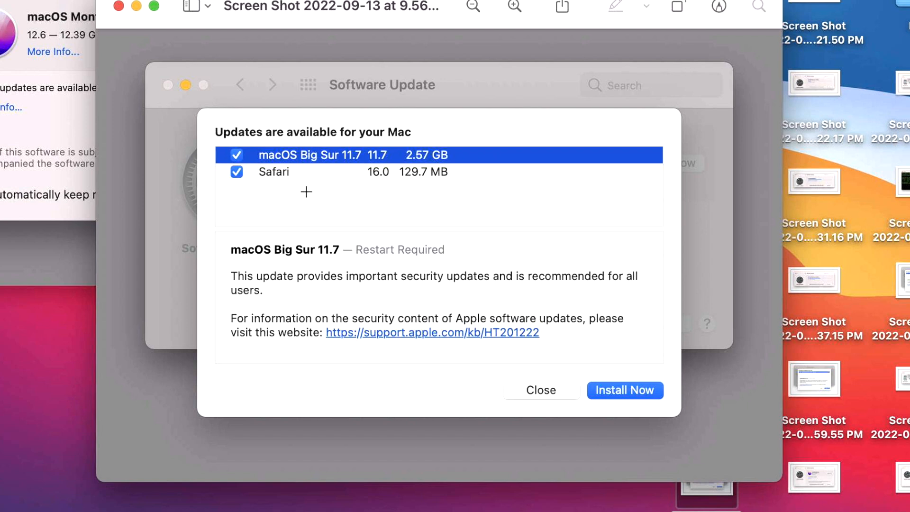
{"action": "mouse_move", "coordinate": [303, 201]}
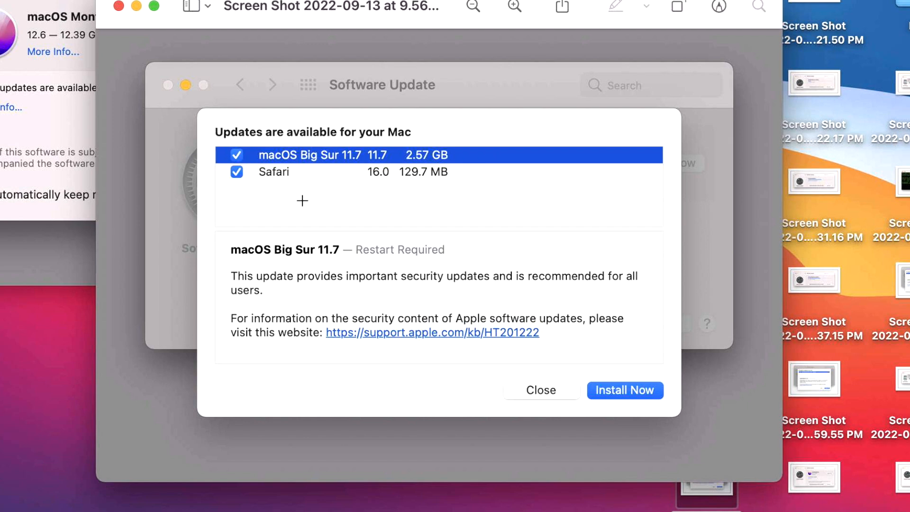
{"action": "mouse_move", "coordinate": [229, 188]}
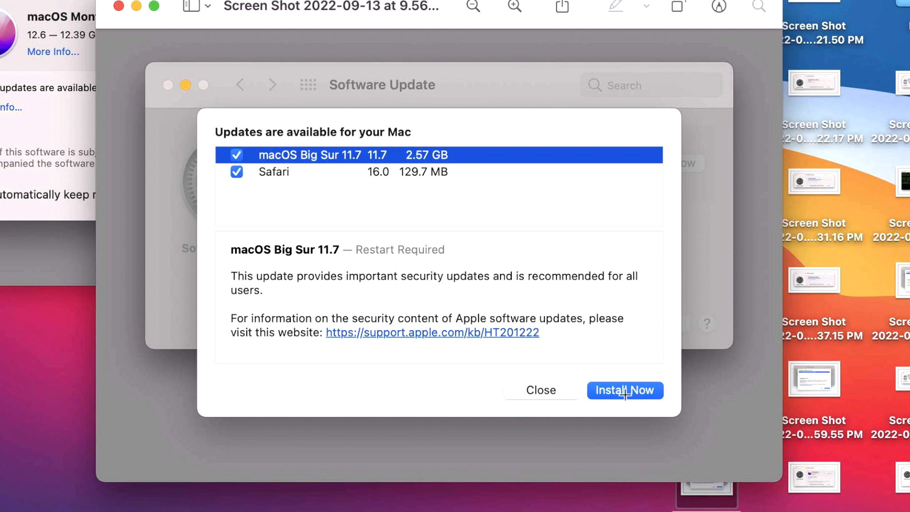
{"action": "mouse_move", "coordinate": [121, 11]}
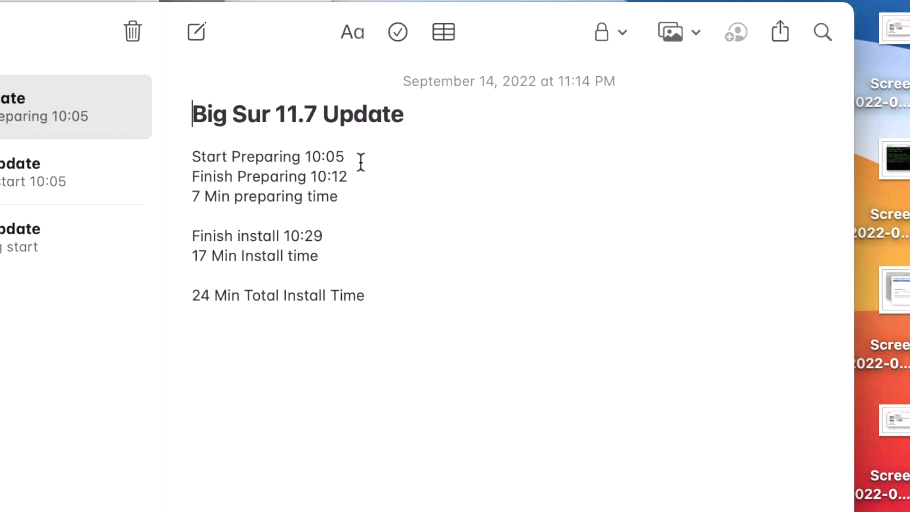
{"action": "mouse_move", "coordinate": [351, 188]}
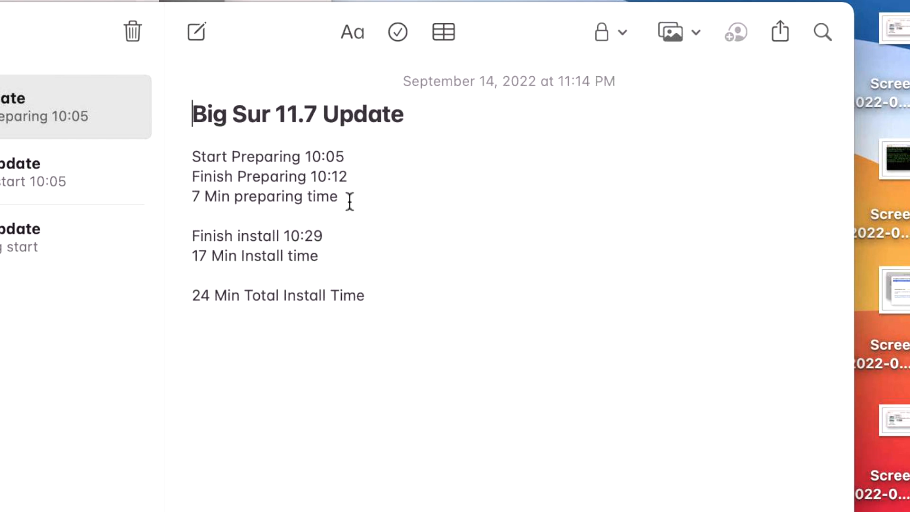
{"action": "mouse_move", "coordinate": [340, 254]}
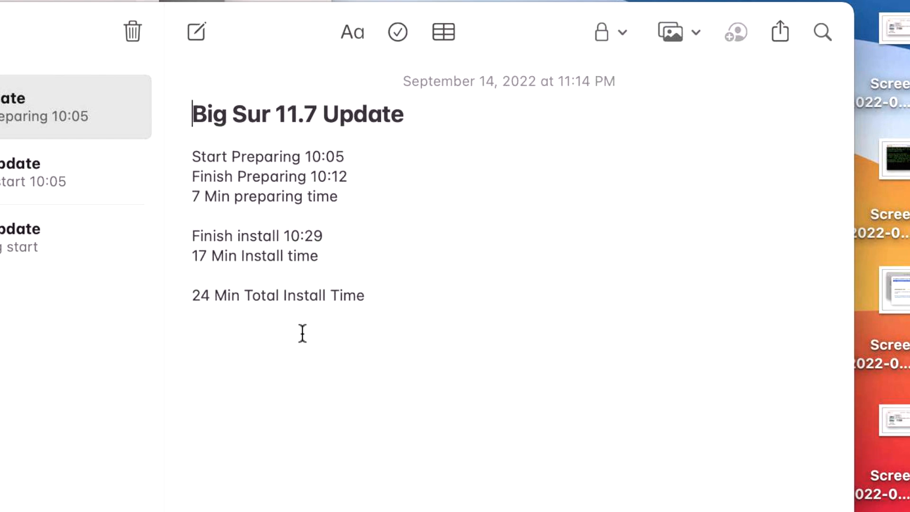
{"action": "mouse_move", "coordinate": [289, 307]}
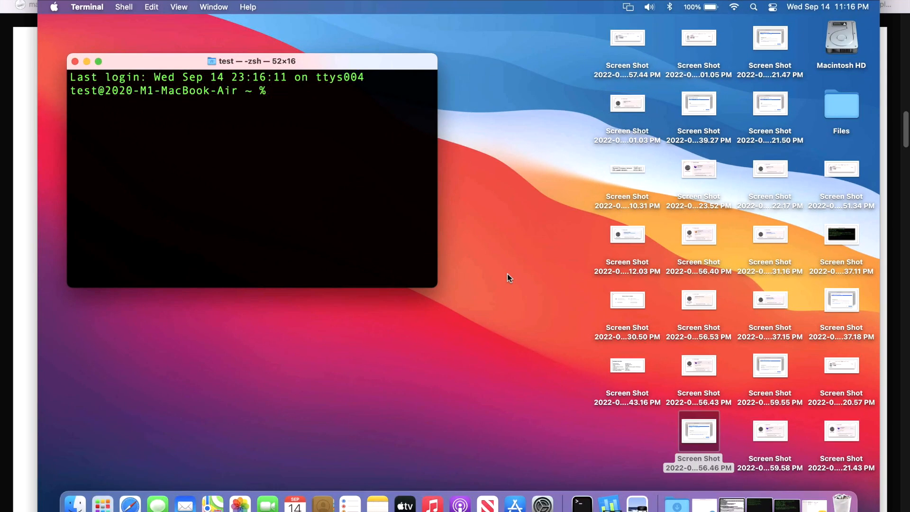
{"action": "mouse_move", "coordinate": [61, 15]}
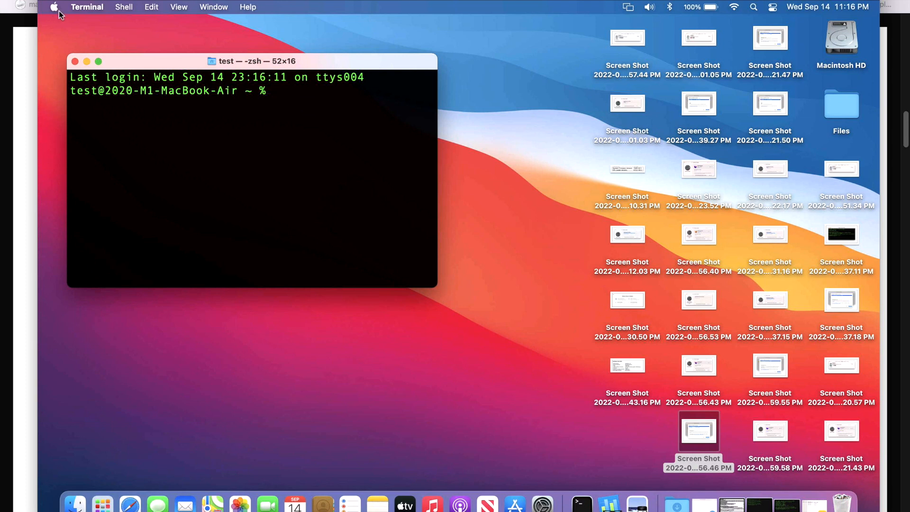
{"action": "mouse_move", "coordinate": [352, 173]}
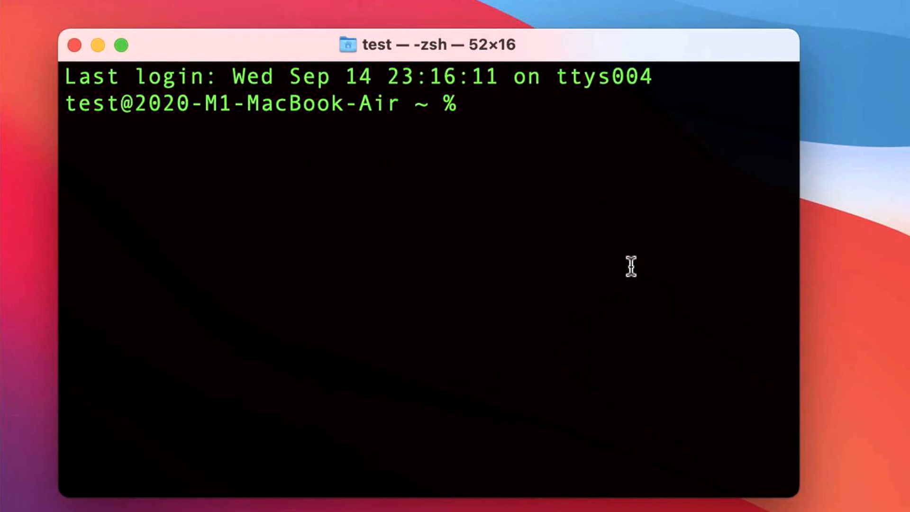
Step: Run sw_vers in Terminal to confirm macOS 11.7, build 20G817
{"action": "type", "text": "sw_ver"}
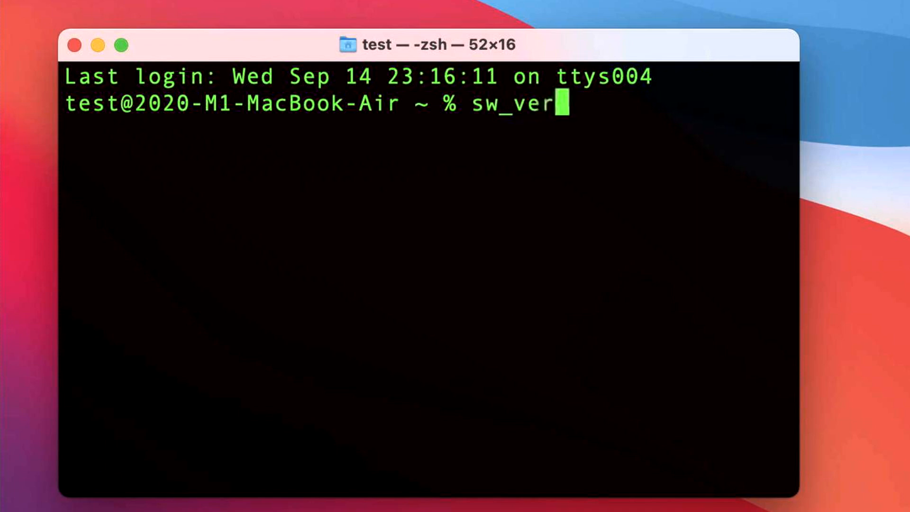
{"action": "key", "text": "Return"}
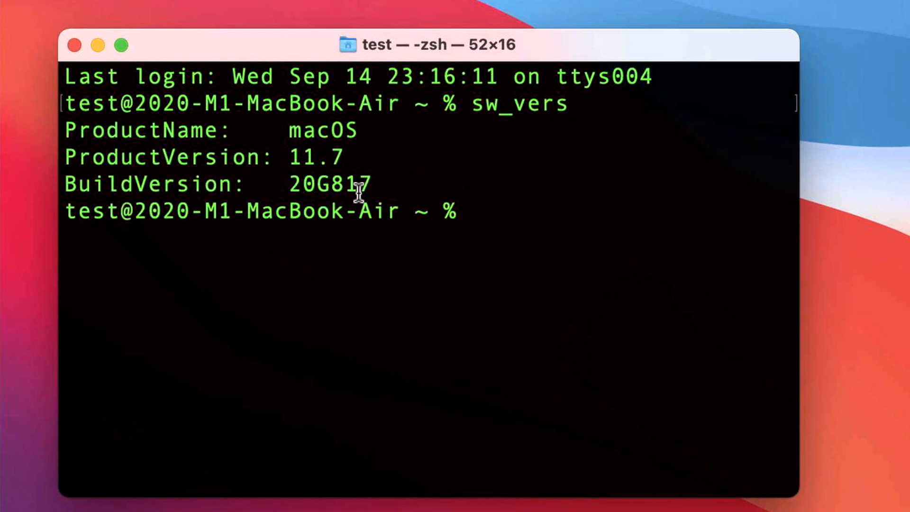
{"action": "mouse_move", "coordinate": [377, 230]}
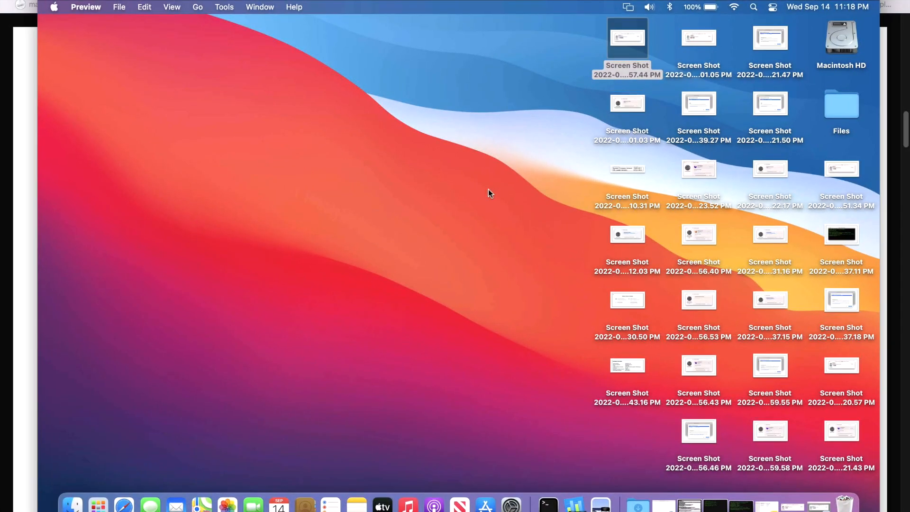
{"action": "mouse_move", "coordinate": [520, 226]}
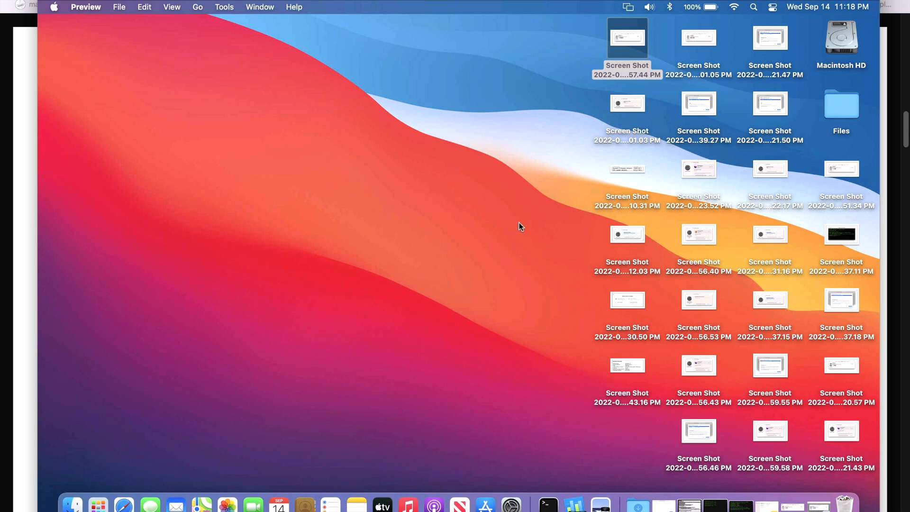
Step: Open the desktop storage screenshot in Preview, showing 251 GB drive with 15.32 GB System
{"action": "left_click", "coordinate": [627, 38]}
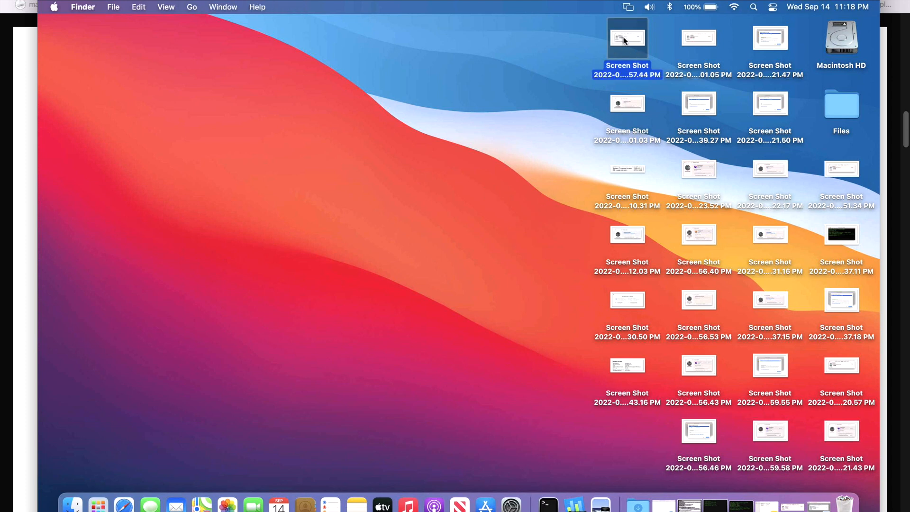
{"action": "double_click", "coordinate": [627, 38]}
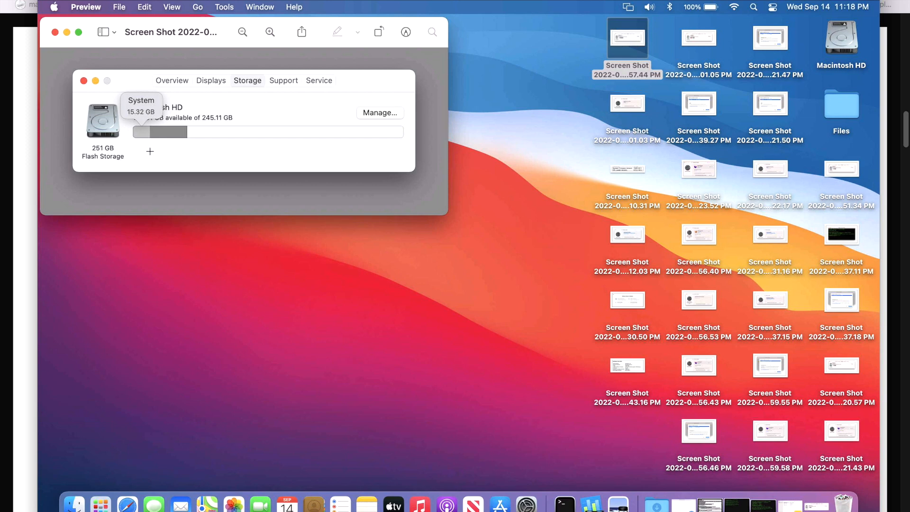
{"action": "mouse_move", "coordinate": [142, 142]}
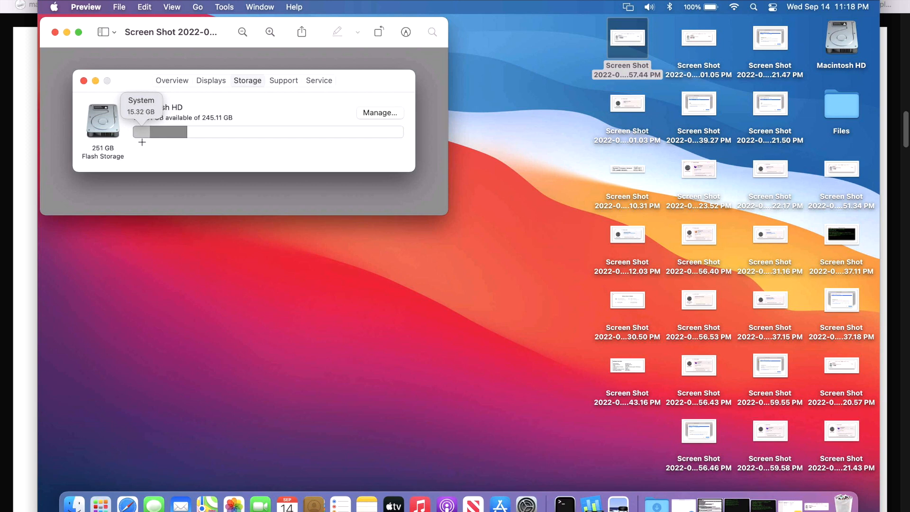
{"action": "mouse_move", "coordinate": [53, 13]}
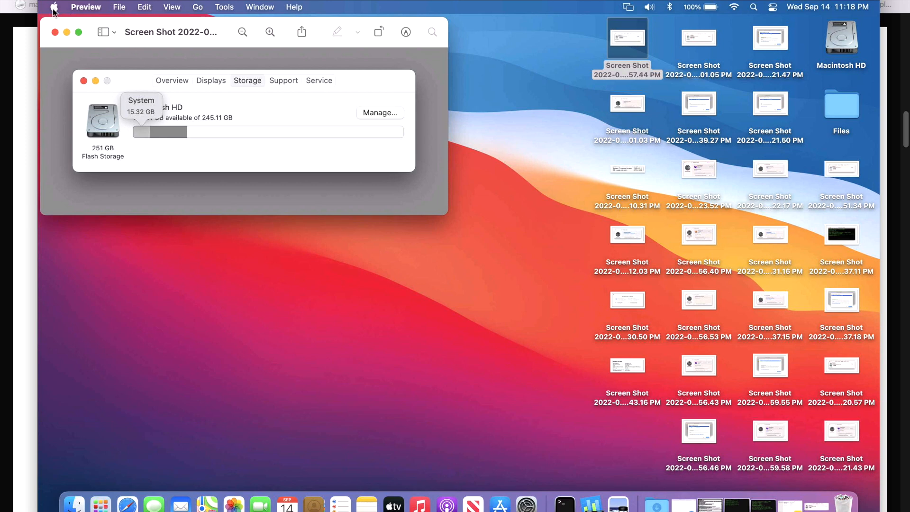
{"action": "mouse_move", "coordinate": [285, 87]}
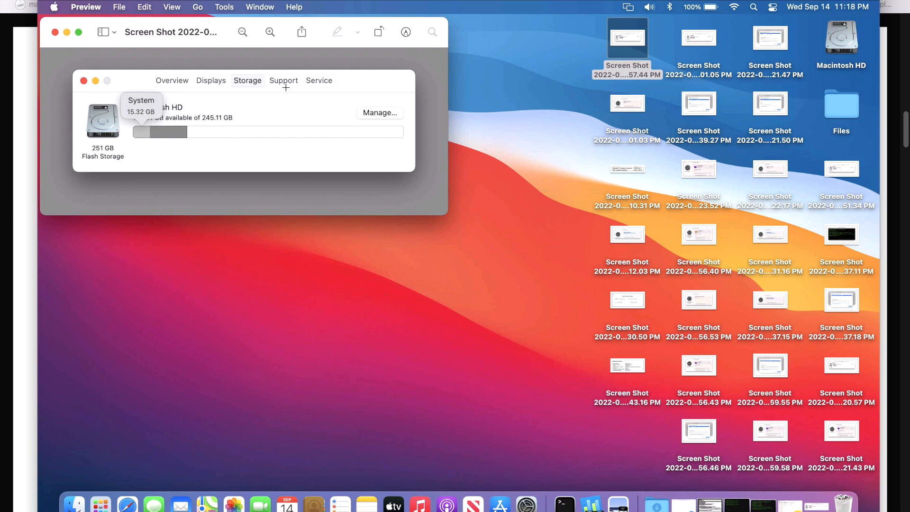
{"action": "mouse_move", "coordinate": [520, 324]}
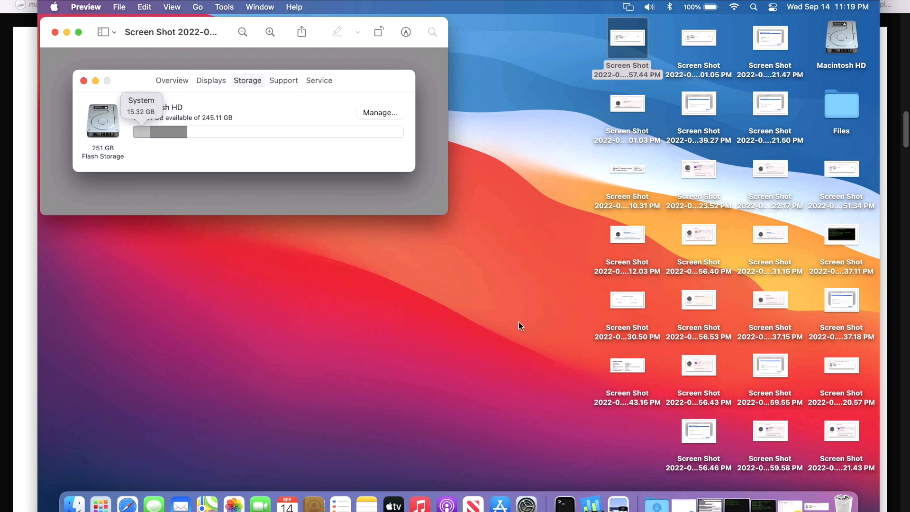
{"action": "mouse_move", "coordinate": [758, 465]}
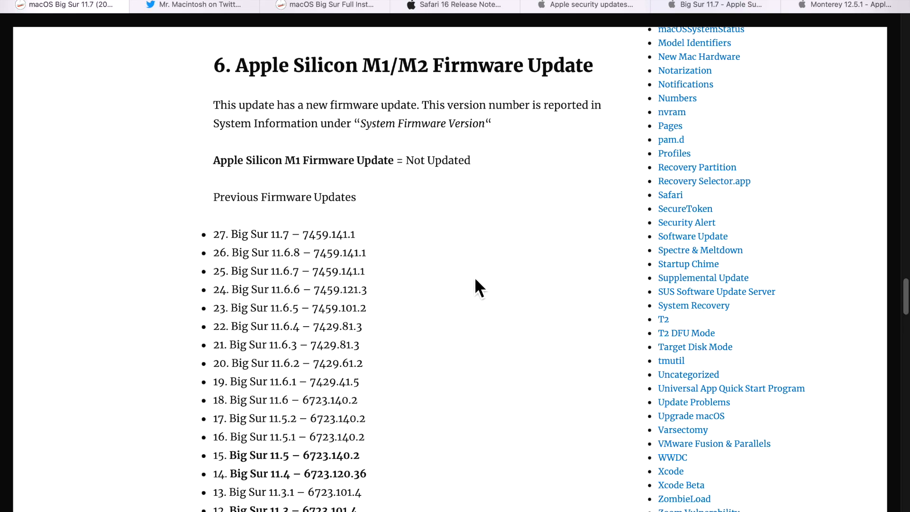
{"action": "mouse_move", "coordinate": [463, 273]}
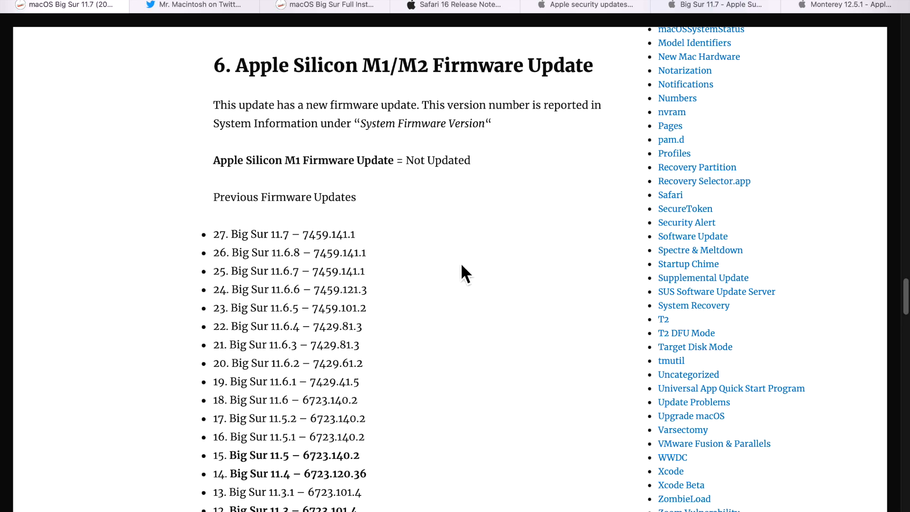
{"action": "mouse_move", "coordinate": [389, 284]}
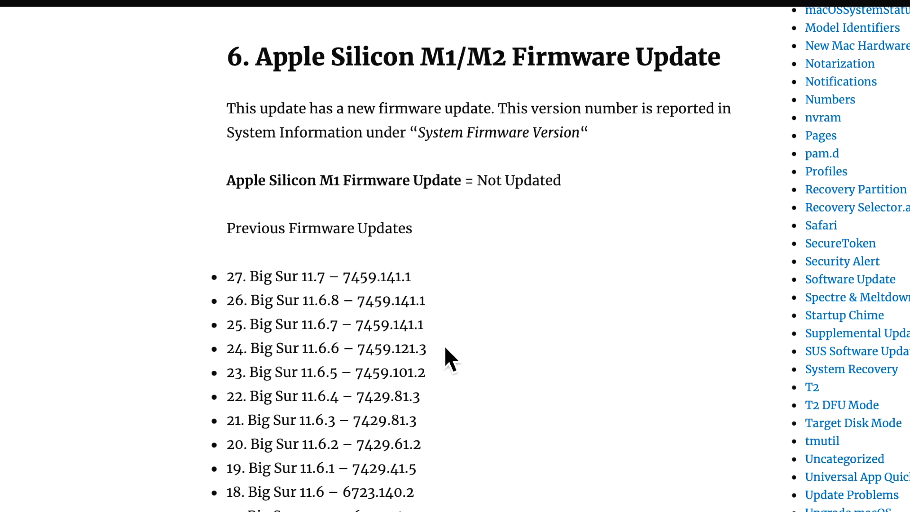
{"action": "mouse_move", "coordinate": [360, 349]}
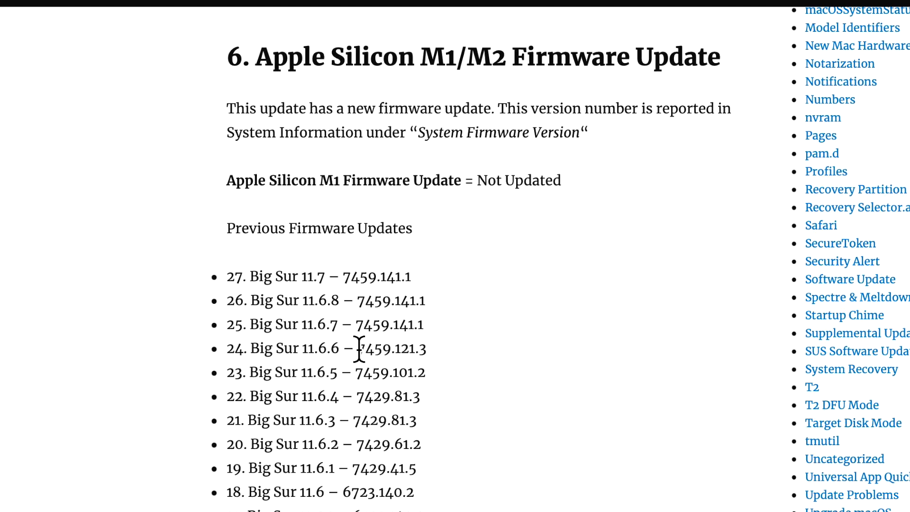
Step: Highlight the 11.6.7 firmware version and scroll through the firmware, iBoot and BridgeOS histories
{"action": "double_click", "coordinate": [390, 323]}
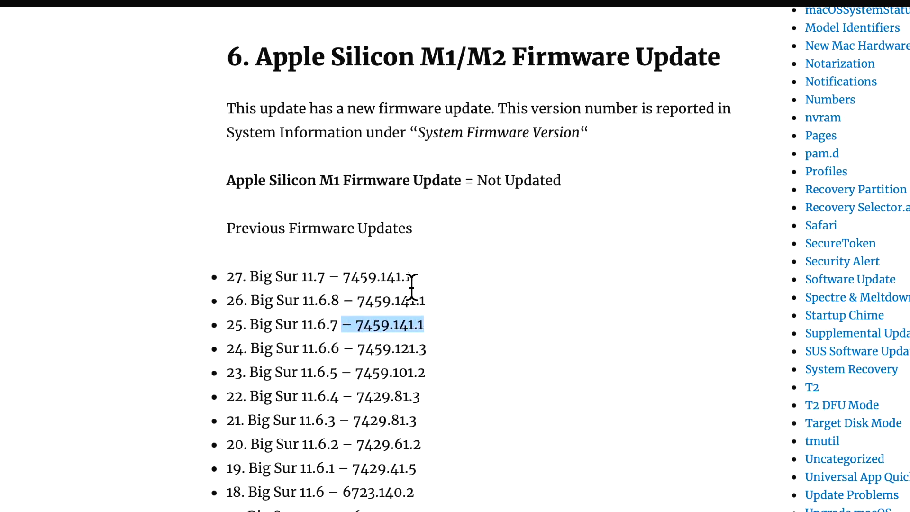
{"action": "scroll", "scroll_direction": "down", "scroll_amount": 3}
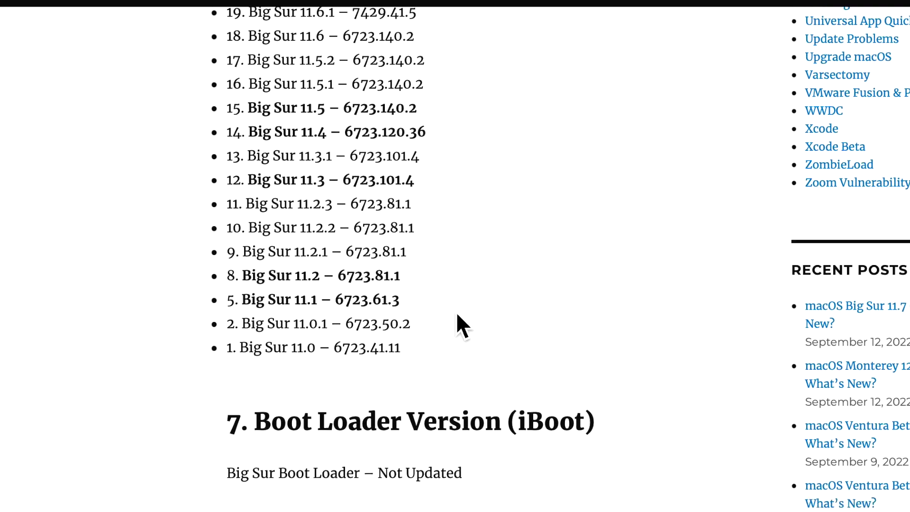
{"action": "scroll", "scroll_direction": "down", "scroll_amount": 3}
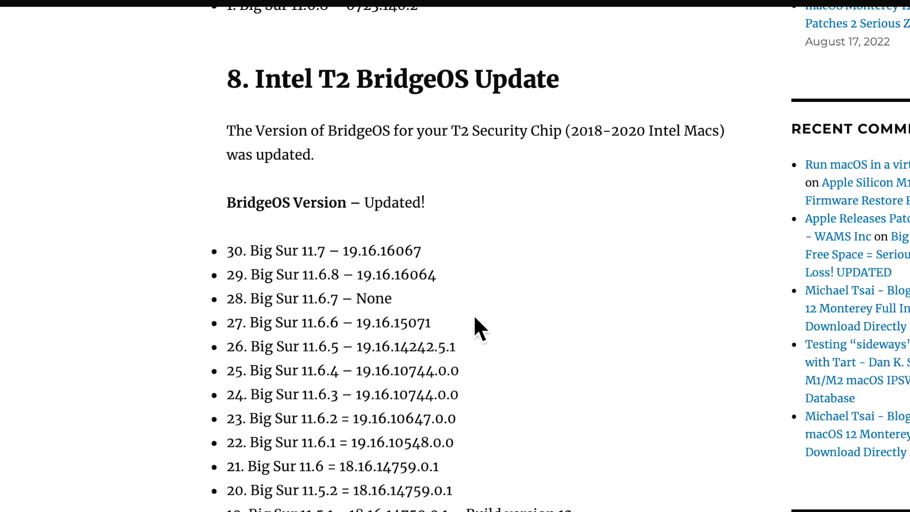
{"action": "mouse_move", "coordinate": [380, 283]}
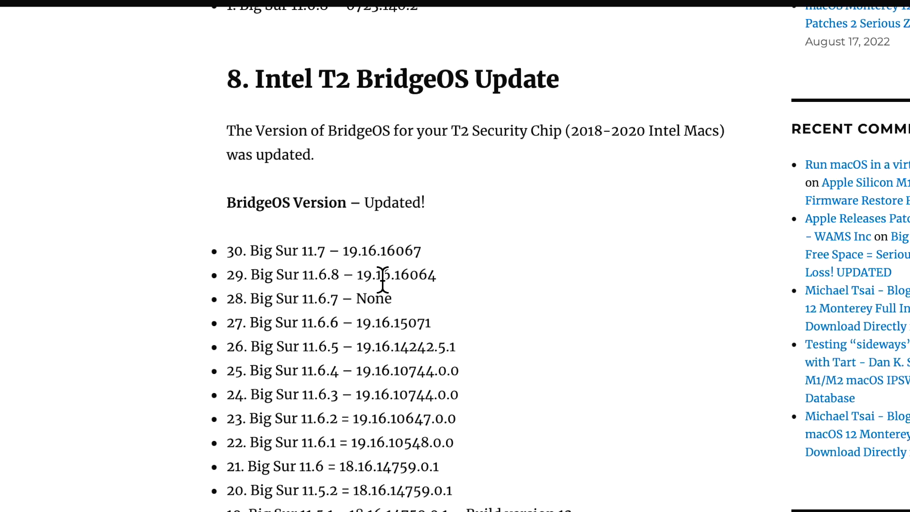
{"action": "mouse_move", "coordinate": [435, 292]}
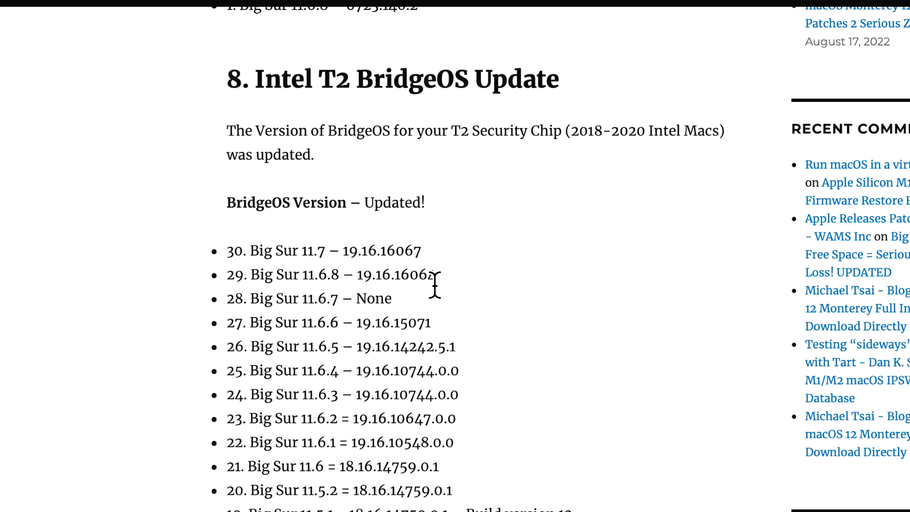
{"action": "scroll", "scroll_direction": "up", "scroll_amount": 3}
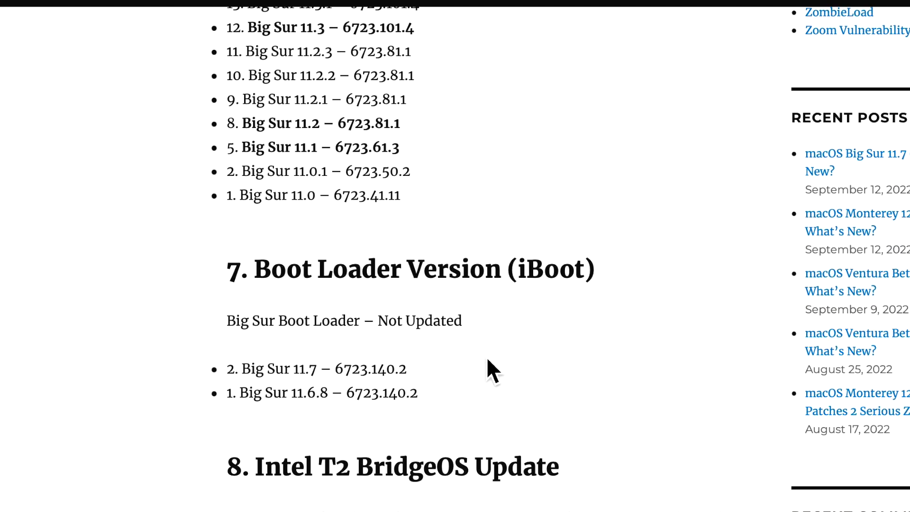
{"action": "mouse_move", "coordinate": [891, 500]}
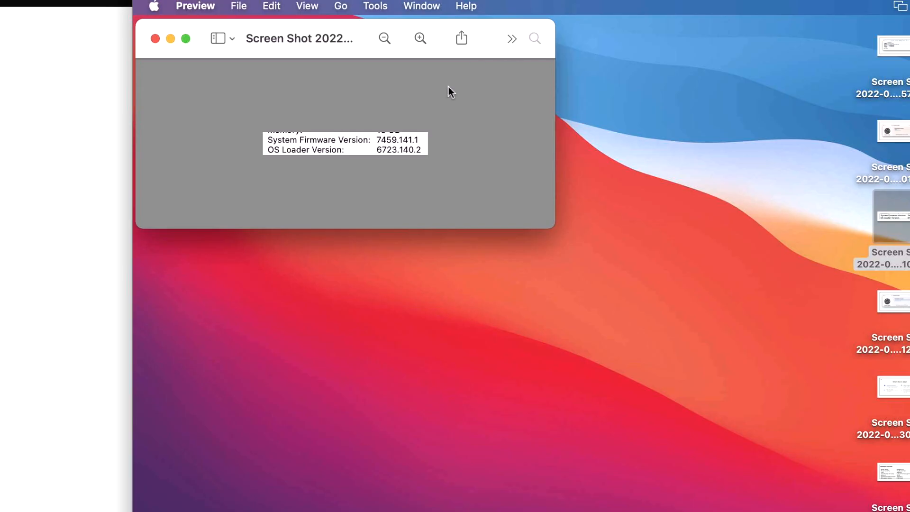
{"action": "mouse_move", "coordinate": [163, 8]}
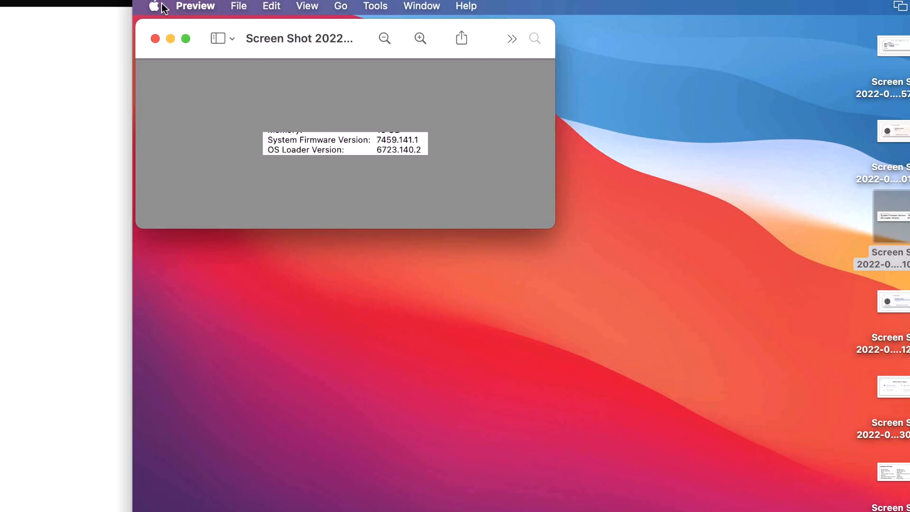
{"action": "mouse_move", "coordinate": [475, 250]}
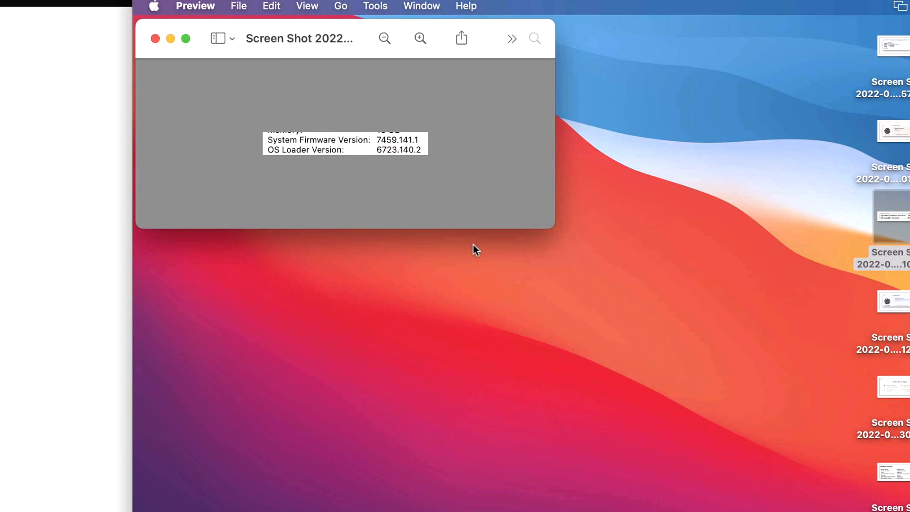
{"action": "mouse_move", "coordinate": [420, 139]}
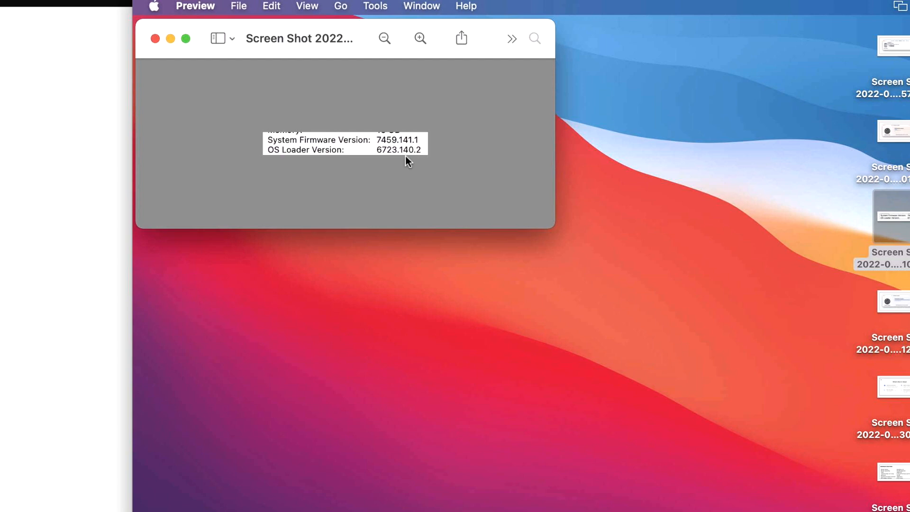
{"action": "mouse_move", "coordinate": [392, 161]}
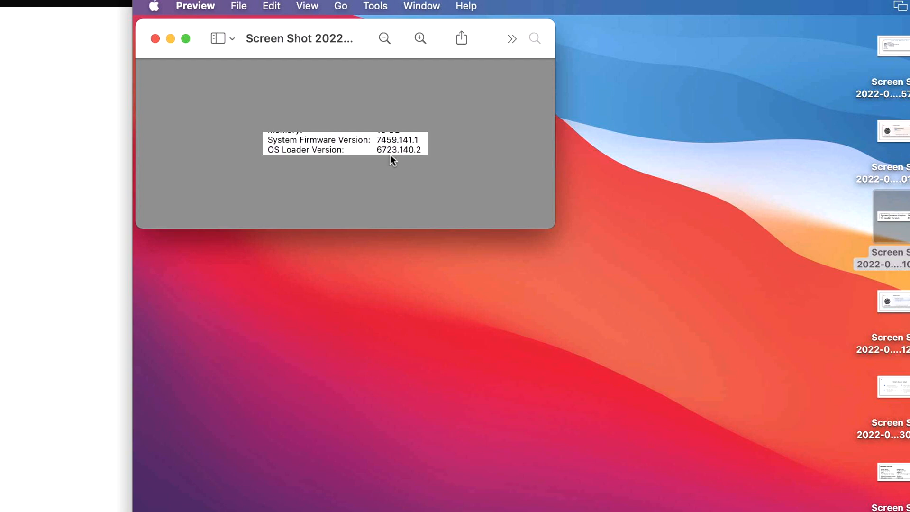
{"action": "mouse_move", "coordinate": [415, 161]}
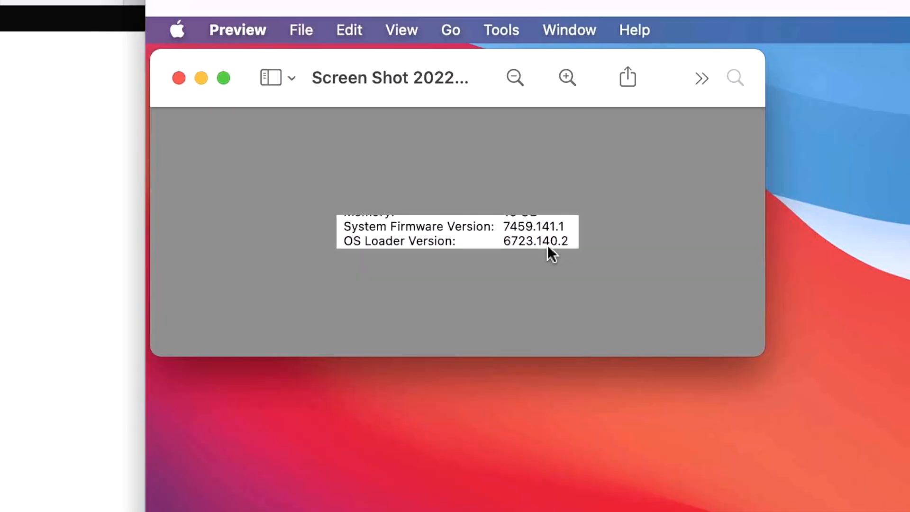
{"action": "mouse_move", "coordinate": [521, 254]}
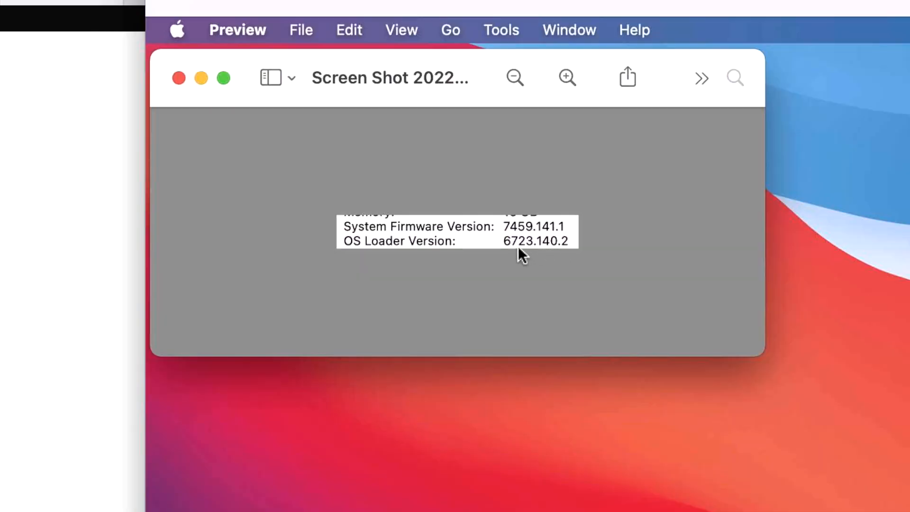
{"action": "mouse_move", "coordinate": [515, 260]}
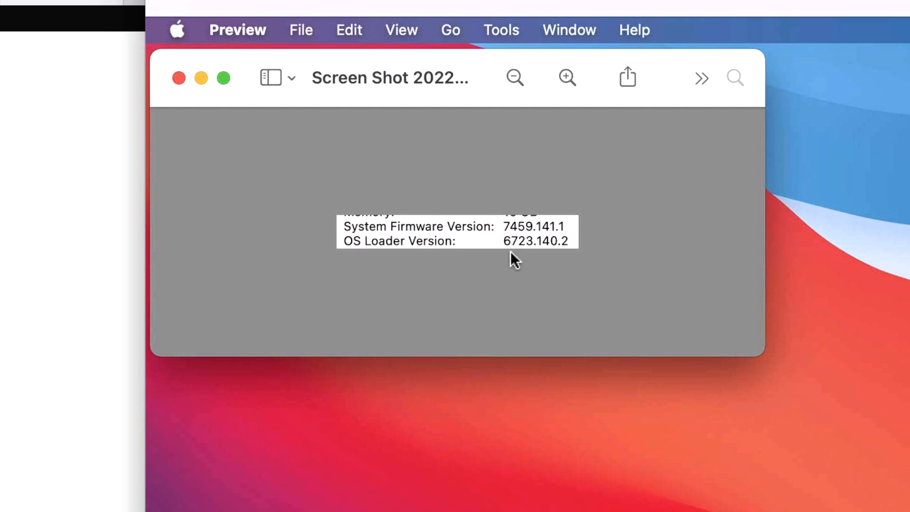
{"action": "mouse_move", "coordinate": [509, 259]}
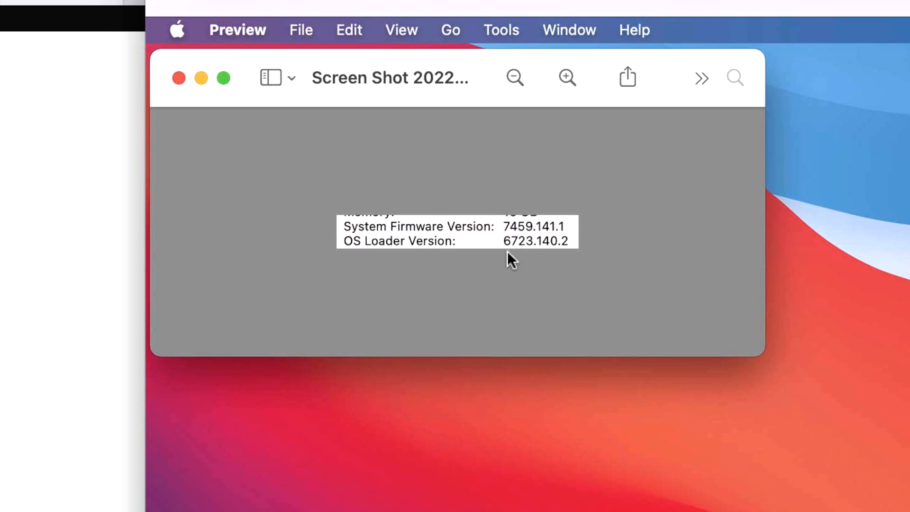
{"action": "mouse_move", "coordinate": [510, 260]}
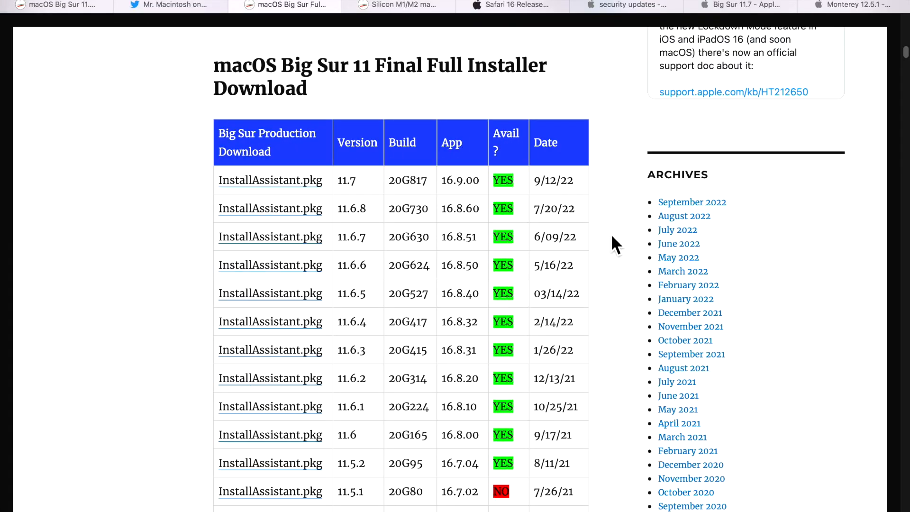
{"action": "mouse_move", "coordinate": [560, 218]}
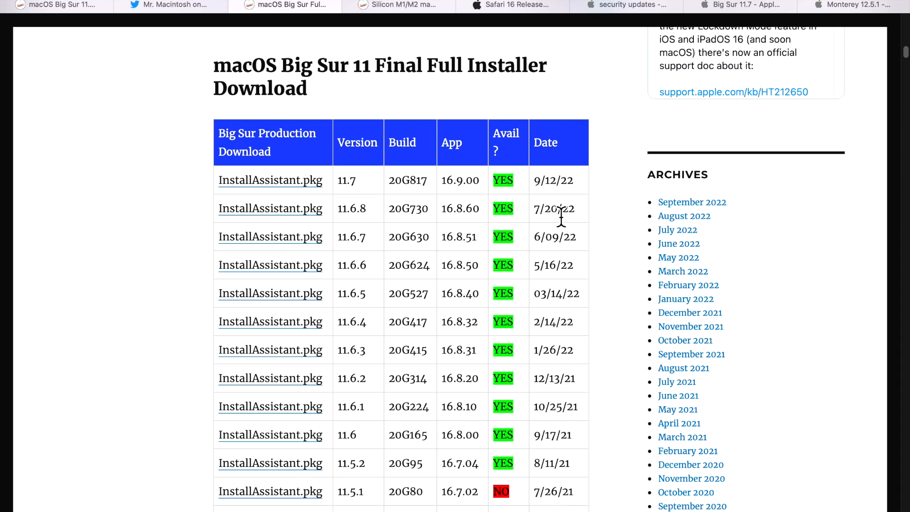
{"action": "mouse_move", "coordinate": [421, 235]}
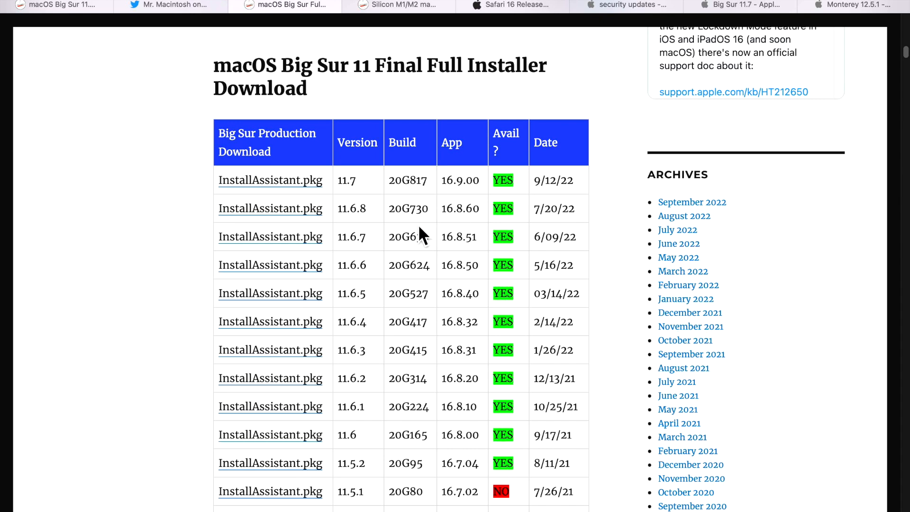
{"action": "mouse_move", "coordinate": [415, 214]}
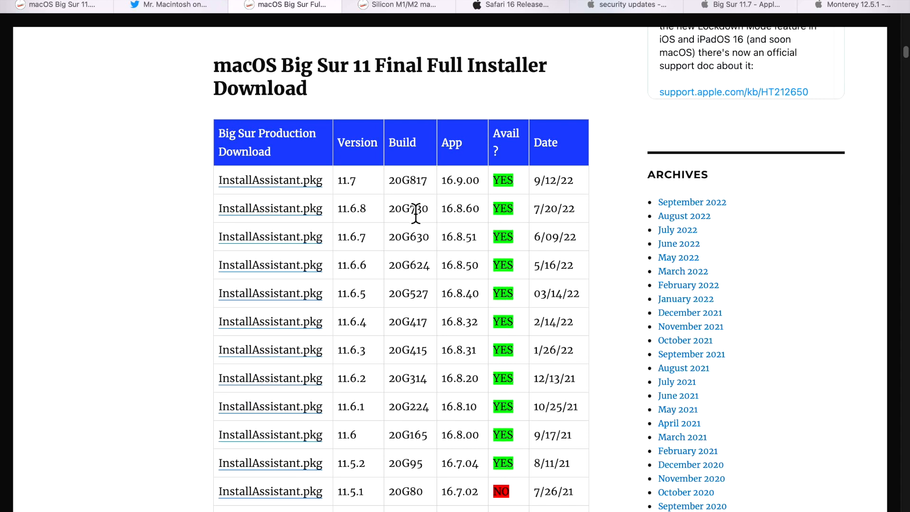
{"action": "mouse_move", "coordinate": [423, 23]}
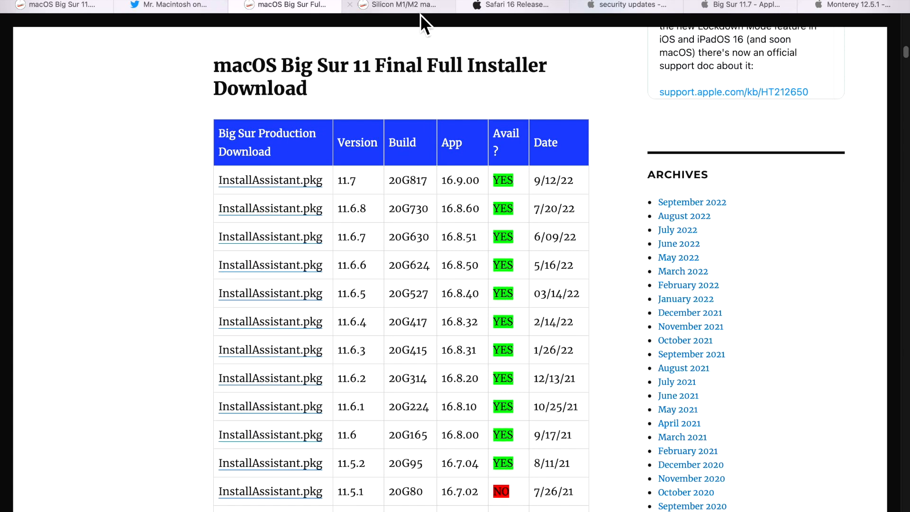
Step: Scroll down to the Big Sur Final IPSW Firmware Files table
{"action": "scroll", "scroll_direction": "down", "scroll_amount": 3}
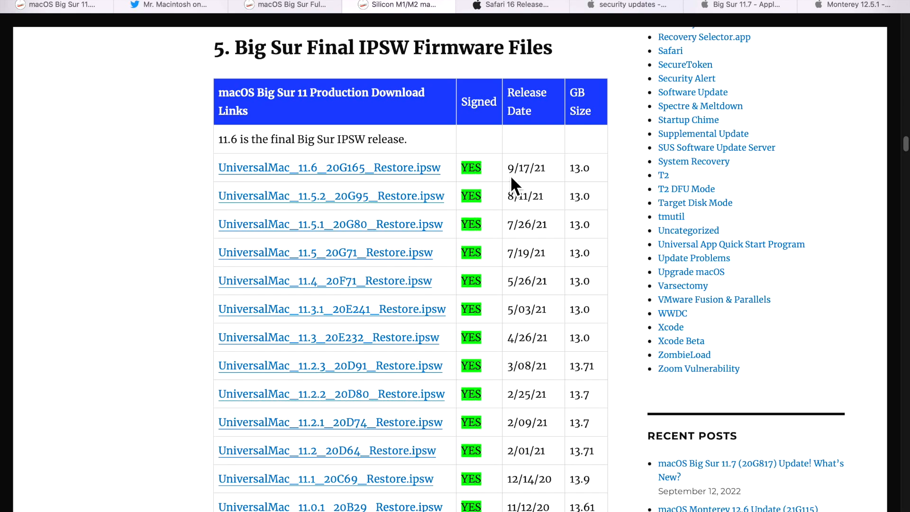
{"action": "mouse_move", "coordinate": [455, 181]}
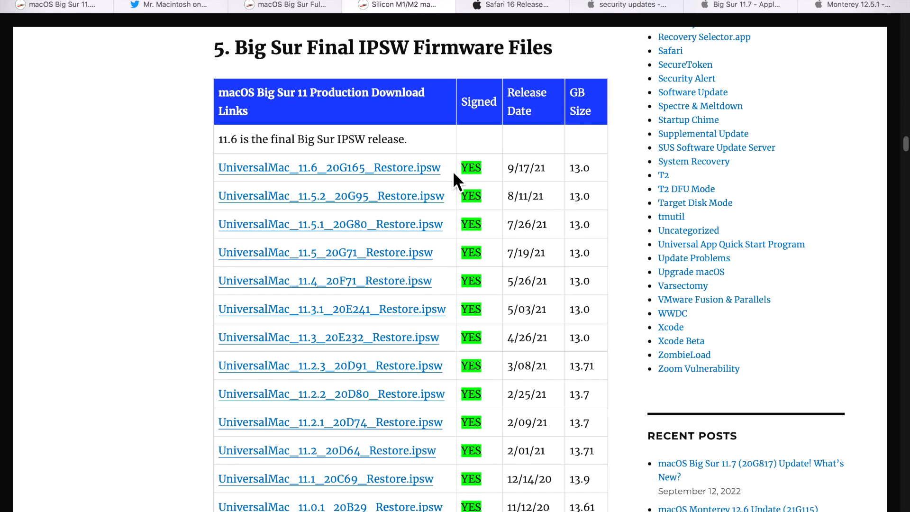
{"action": "left_click", "coordinate": [749, 470]}
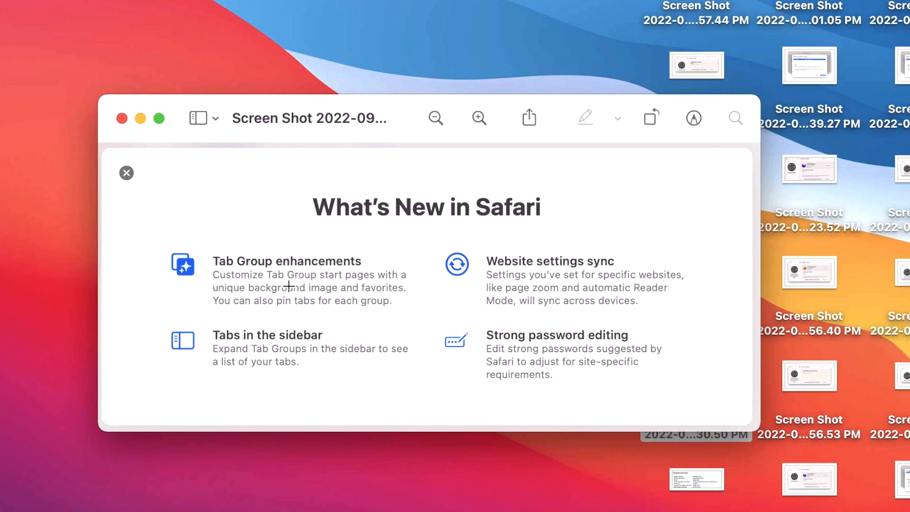
{"action": "mouse_move", "coordinate": [362, 307]}
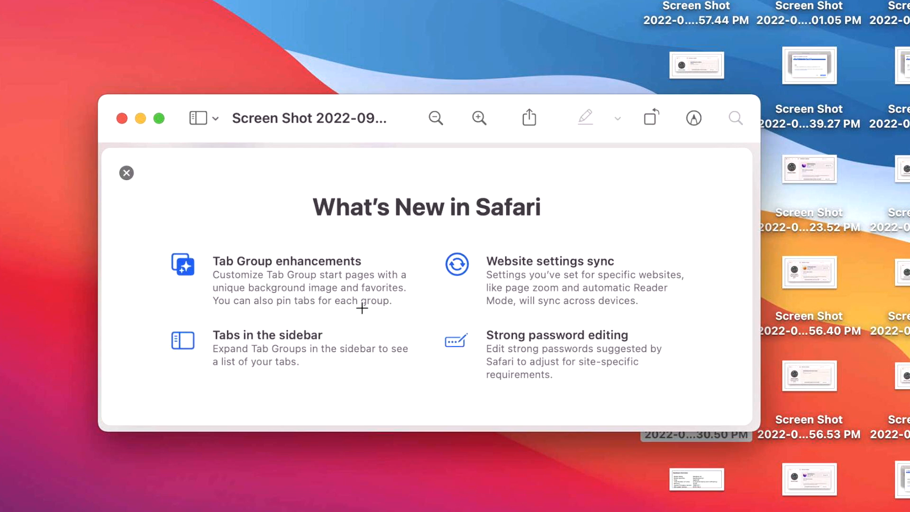
{"action": "mouse_move", "coordinate": [359, 327]}
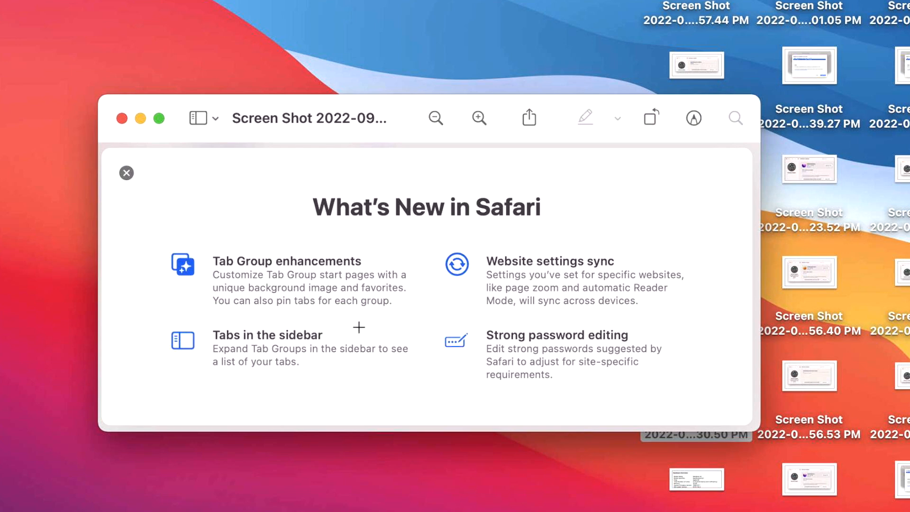
{"action": "mouse_move", "coordinate": [334, 353]}
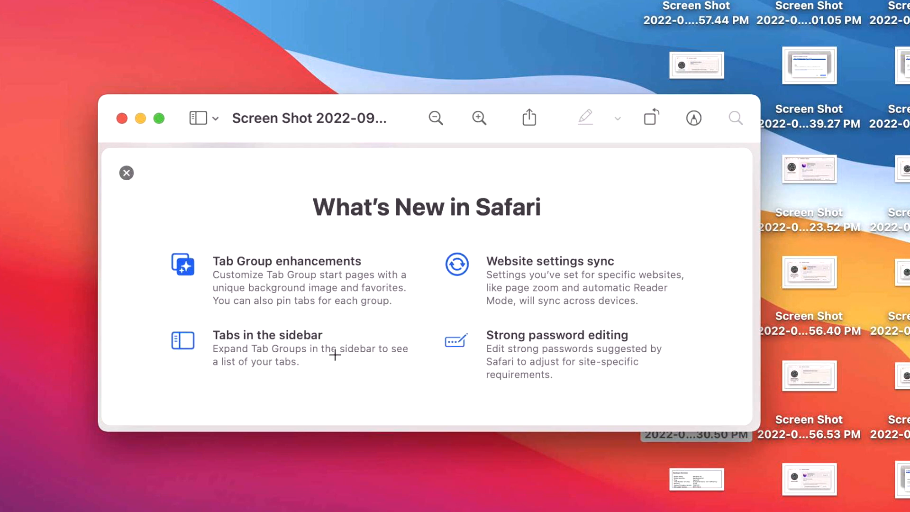
{"action": "mouse_move", "coordinate": [330, 367]}
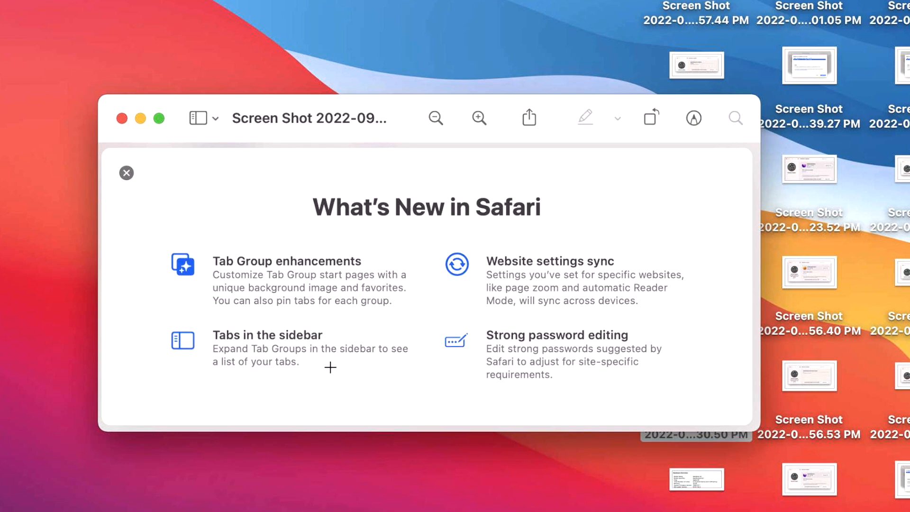
{"action": "mouse_move", "coordinate": [308, 383]}
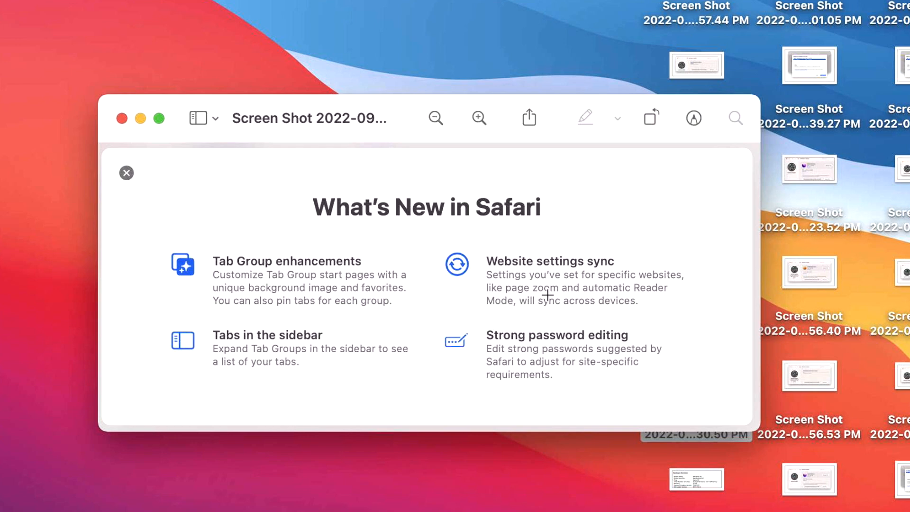
{"action": "mouse_move", "coordinate": [577, 288]}
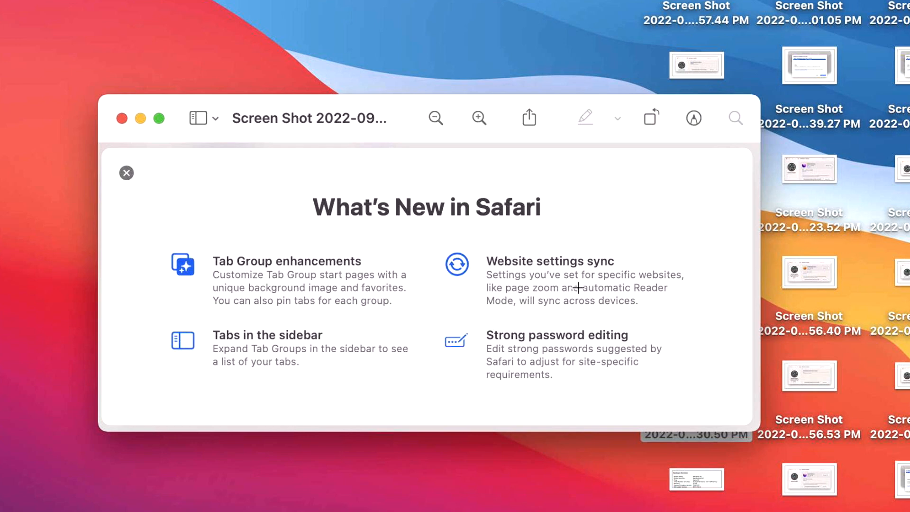
{"action": "mouse_move", "coordinate": [531, 306]}
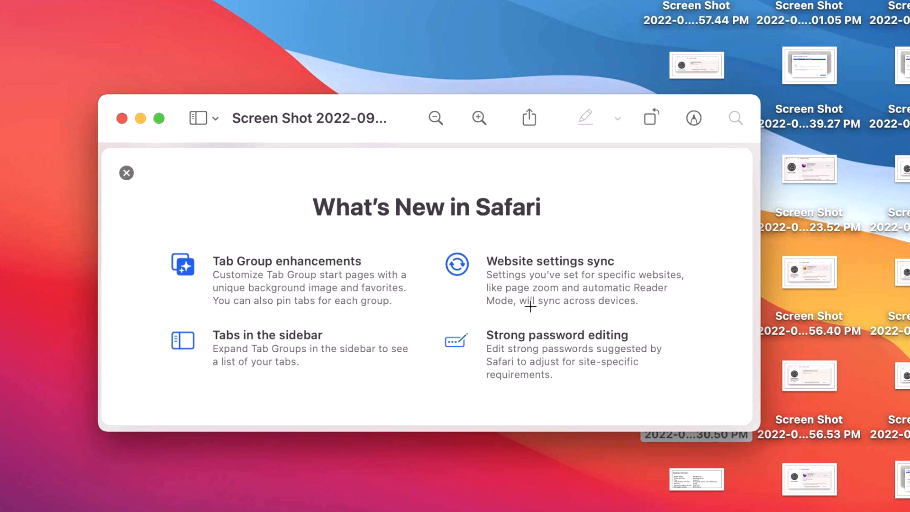
{"action": "mouse_move", "coordinate": [553, 315]}
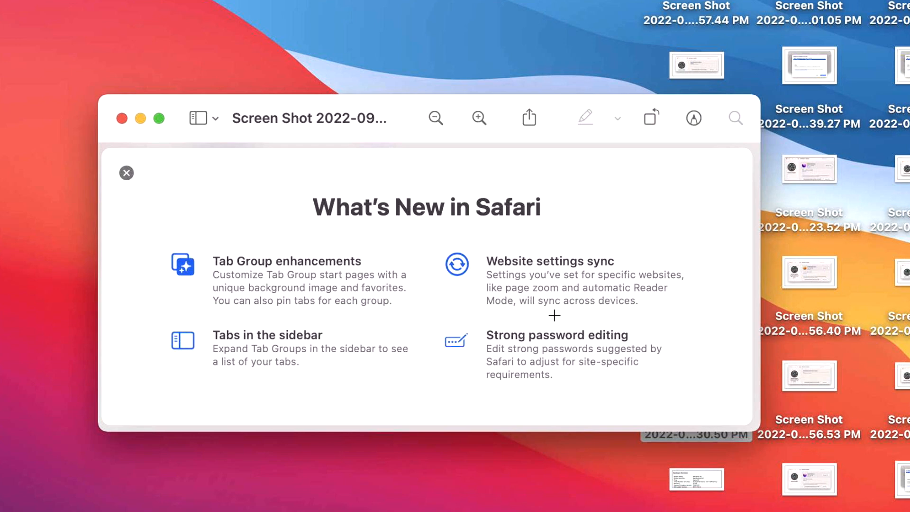
{"action": "mouse_move", "coordinate": [590, 330]}
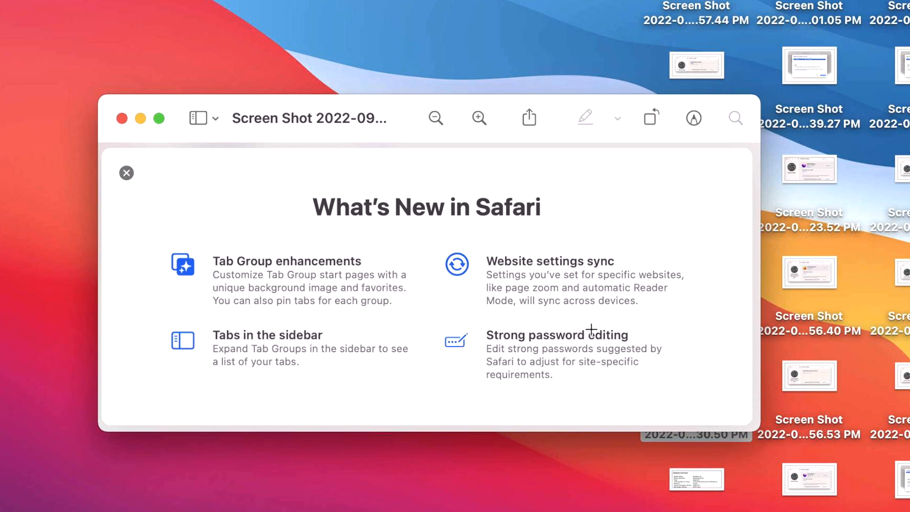
{"action": "mouse_move", "coordinate": [576, 385]}
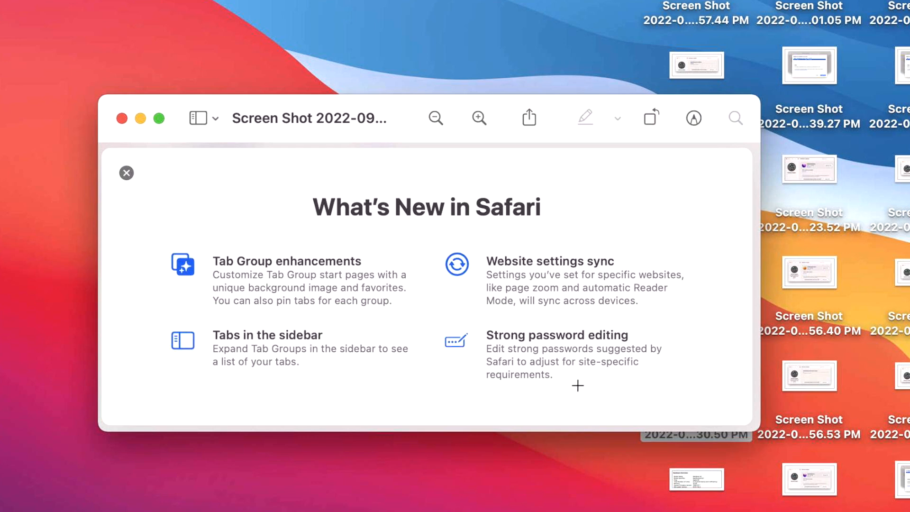
{"action": "mouse_move", "coordinate": [594, 374]}
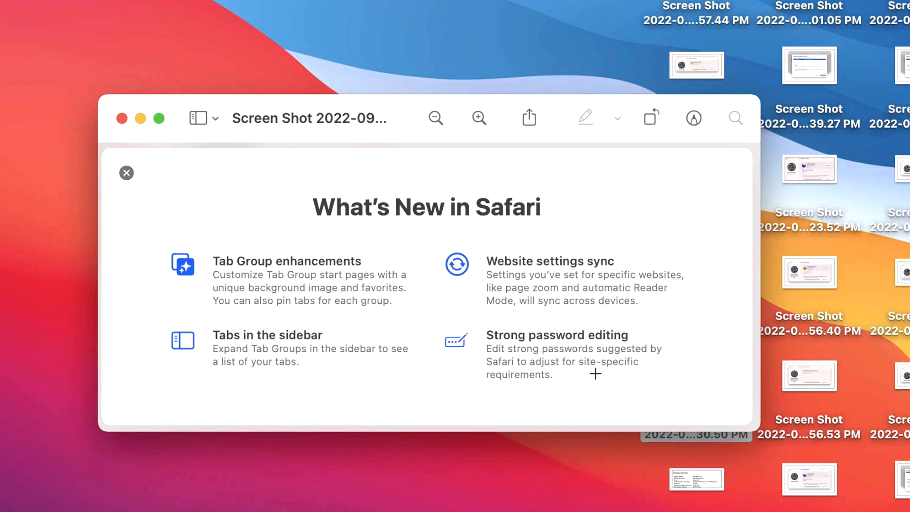
{"action": "mouse_move", "coordinate": [591, 378]}
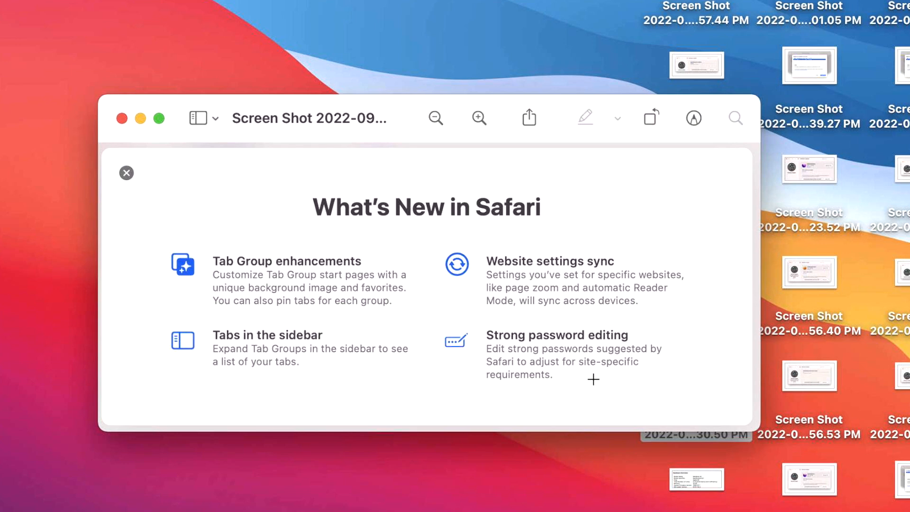
{"action": "mouse_move", "coordinate": [588, 382]}
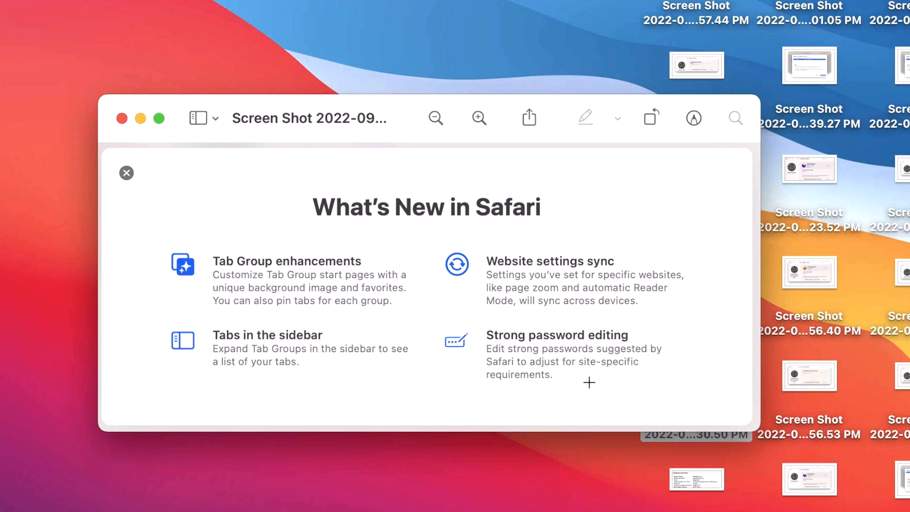
{"action": "mouse_move", "coordinate": [574, 389]}
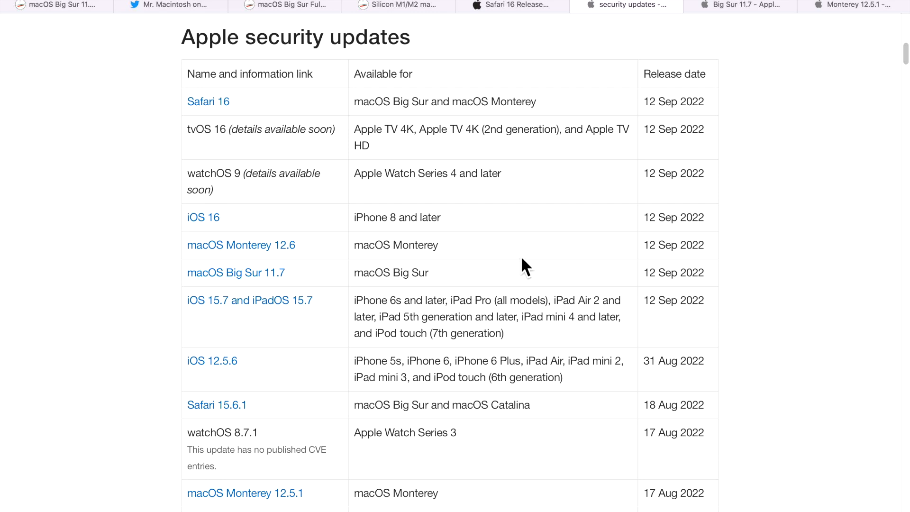
{"action": "mouse_move", "coordinate": [494, 234]}
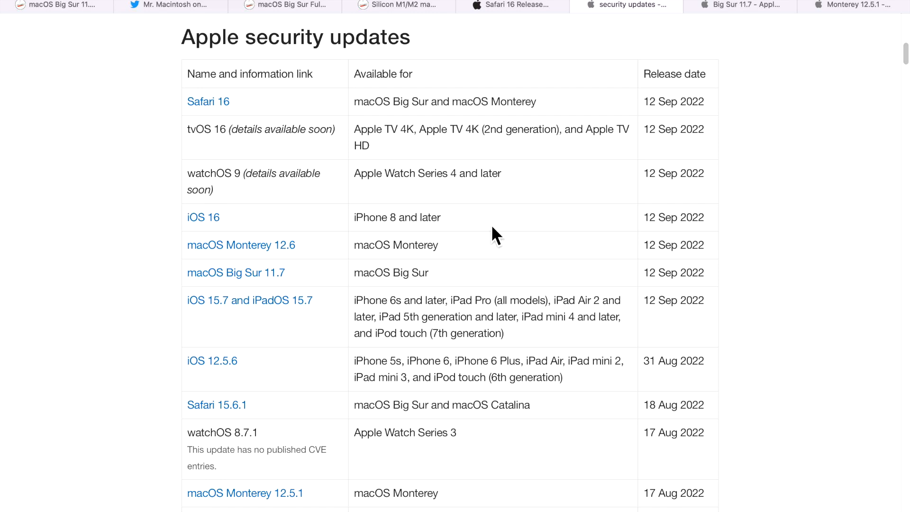
{"action": "mouse_move", "coordinate": [436, 130]}
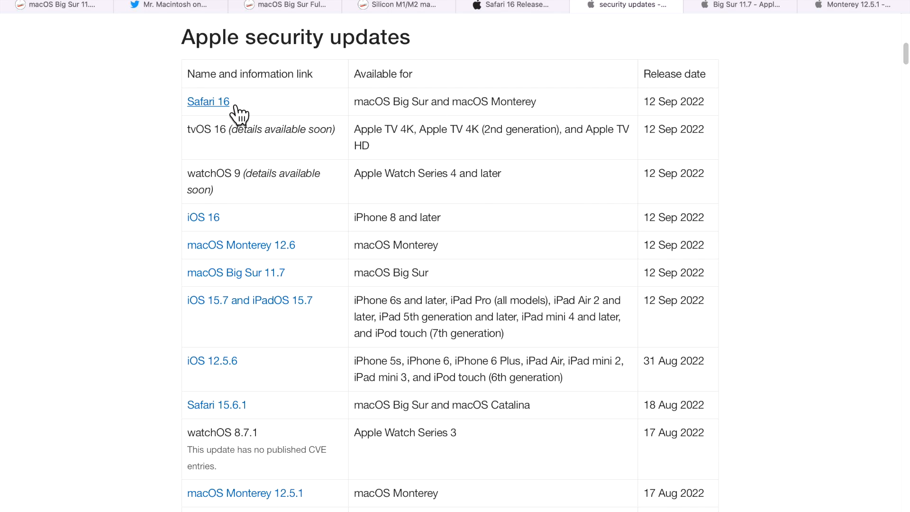
{"action": "mouse_move", "coordinate": [242, 120]}
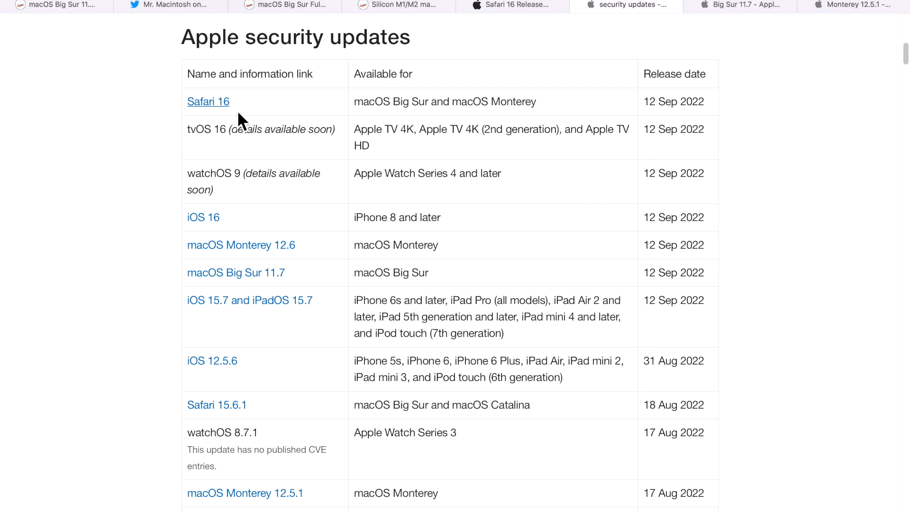
Step: Follow the Safari 16 link and scroll through its Safari Extensions and WebKit fixes
{"action": "left_click", "coordinate": [208, 101]}
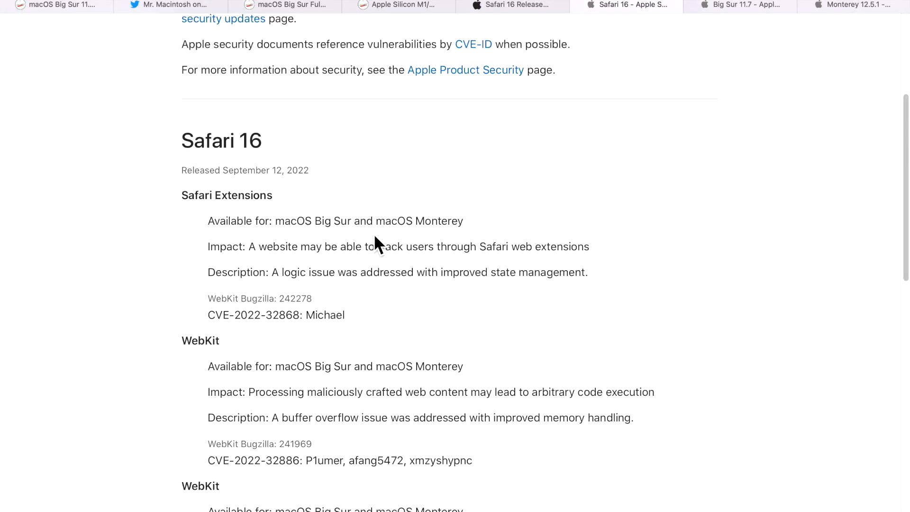
{"action": "scroll", "scroll_direction": "down", "scroll_amount": 3}
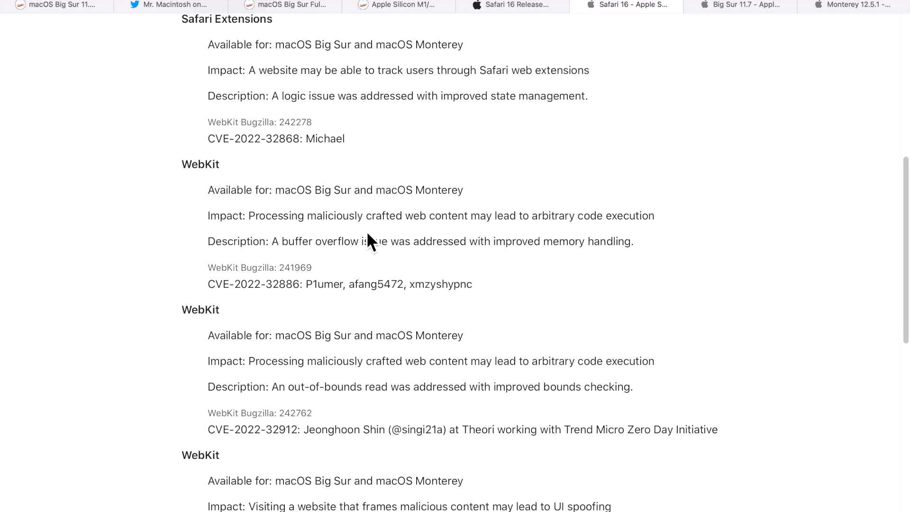
{"action": "mouse_move", "coordinate": [435, 209]}
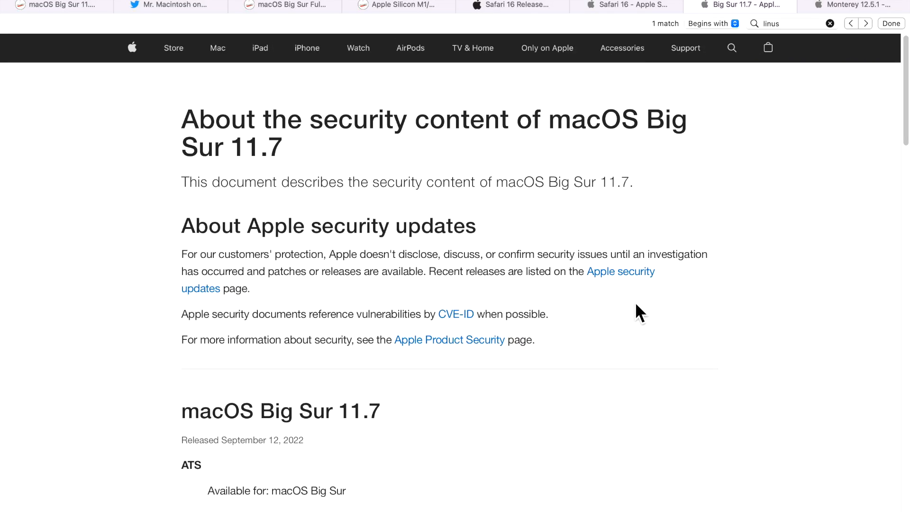
Step: Scroll the Big Sur 11.7 notes and search the page for CVE-2022-32894
{"action": "scroll", "scroll_direction": "down", "scroll_amount": 3}
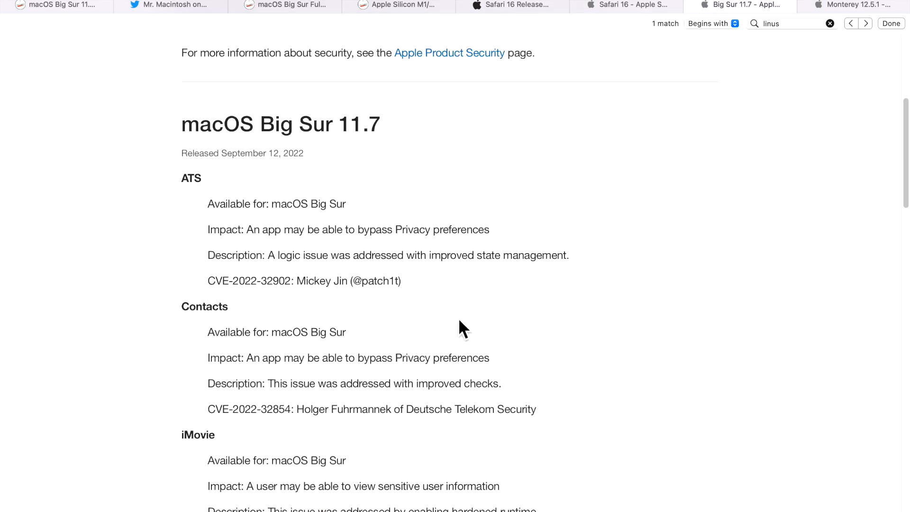
{"action": "scroll", "scroll_direction": "down", "scroll_amount": 3}
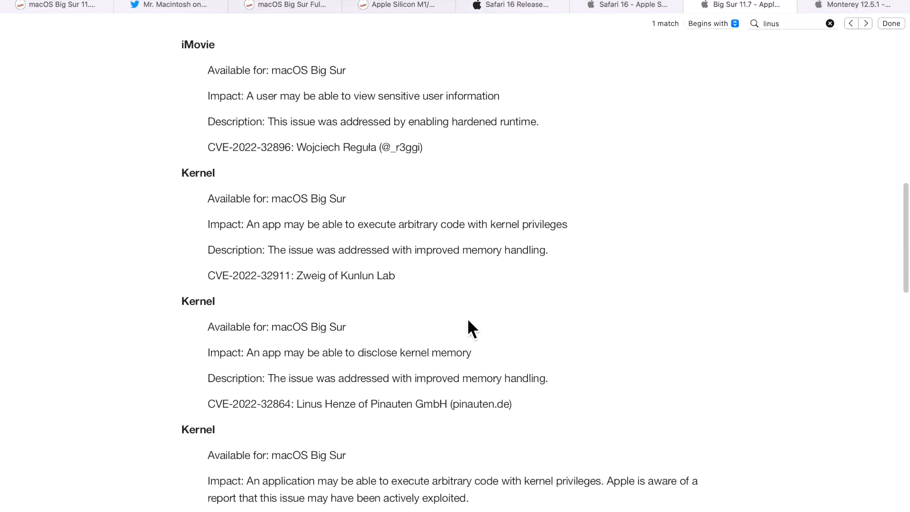
{"action": "scroll", "scroll_direction": "down", "scroll_amount": 3}
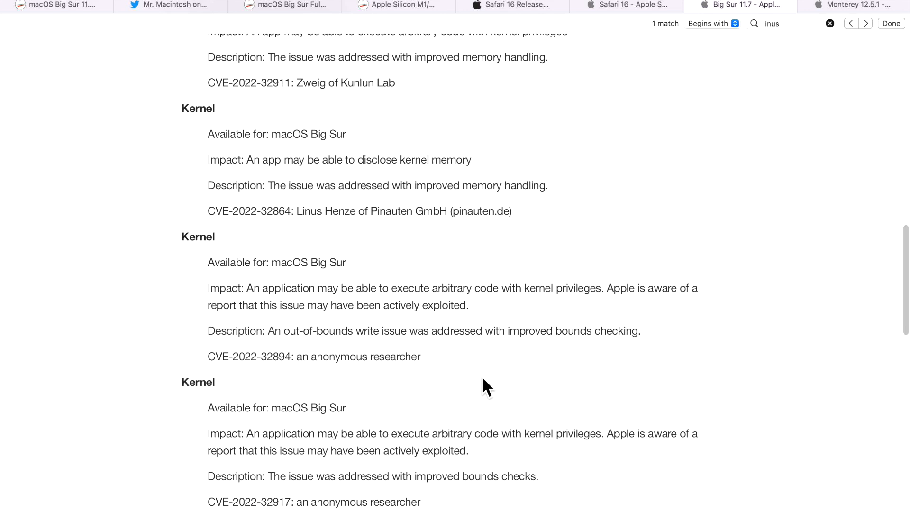
{"action": "left_click", "coordinate": [788, 23]}
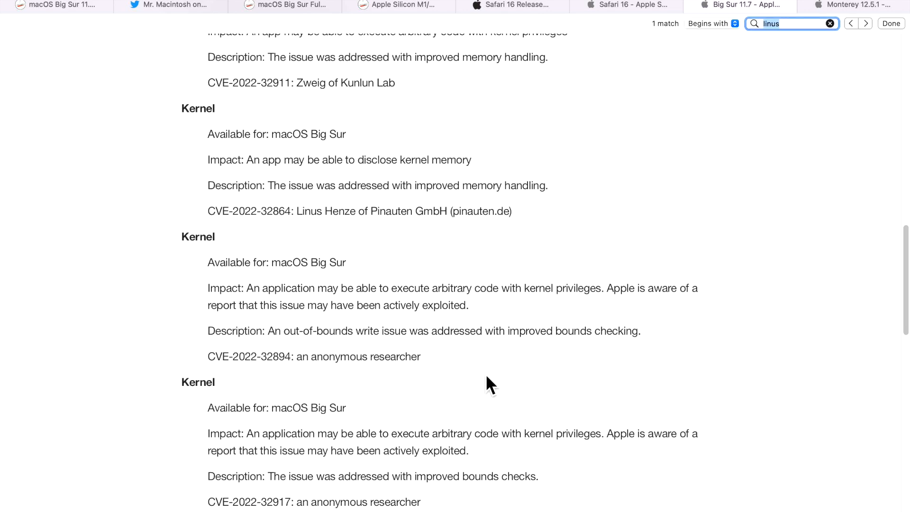
{"action": "type", "text": "CVE-2022-32894"}
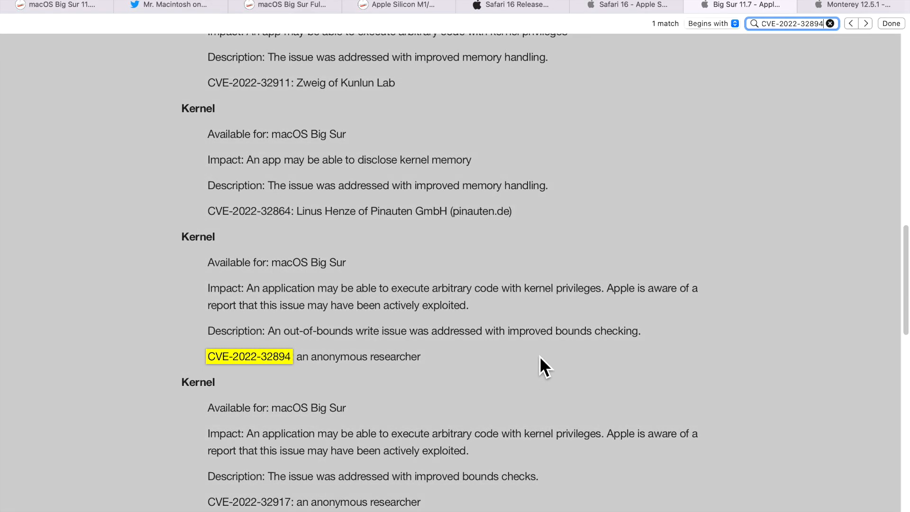
{"action": "mouse_move", "coordinate": [596, 335]}
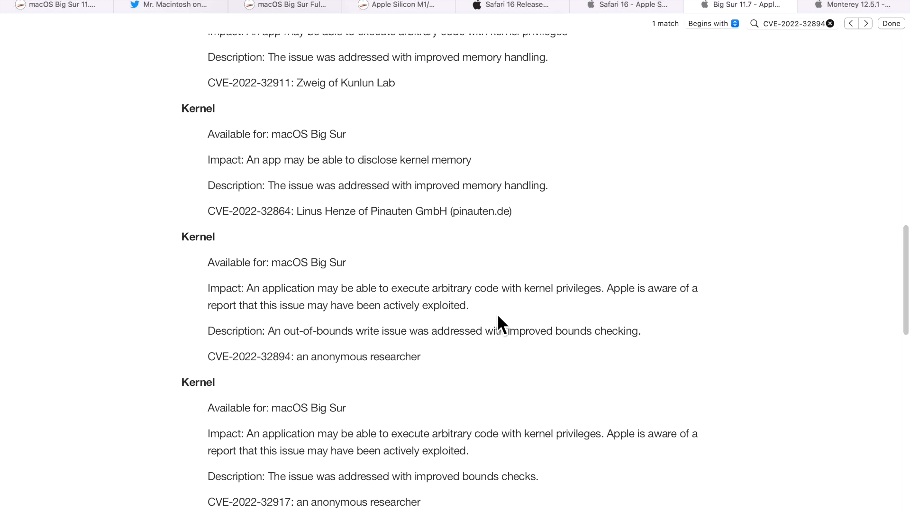
{"action": "mouse_move", "coordinate": [340, 308]}
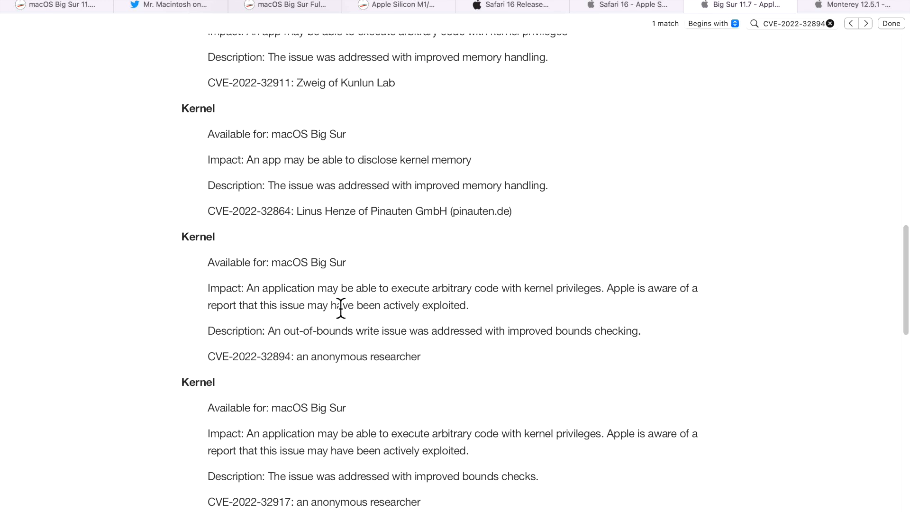
{"action": "mouse_move", "coordinate": [344, 331]}
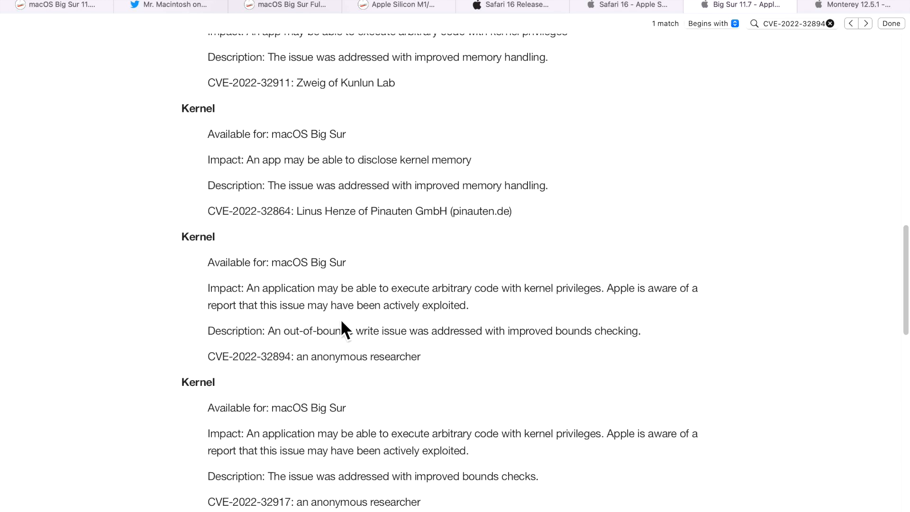
{"action": "mouse_move", "coordinate": [623, 325]}
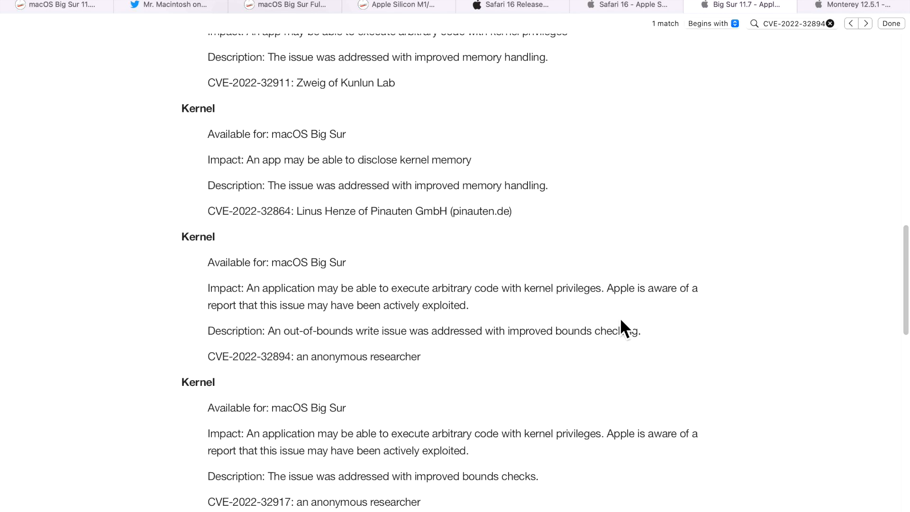
{"action": "mouse_move", "coordinate": [356, 330]}
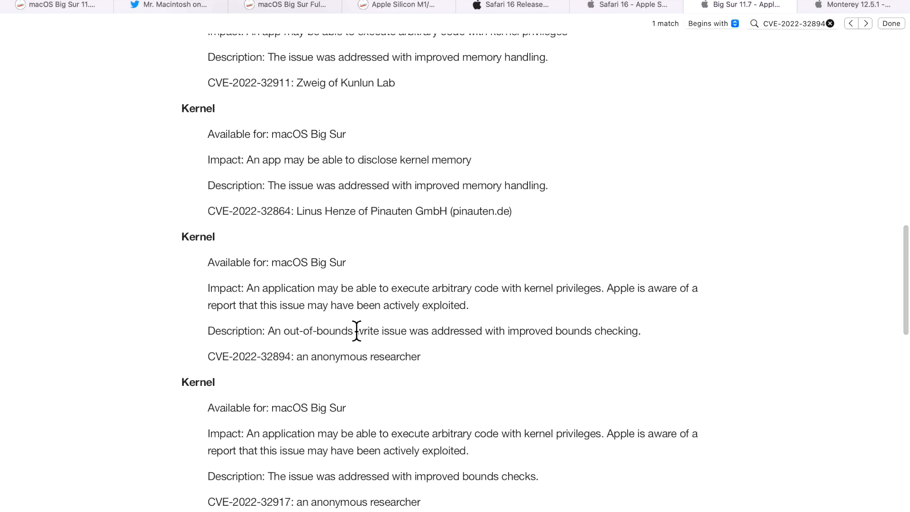
{"action": "mouse_move", "coordinate": [362, 315]}
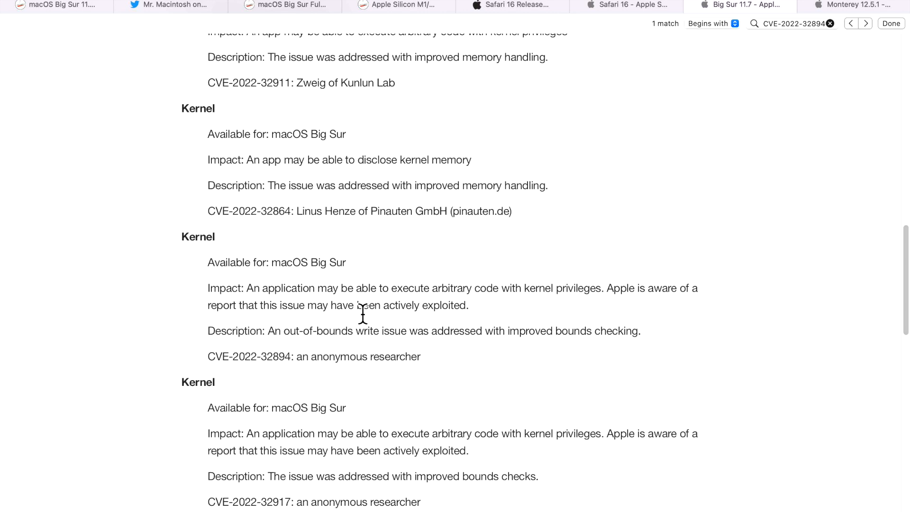
{"action": "mouse_move", "coordinate": [459, 318]}
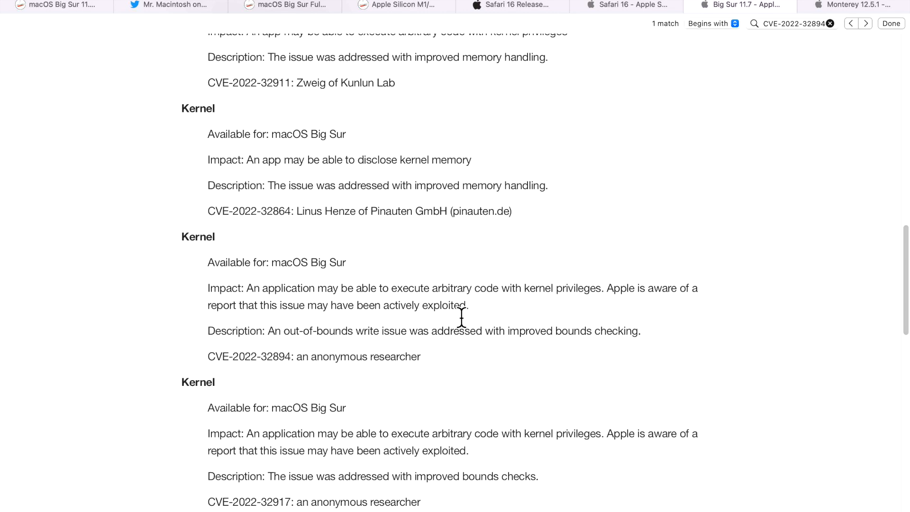
{"action": "mouse_move", "coordinate": [462, 306]}
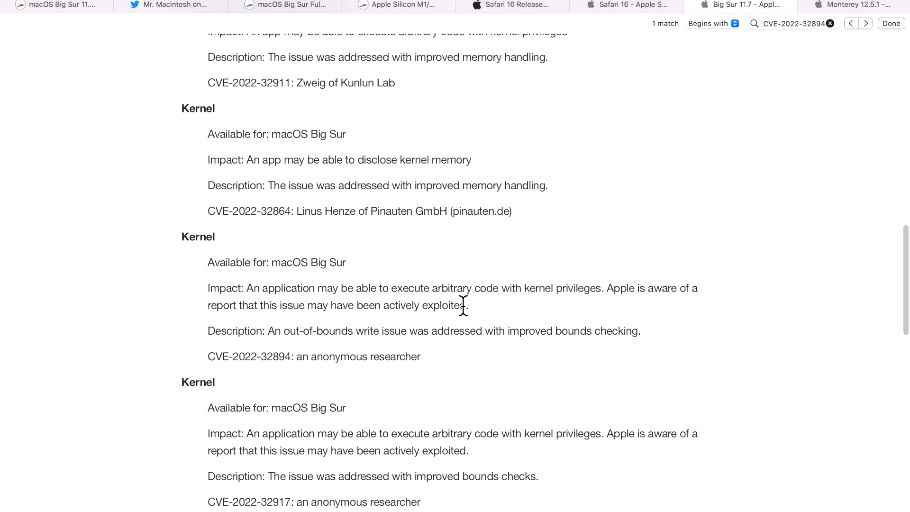
Step: Highlight CVE-2022-32894 in the Monterey 12.5.1 notes, then again in the Big Sur 11.7 tab
{"action": "scroll", "scroll_direction": "down", "scroll_amount": 3}
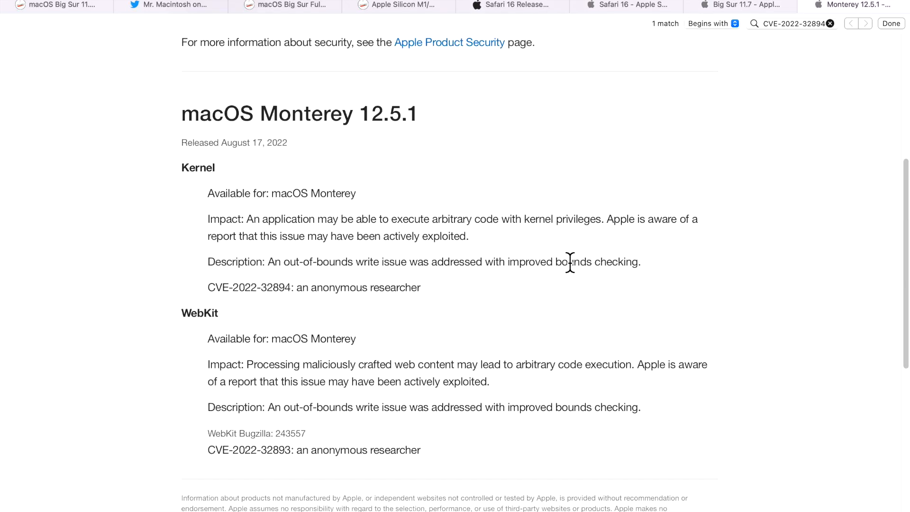
{"action": "mouse_move", "coordinate": [253, 167]}
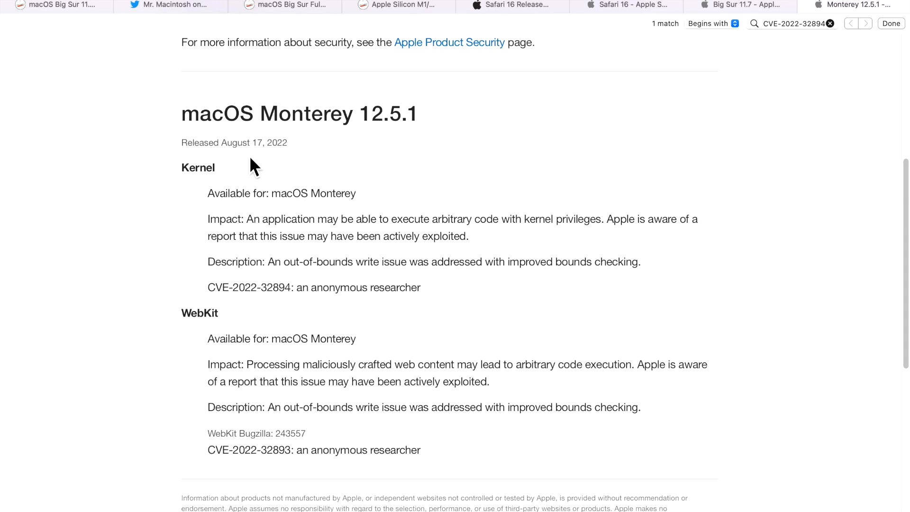
{"action": "mouse_move", "coordinate": [263, 160]}
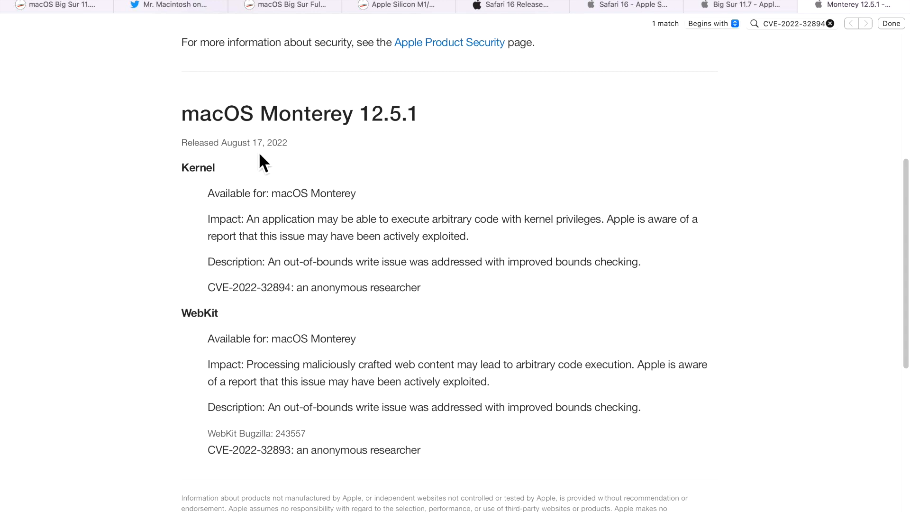
{"action": "mouse_move", "coordinate": [266, 174]}
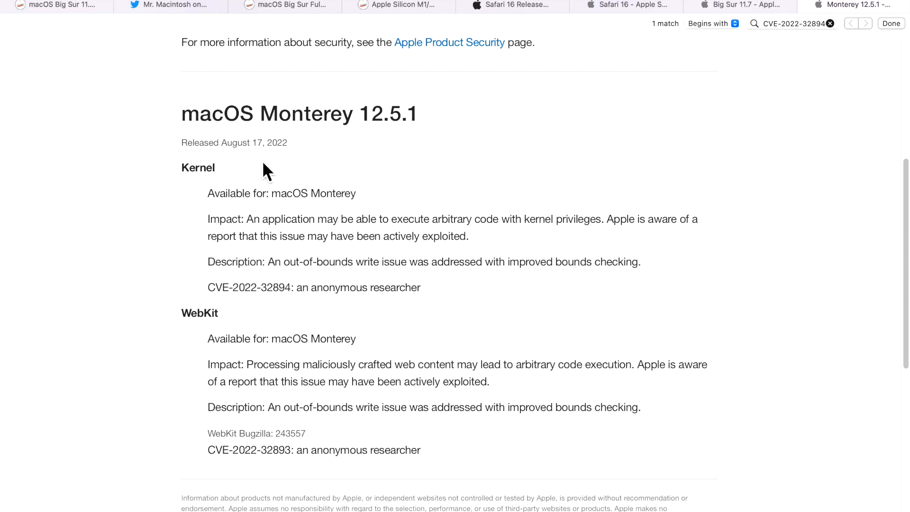
{"action": "left_click", "coordinate": [791, 23]}
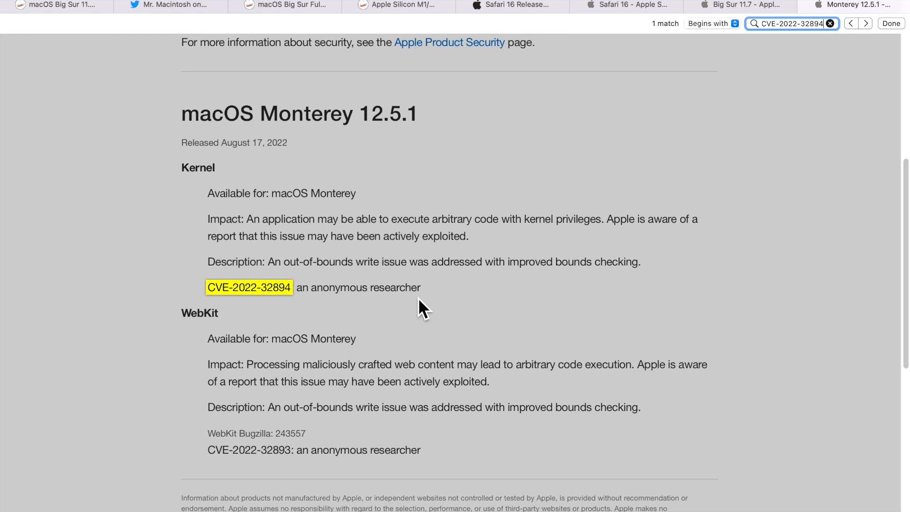
{"action": "left_click", "coordinate": [743, 6]}
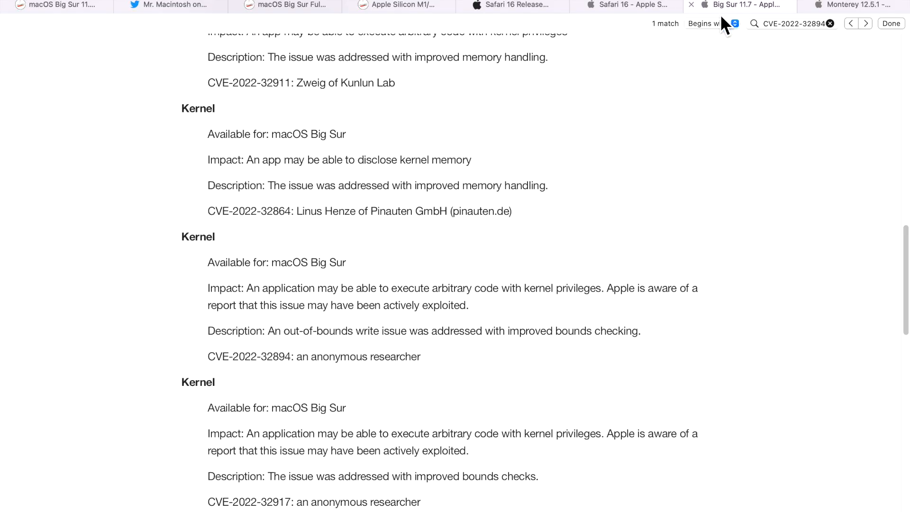
{"action": "left_click", "coordinate": [789, 23]}
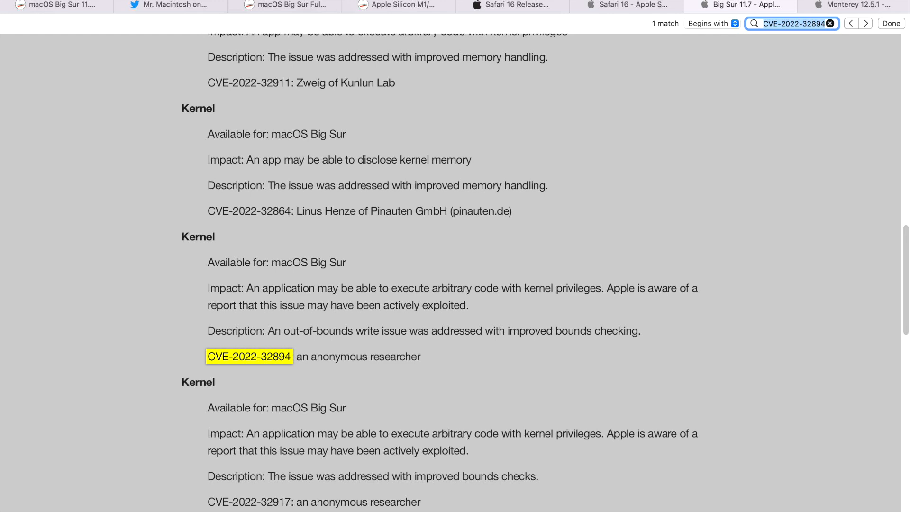
{"action": "mouse_move", "coordinate": [555, 186]}
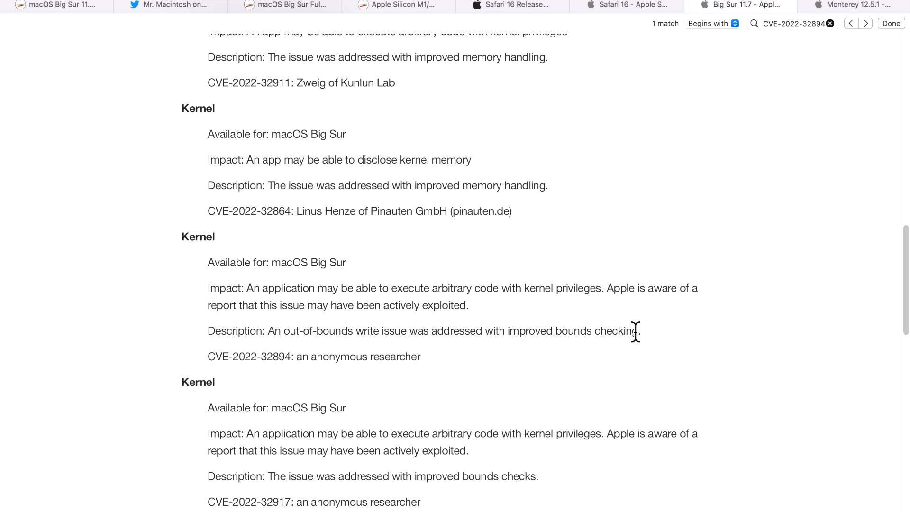
{"action": "mouse_move", "coordinate": [636, 335]}
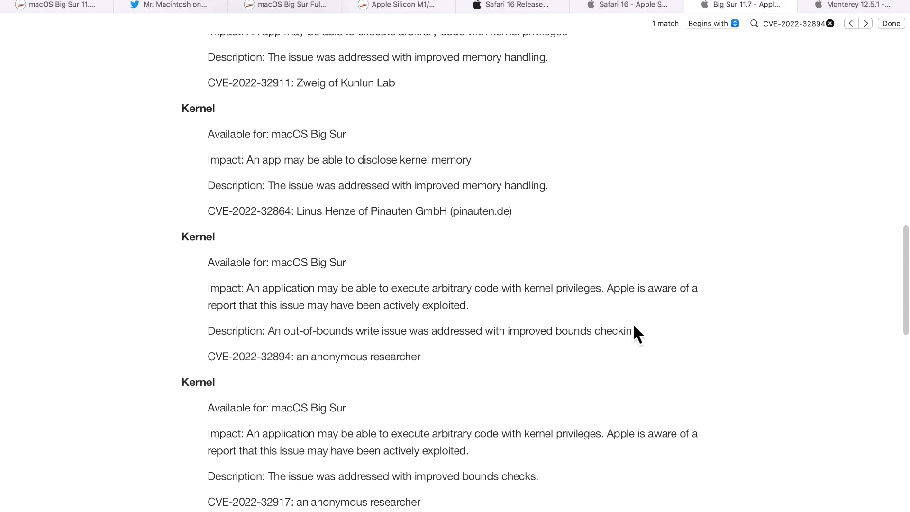
{"action": "mouse_move", "coordinate": [552, 445]}
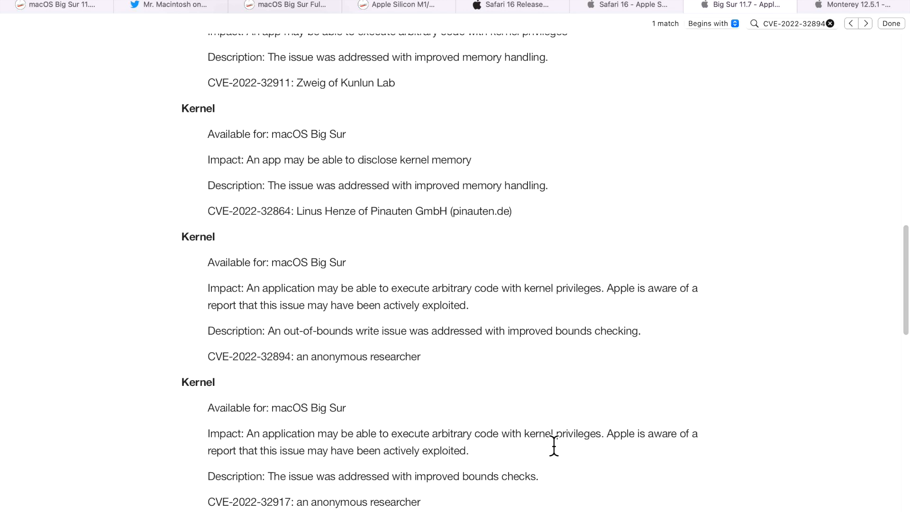
{"action": "mouse_move", "coordinate": [551, 411]}
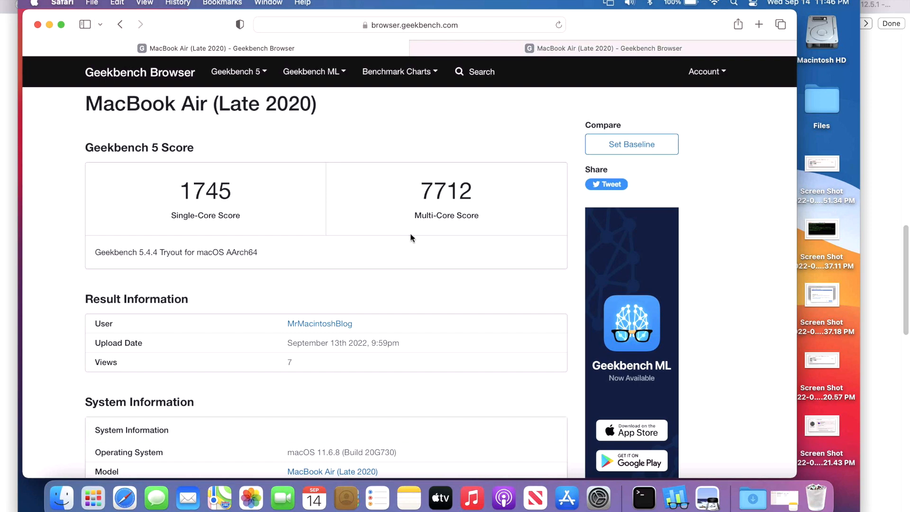
{"action": "mouse_move", "coordinate": [474, 267]}
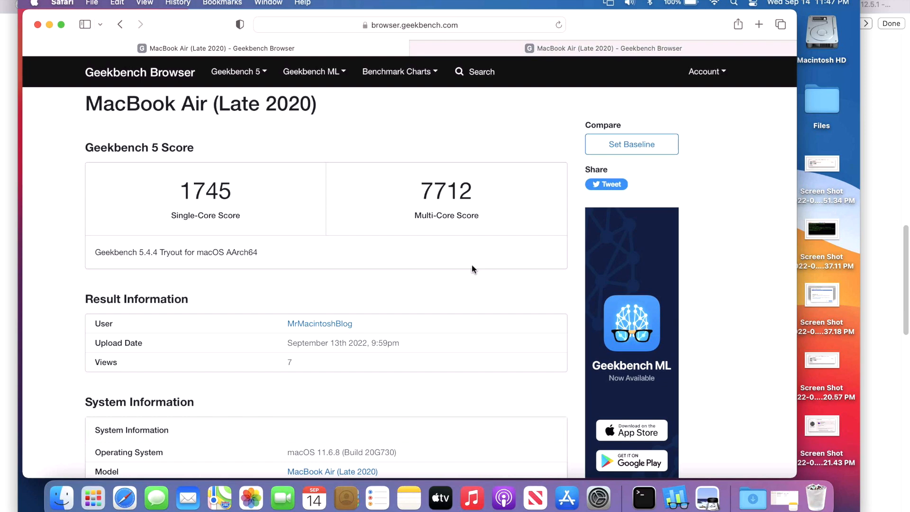
{"action": "mouse_move", "coordinate": [537, 164]}
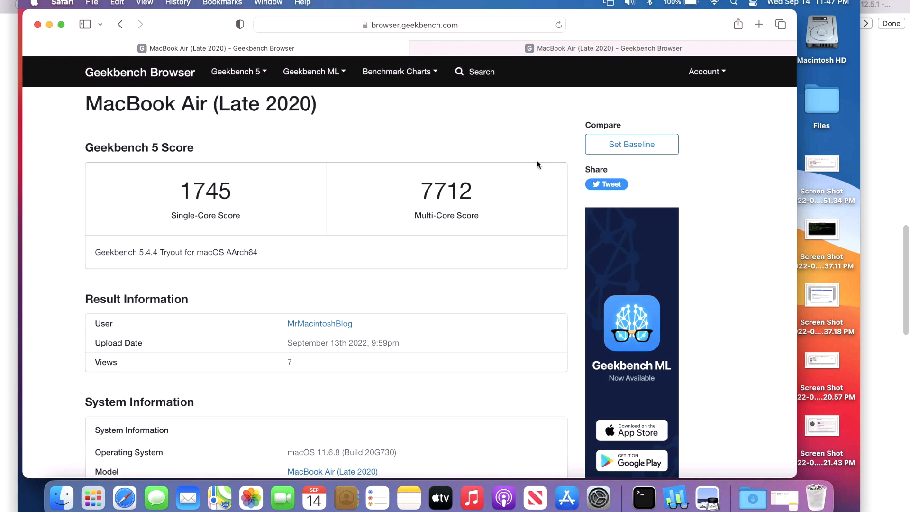
Step: Switch to the Geekbench MacBook Air (Late 2020) result: 1731 single-core, 7704 multi-core
{"action": "left_click", "coordinate": [592, 48]}
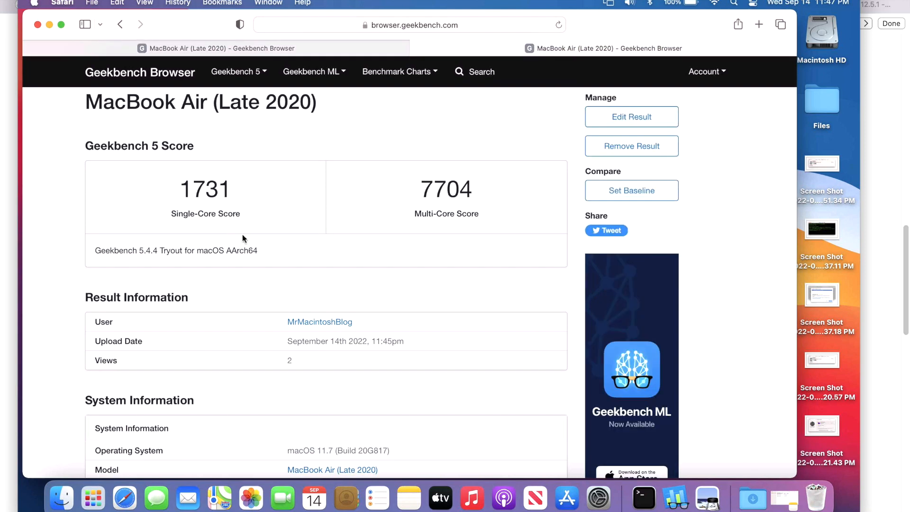
{"action": "mouse_move", "coordinate": [465, 242]}
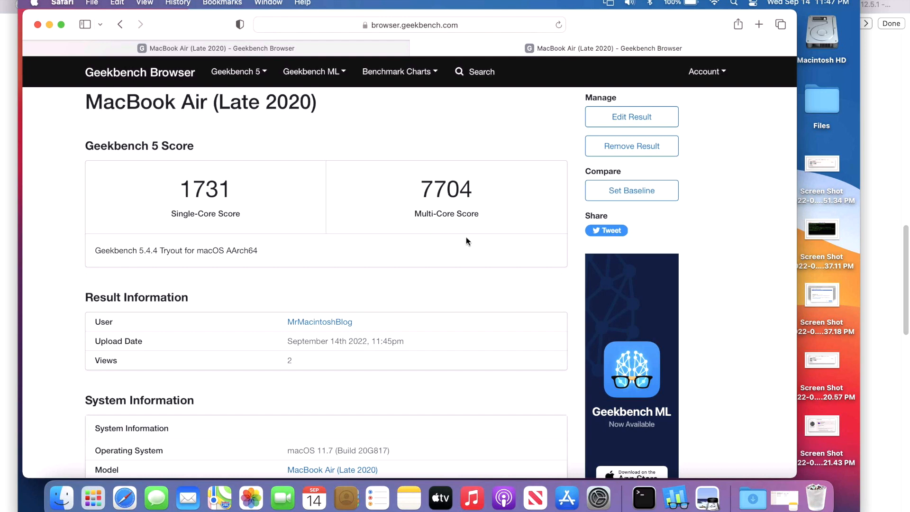
{"action": "mouse_move", "coordinate": [383, 305]}
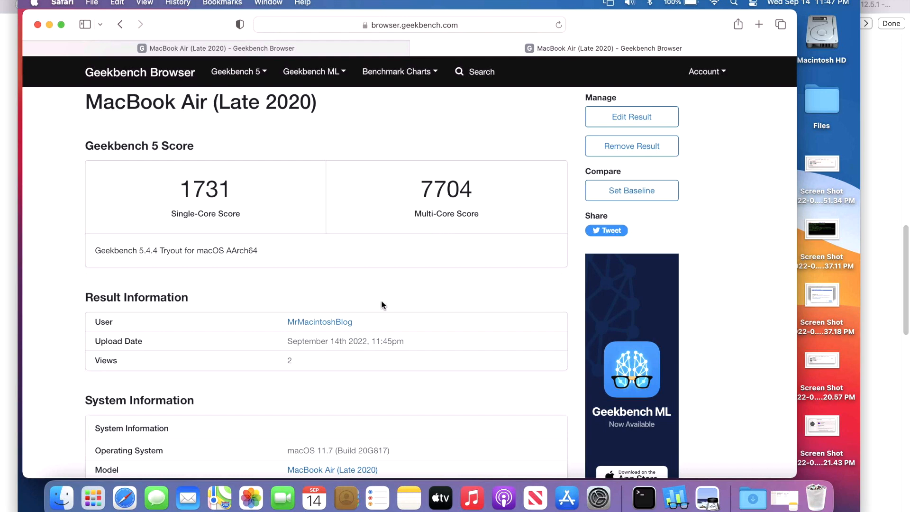
{"action": "mouse_move", "coordinate": [365, 331]}
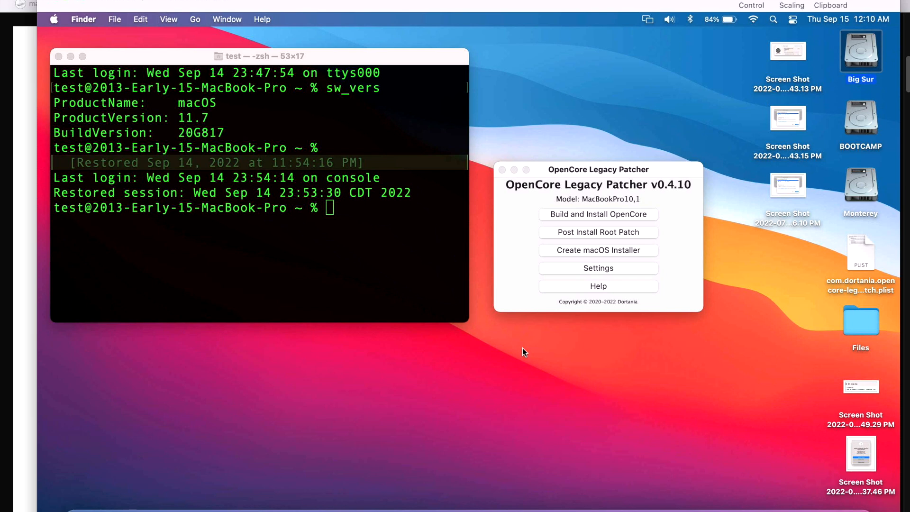
{"action": "mouse_move", "coordinate": [516, 328]}
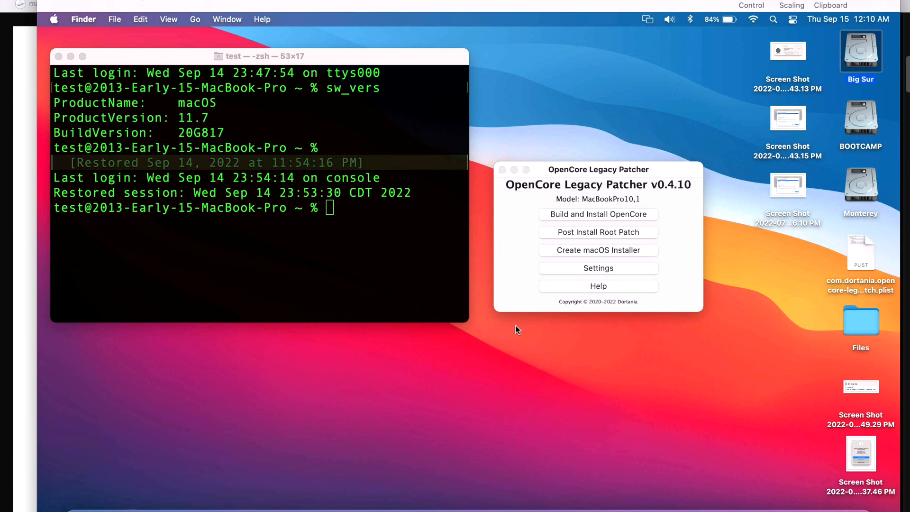
{"action": "mouse_move", "coordinate": [485, 434]}
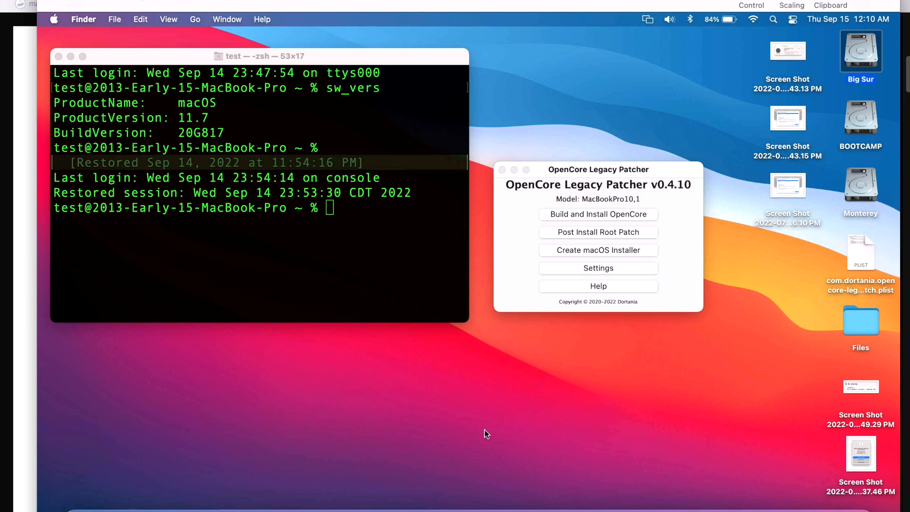
{"action": "mouse_move", "coordinate": [631, 507]}
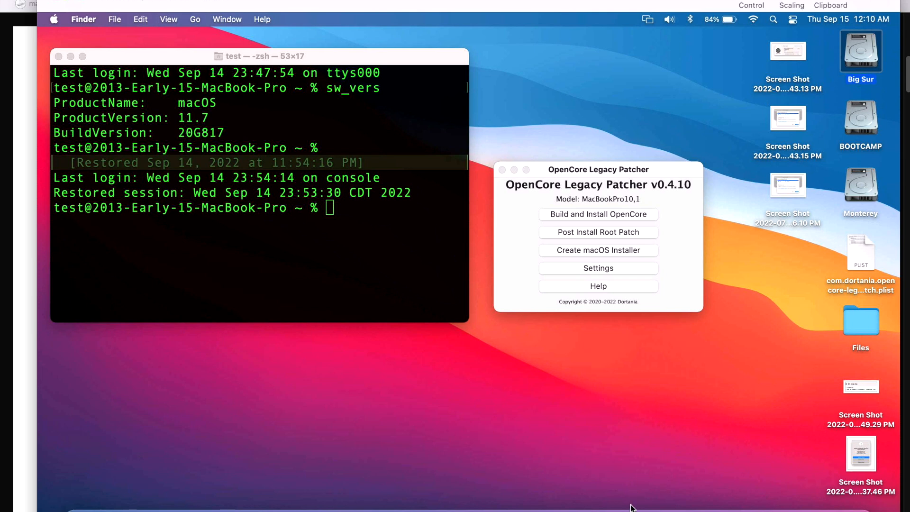
{"action": "mouse_move", "coordinate": [622, 501]}
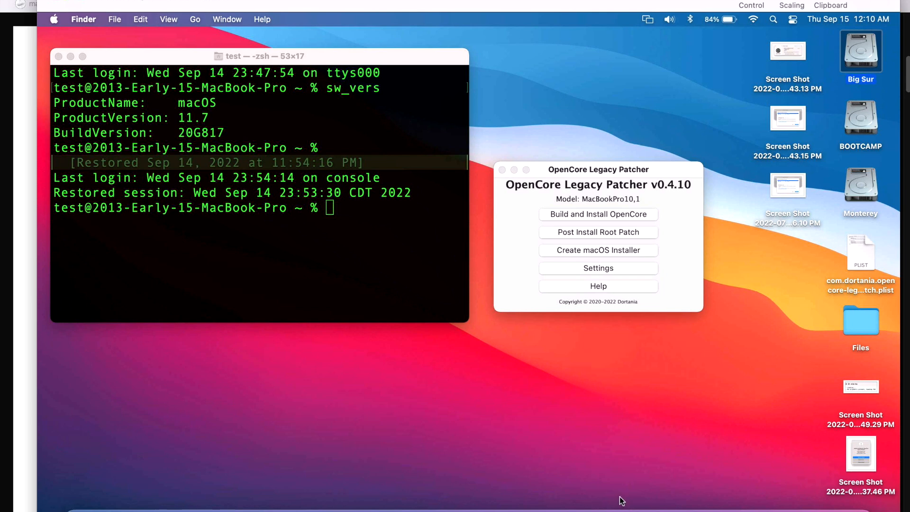
{"action": "mouse_move", "coordinate": [556, 441]}
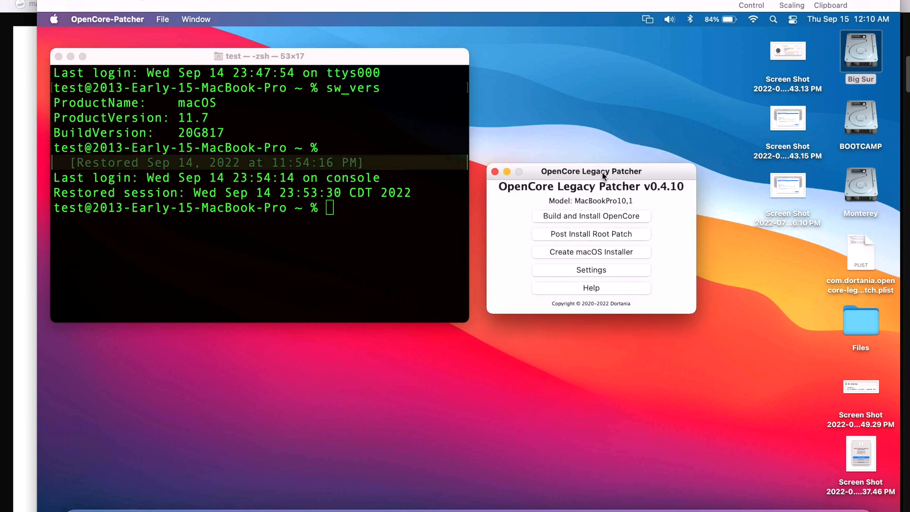
{"action": "mouse_move", "coordinate": [605, 233]}
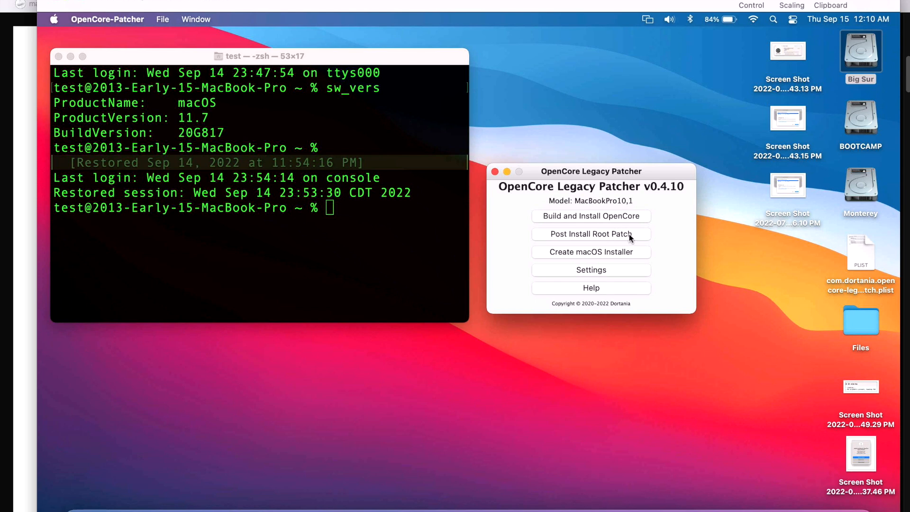
{"action": "mouse_move", "coordinate": [666, 201]}
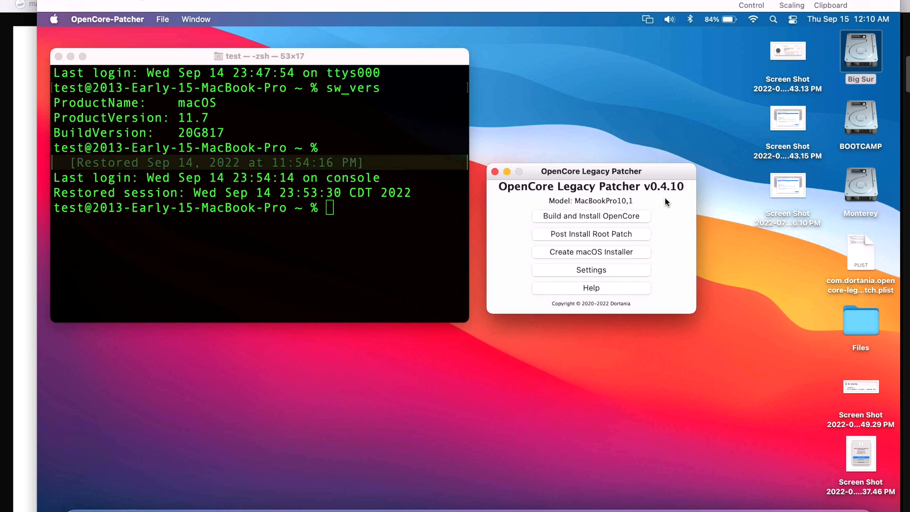
{"action": "mouse_move", "coordinate": [631, 241]}
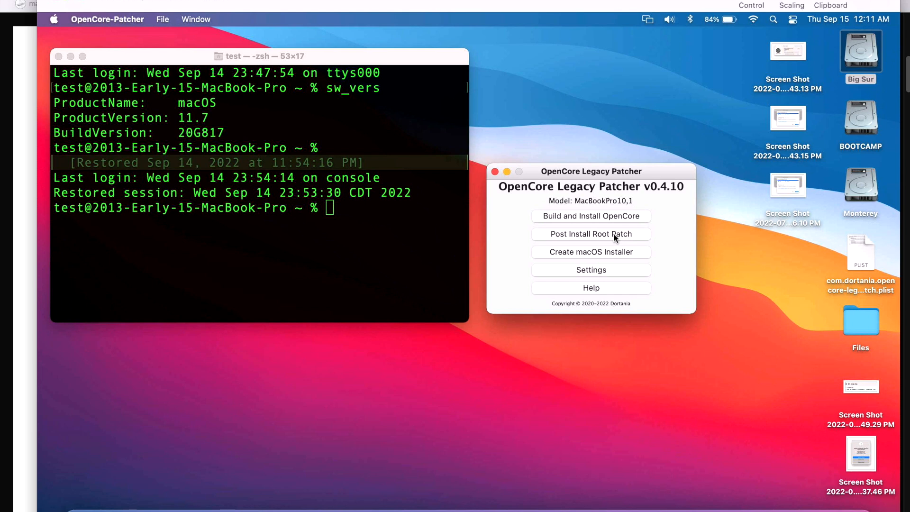
{"action": "left_click", "coordinate": [591, 233]}
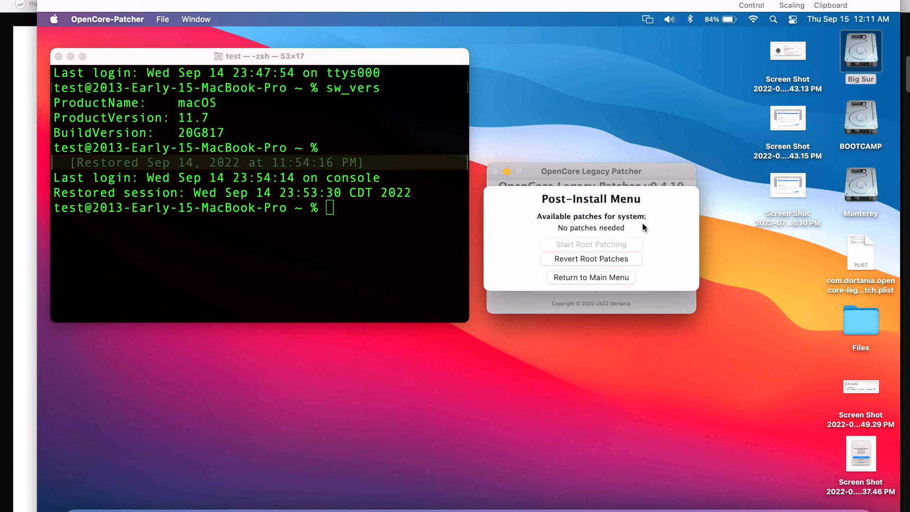
{"action": "left_click", "coordinate": [591, 277]}
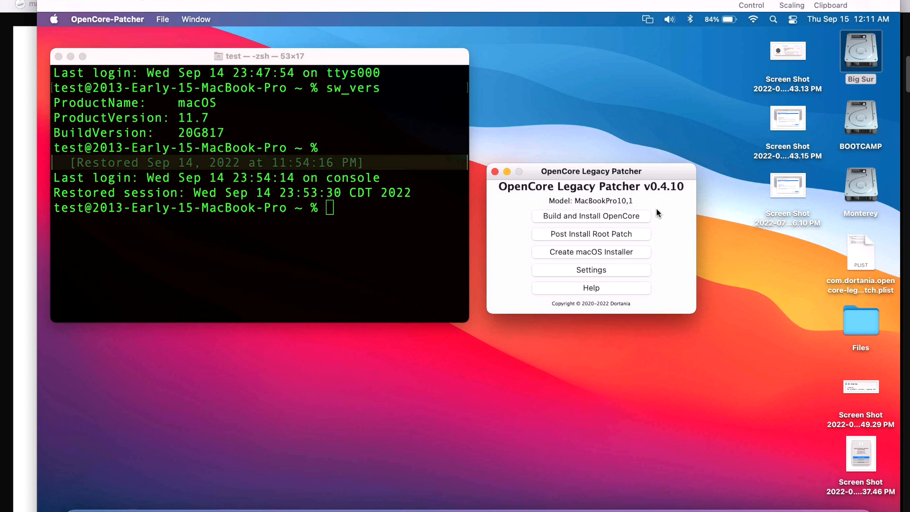
{"action": "mouse_move", "coordinate": [648, 219]}
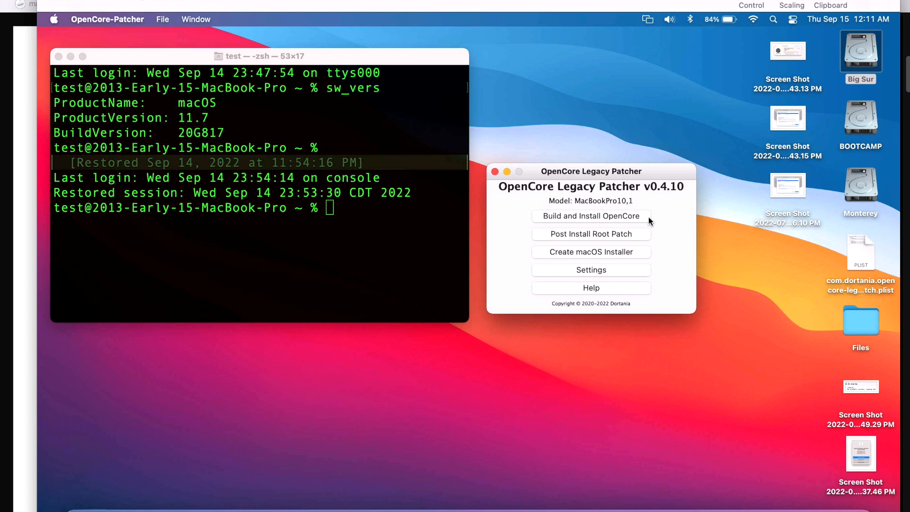
{"action": "mouse_move", "coordinate": [664, 212]}
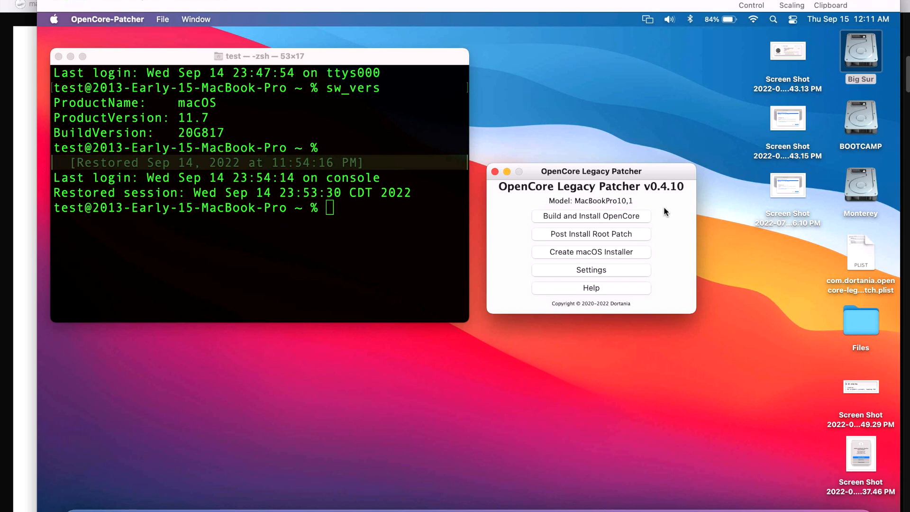
{"action": "mouse_move", "coordinate": [669, 228]}
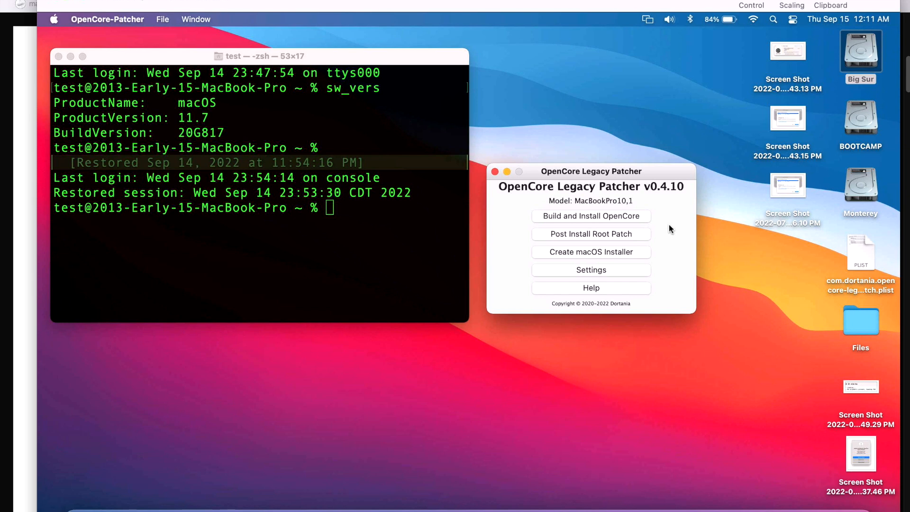
{"action": "mouse_move", "coordinate": [665, 226]}
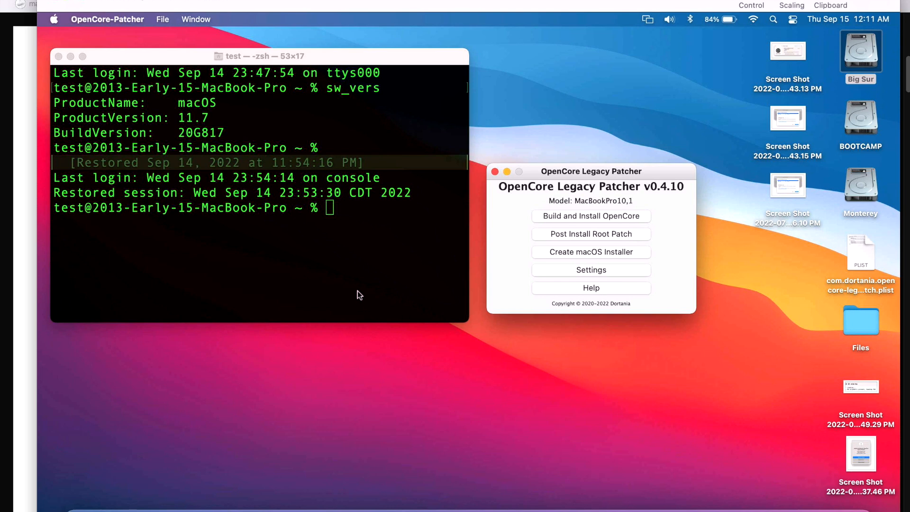
{"action": "mouse_move", "coordinate": [534, 289]}
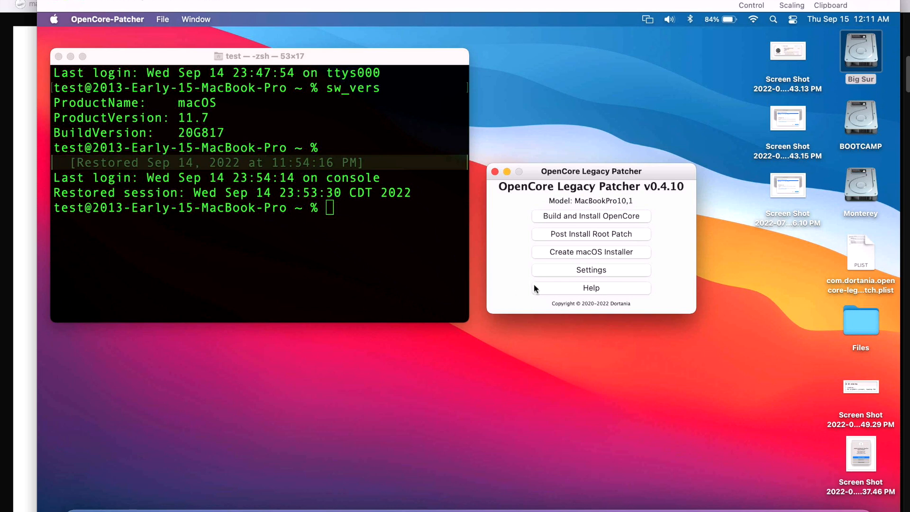
{"action": "mouse_move", "coordinate": [631, 230]}
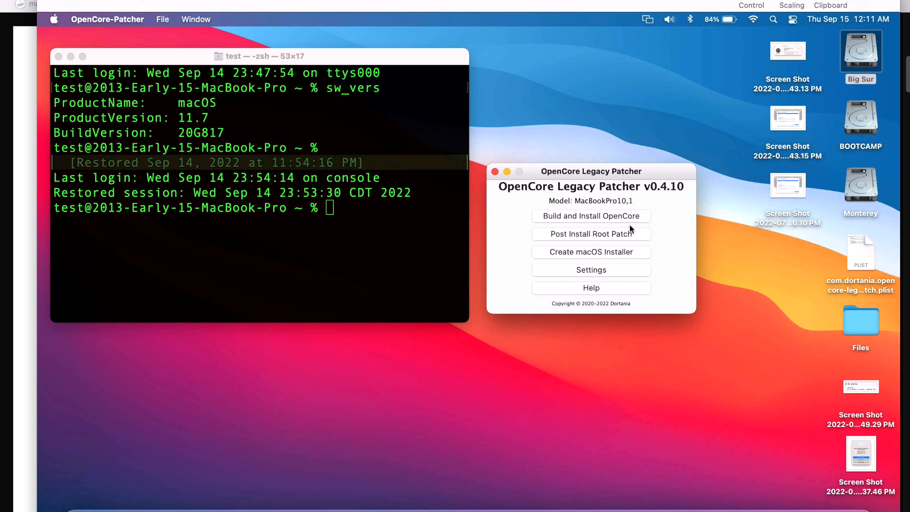
{"action": "mouse_move", "coordinate": [629, 226]}
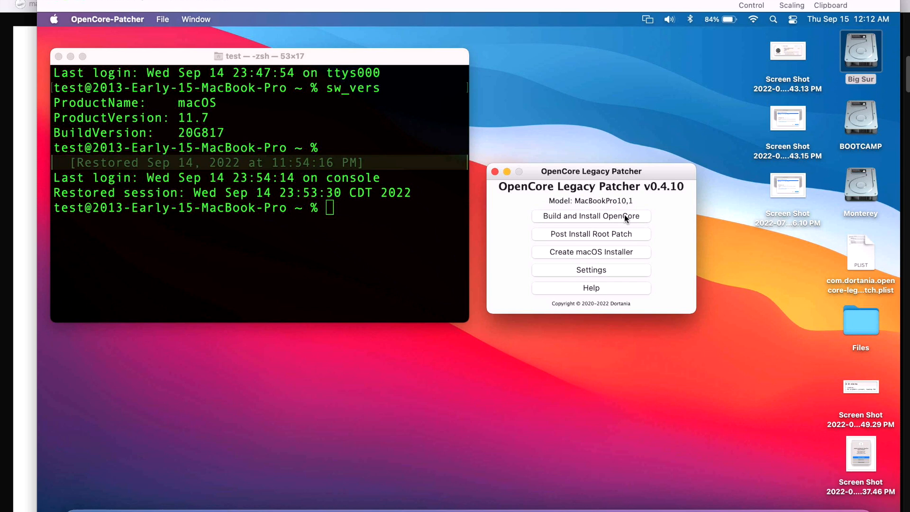
{"action": "mouse_move", "coordinate": [620, 219]}
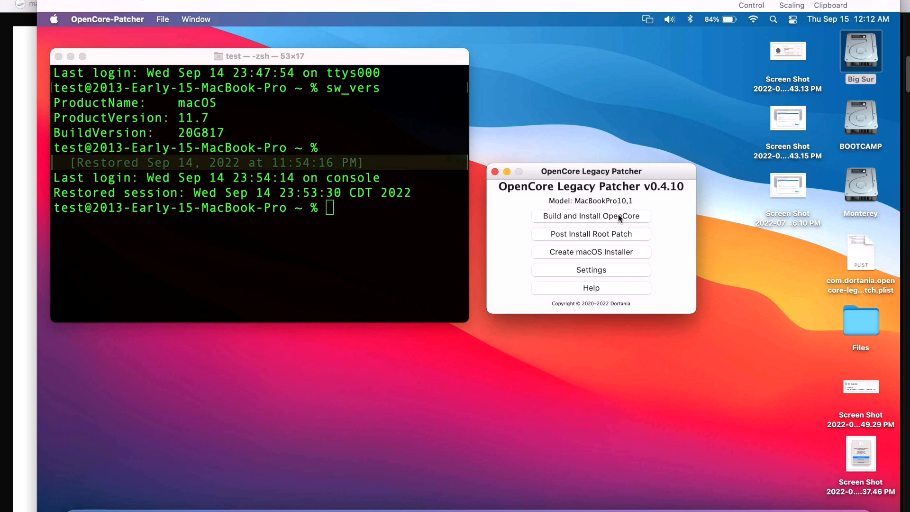
{"action": "mouse_move", "coordinate": [620, 267]}
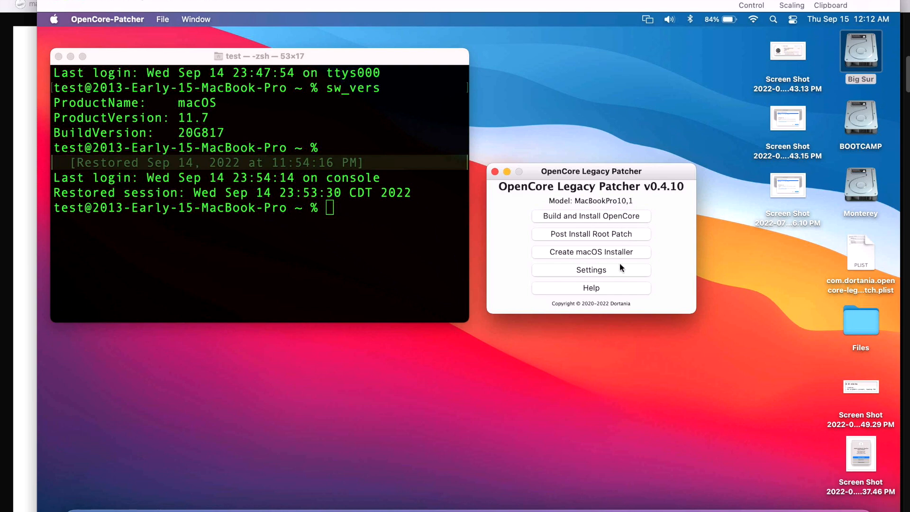
Step: Open OpenCore Legacy Patcher's Settings menu for the MacBookPro10,1
{"action": "left_click", "coordinate": [590, 269]}
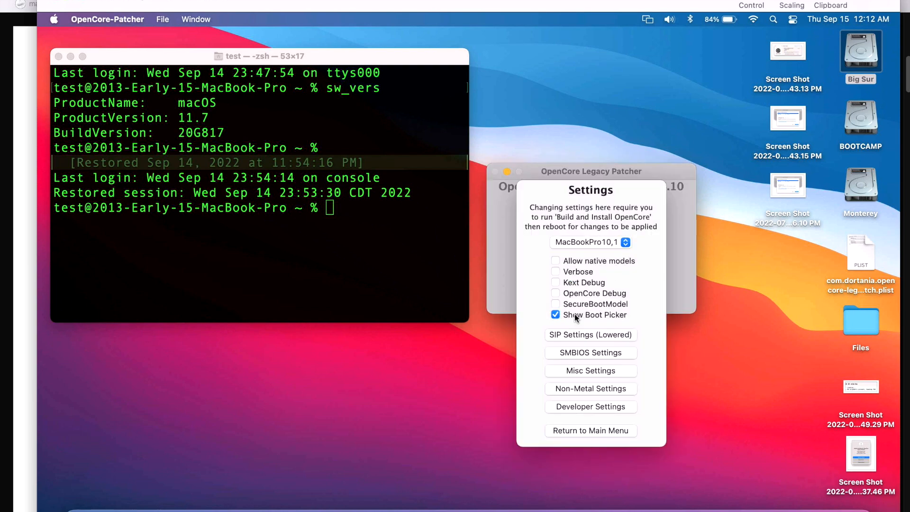
{"action": "left_click", "coordinate": [590, 430]}
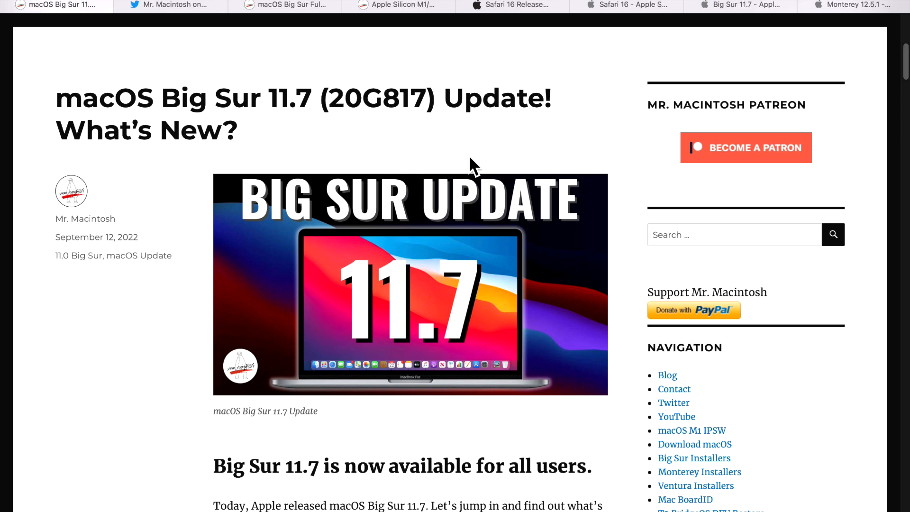
{"action": "mouse_move", "coordinate": [432, 134]}
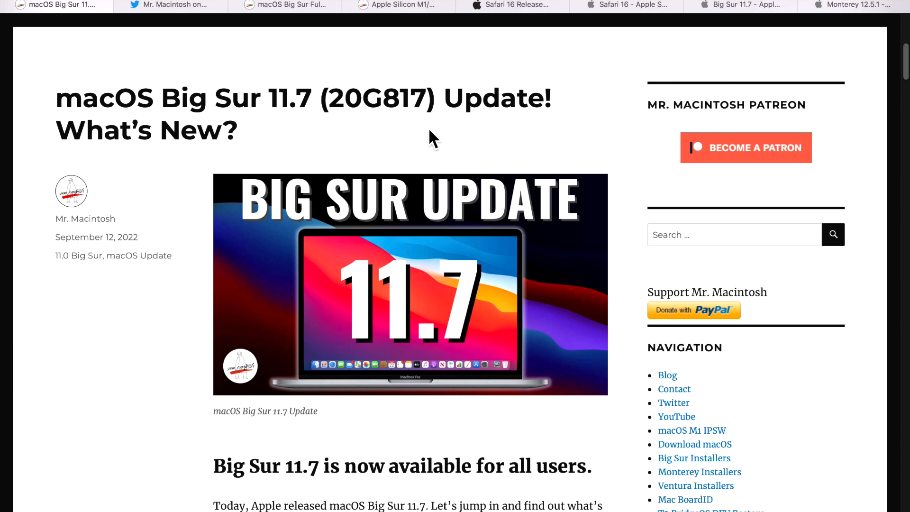
Step: Scroll the Big Sur 11.7 article past the intro and Security Update note to the Quick Overview
{"action": "scroll", "scroll_direction": "down", "scroll_amount": 3}
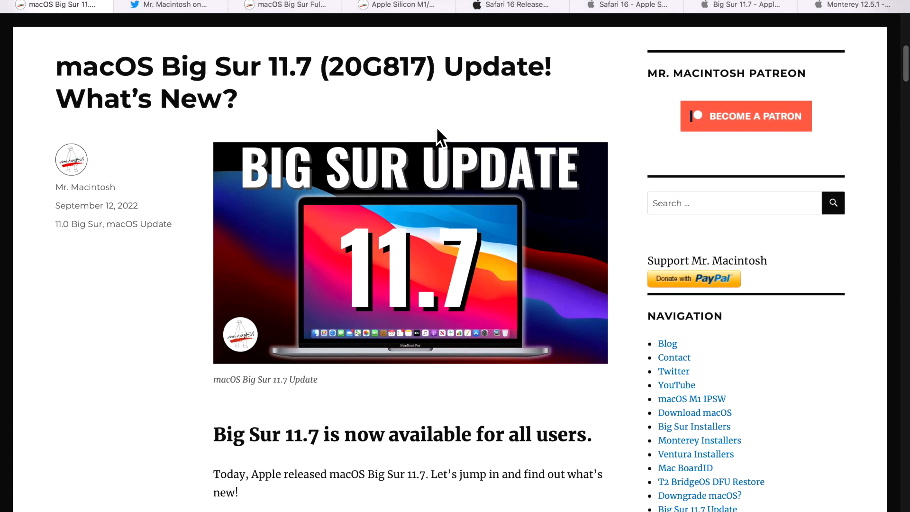
{"action": "scroll", "scroll_direction": "down", "scroll_amount": 3}
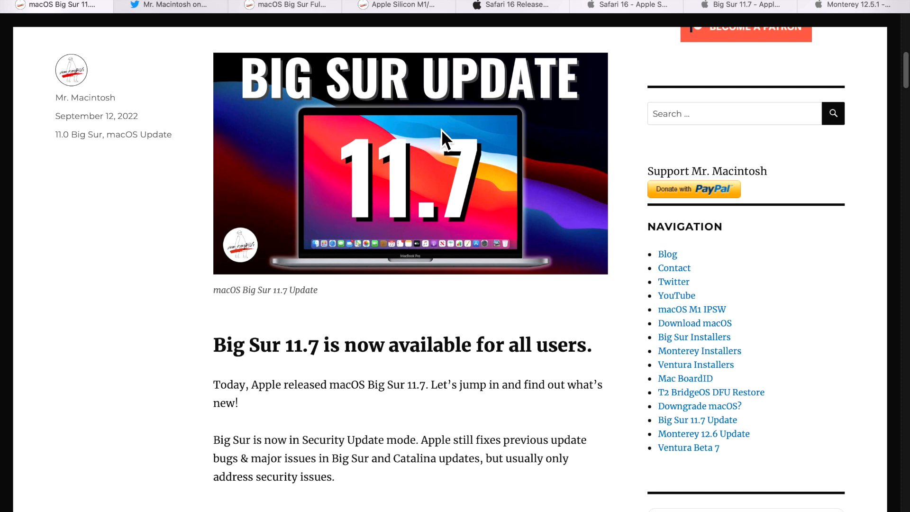
{"action": "scroll", "scroll_direction": "down", "scroll_amount": 3}
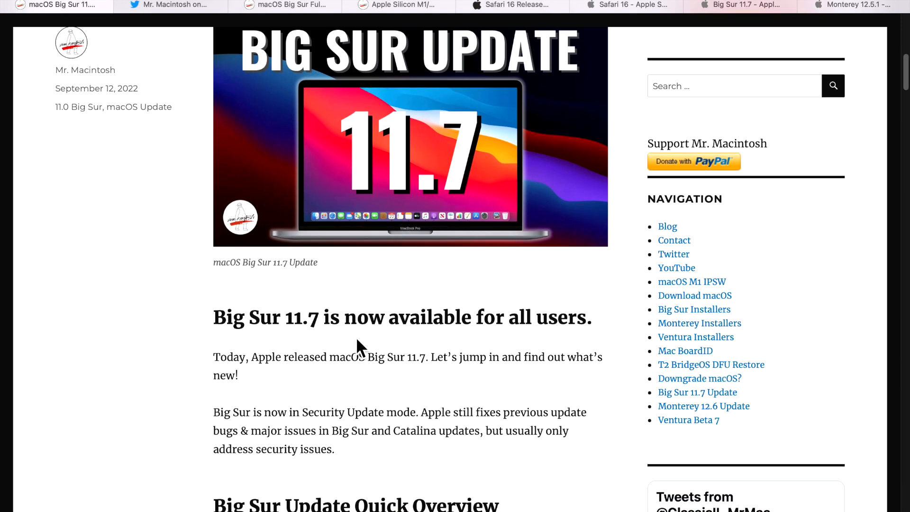
{"action": "scroll", "scroll_direction": "down", "scroll_amount": 3}
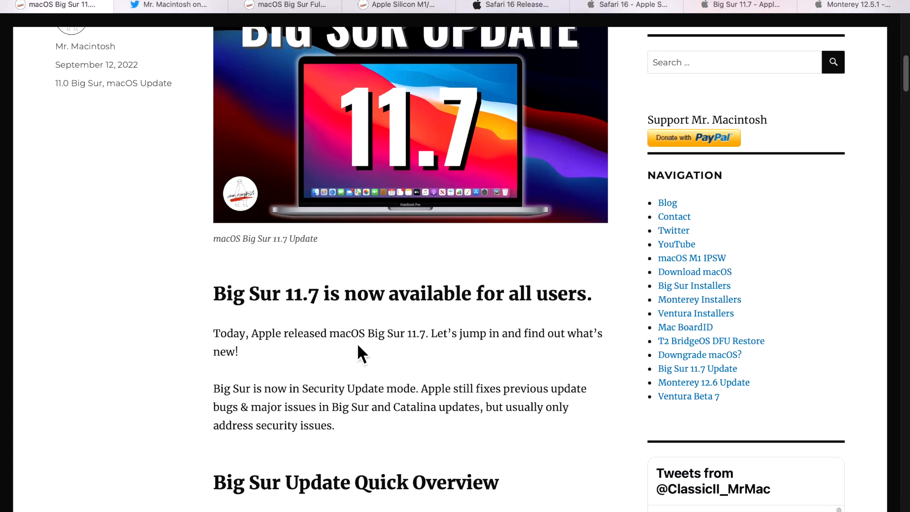
{"action": "scroll", "scroll_direction": "down", "scroll_amount": 3}
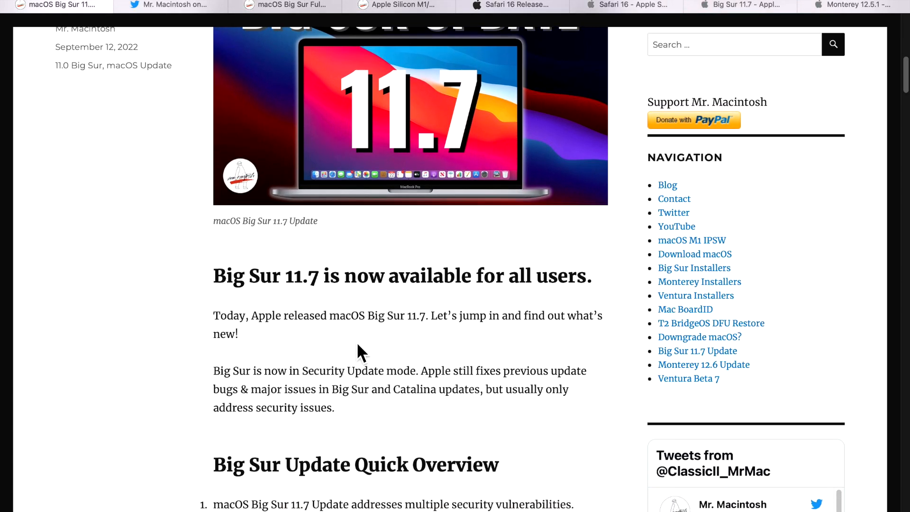